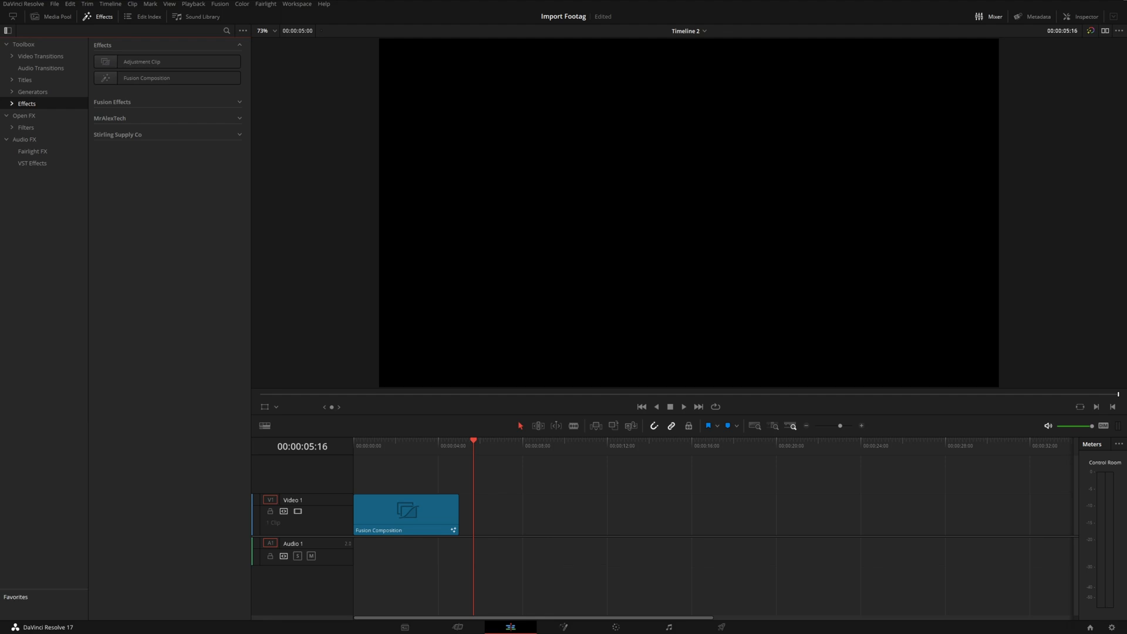
mouse_move(124, 119)
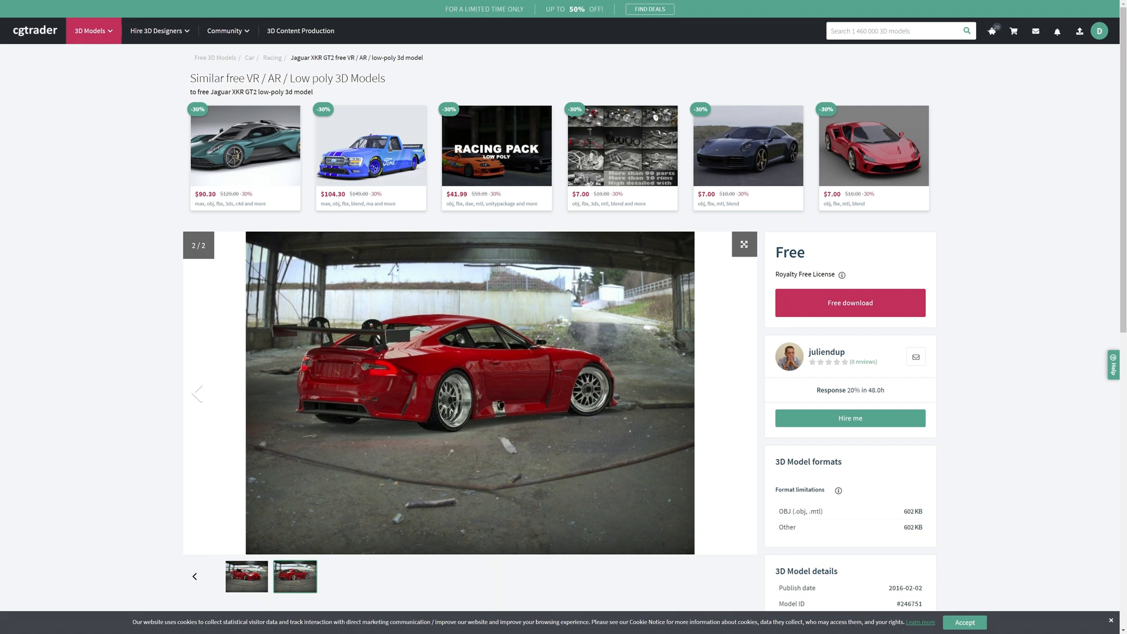
mouse_move(778, 523)
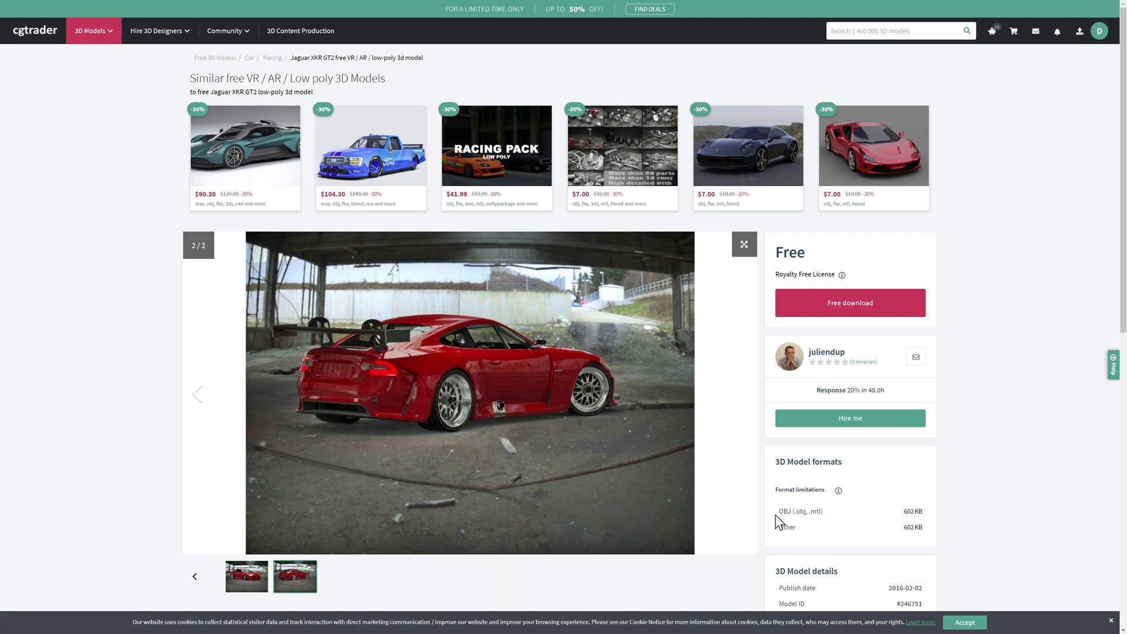
mouse_move(787, 519)
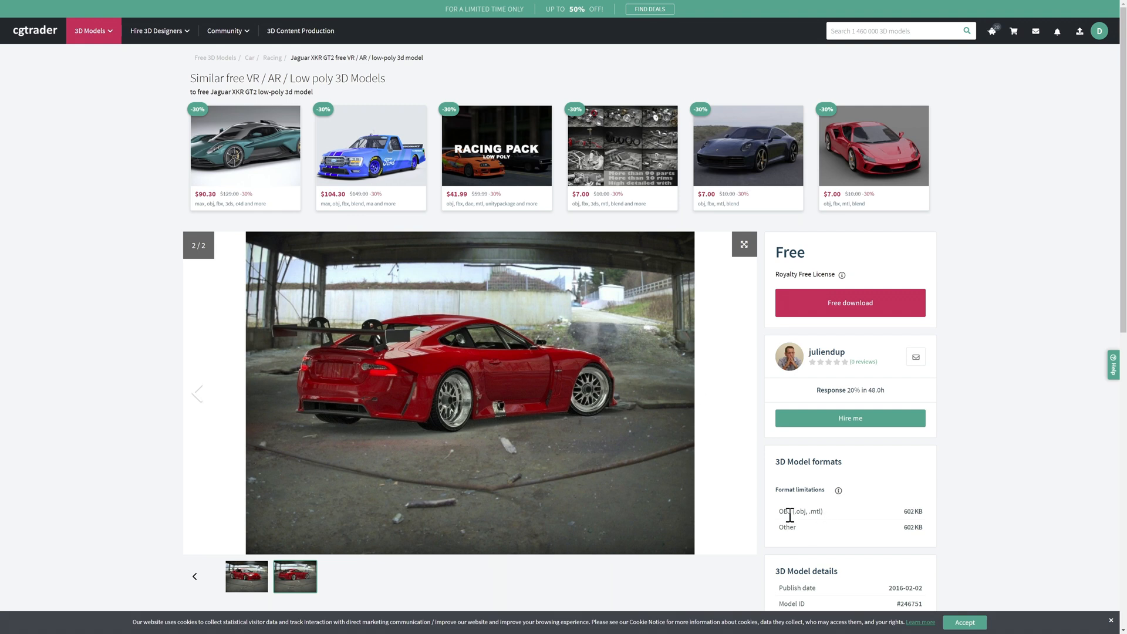
mouse_move(1121, 230)
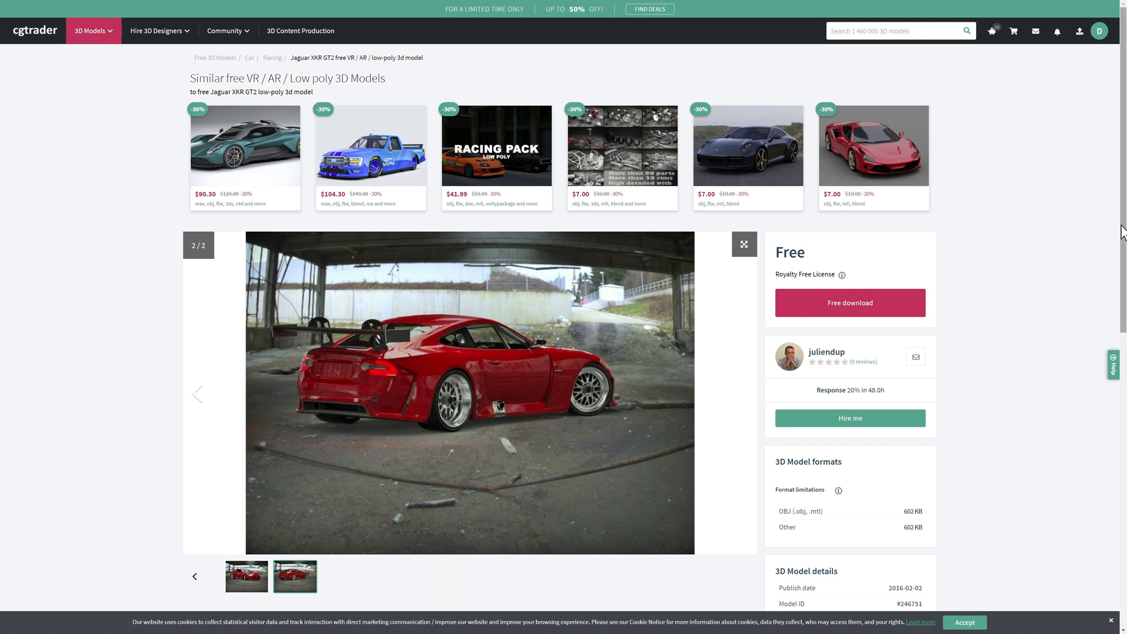
- Scroll the Jaguar XKR GT2 page down to the OBJ model details
scroll(down, 3)
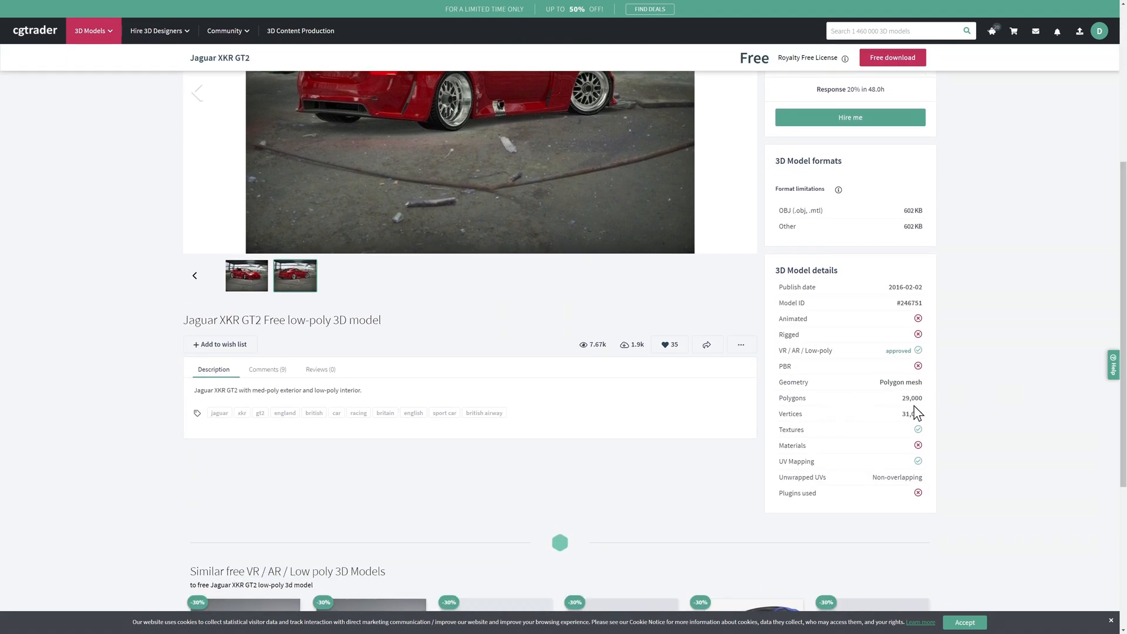
mouse_move(942, 413)
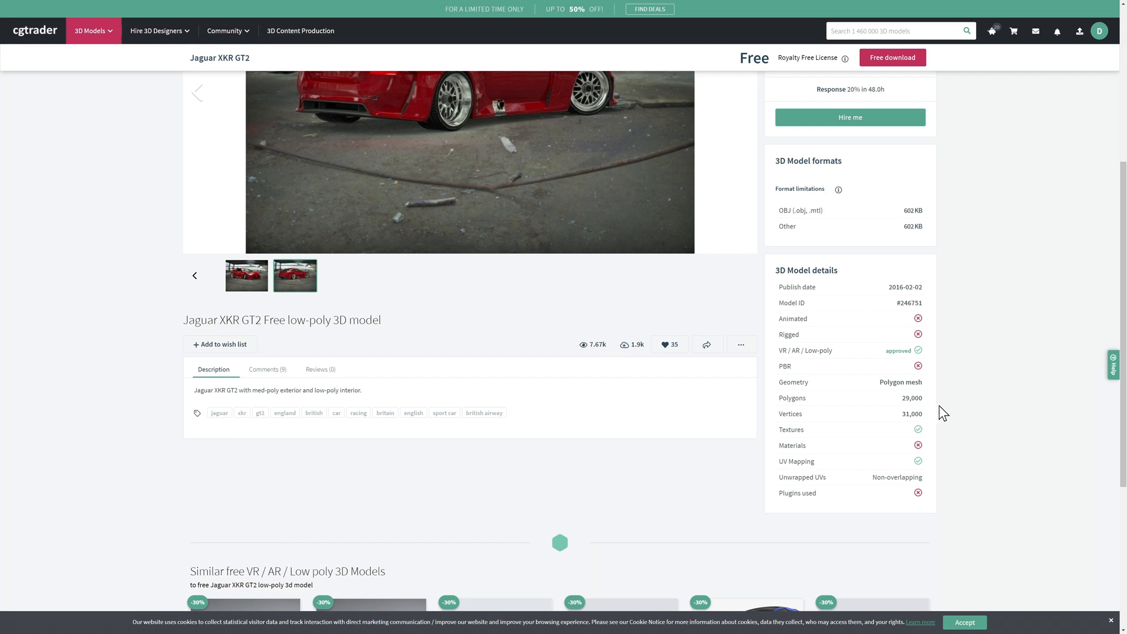
mouse_move(911, 445)
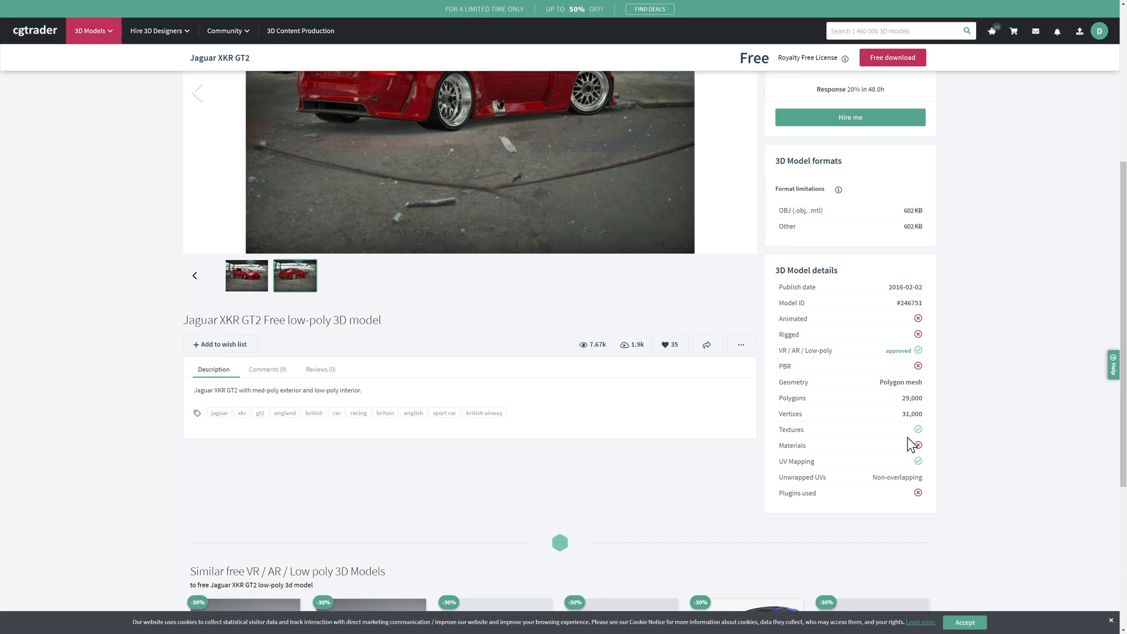
mouse_move(904, 455)
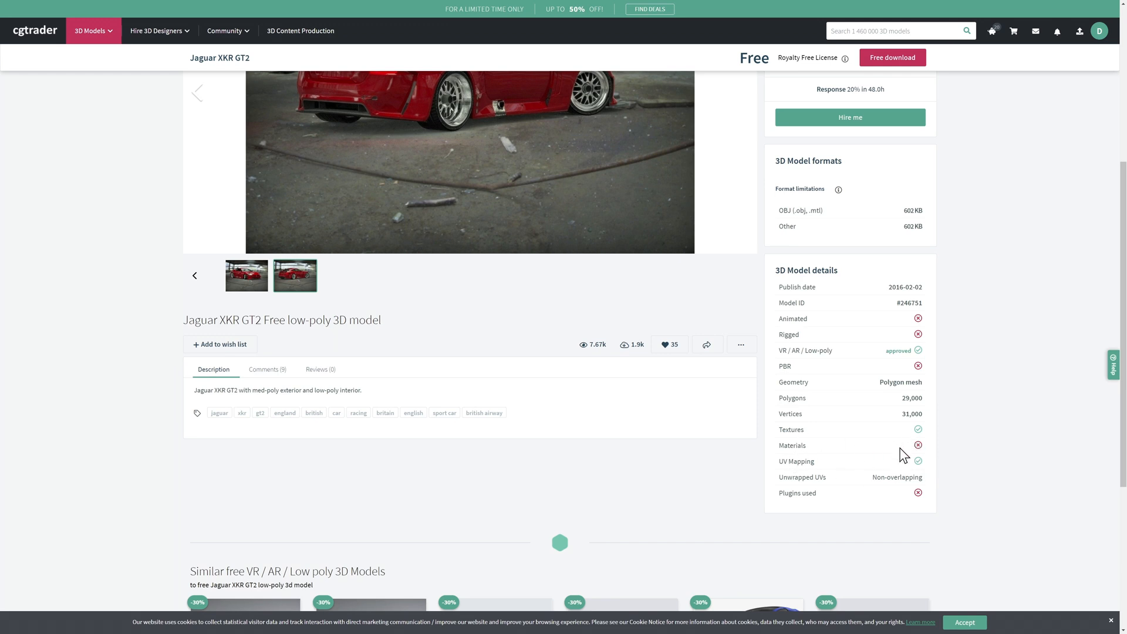
mouse_move(964, 452)
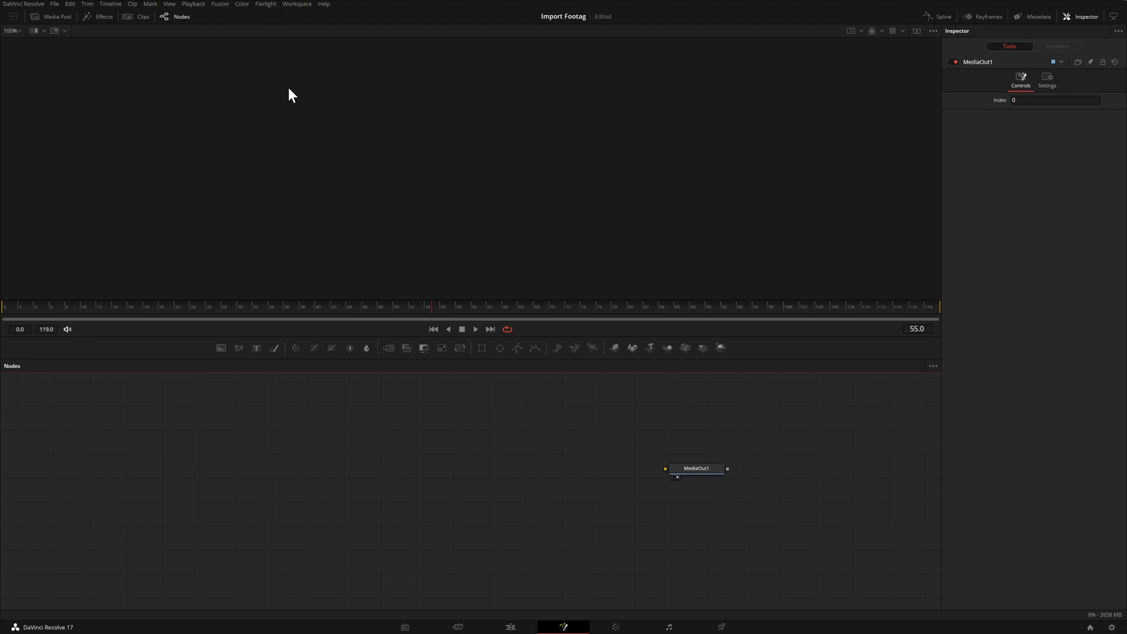
- Start importing a 3D scene via Fusion > Import > FBX Scene
click(219, 3)
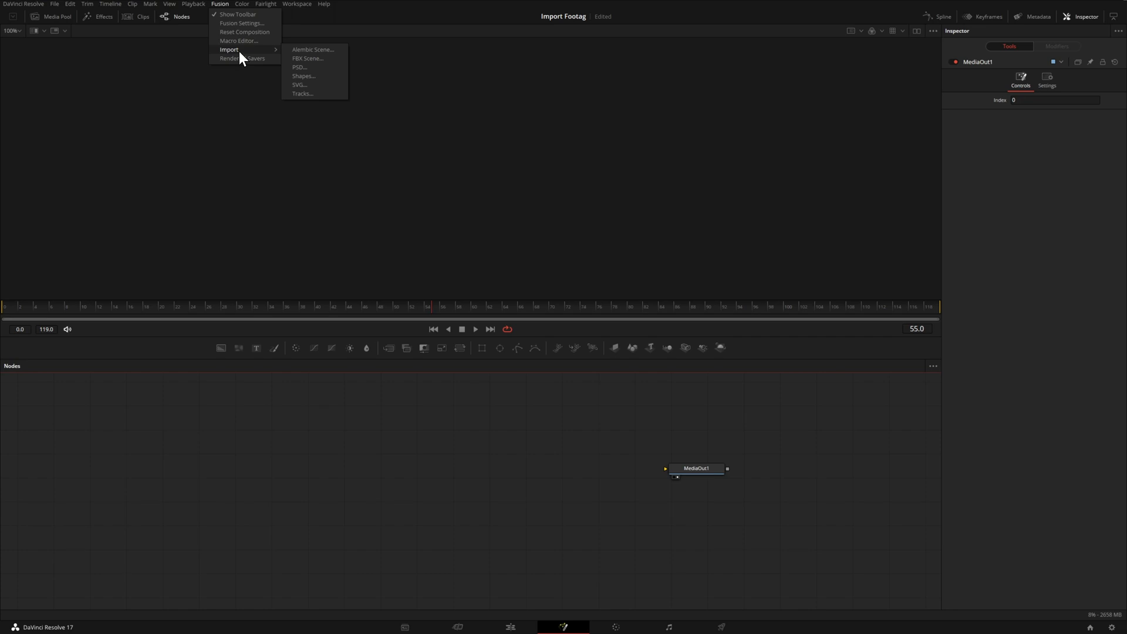
mouse_move(320, 58)
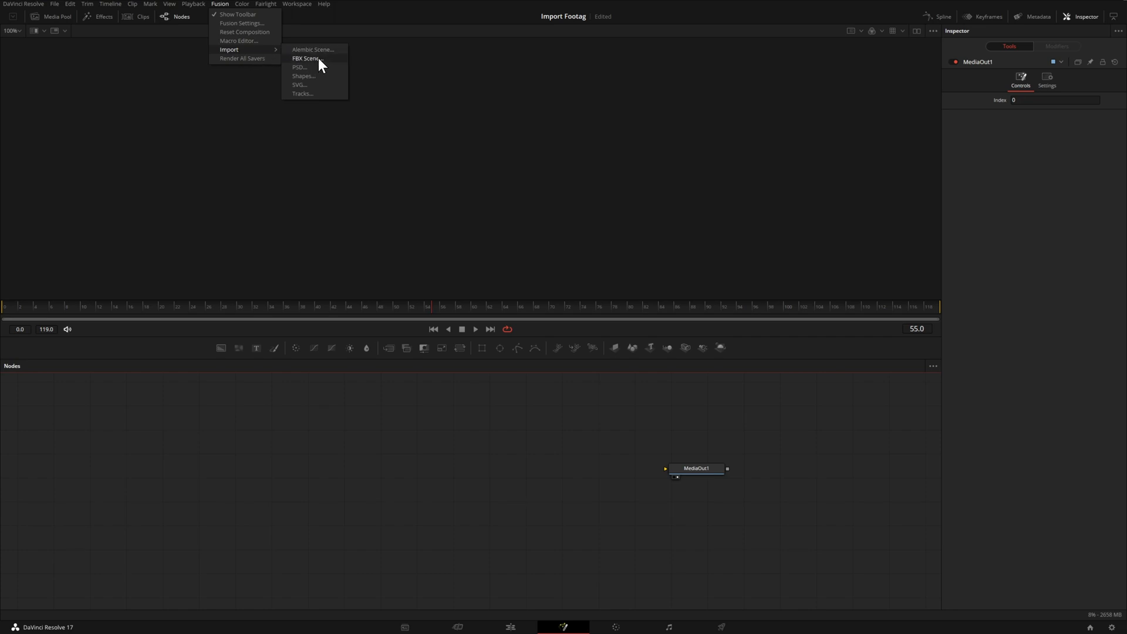
click(308, 58)
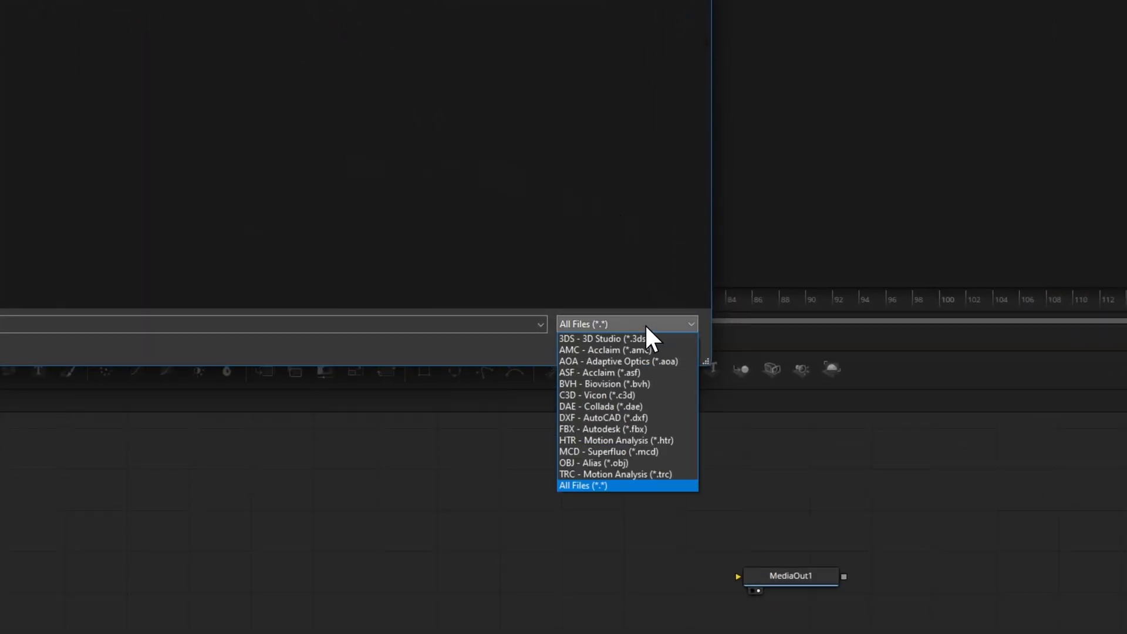
mouse_move(668, 349)
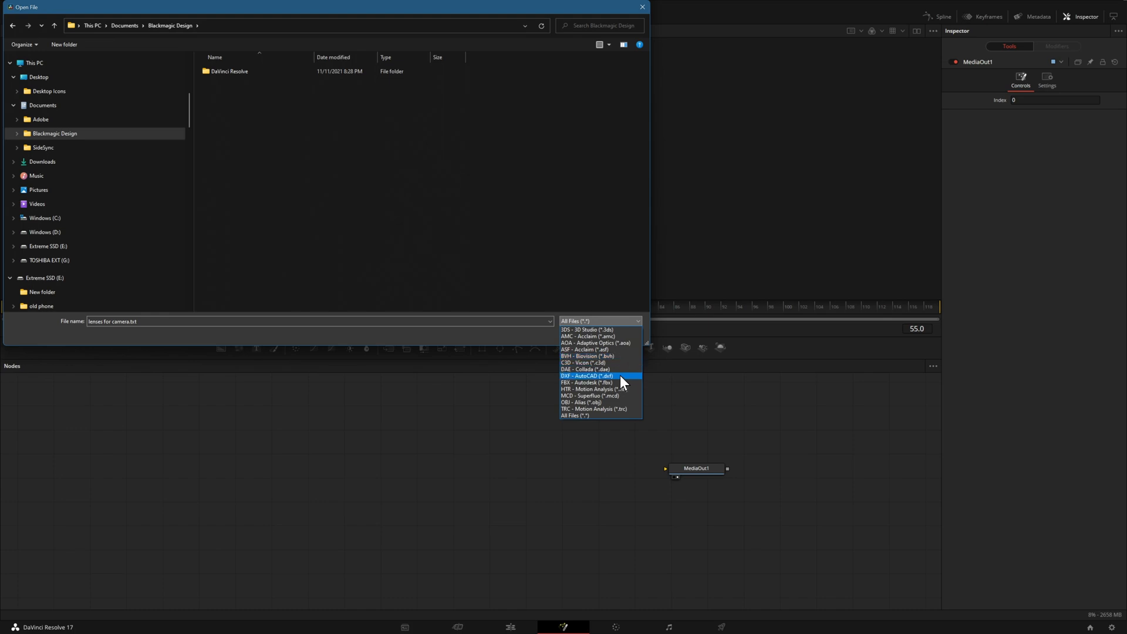
mouse_move(613, 403)
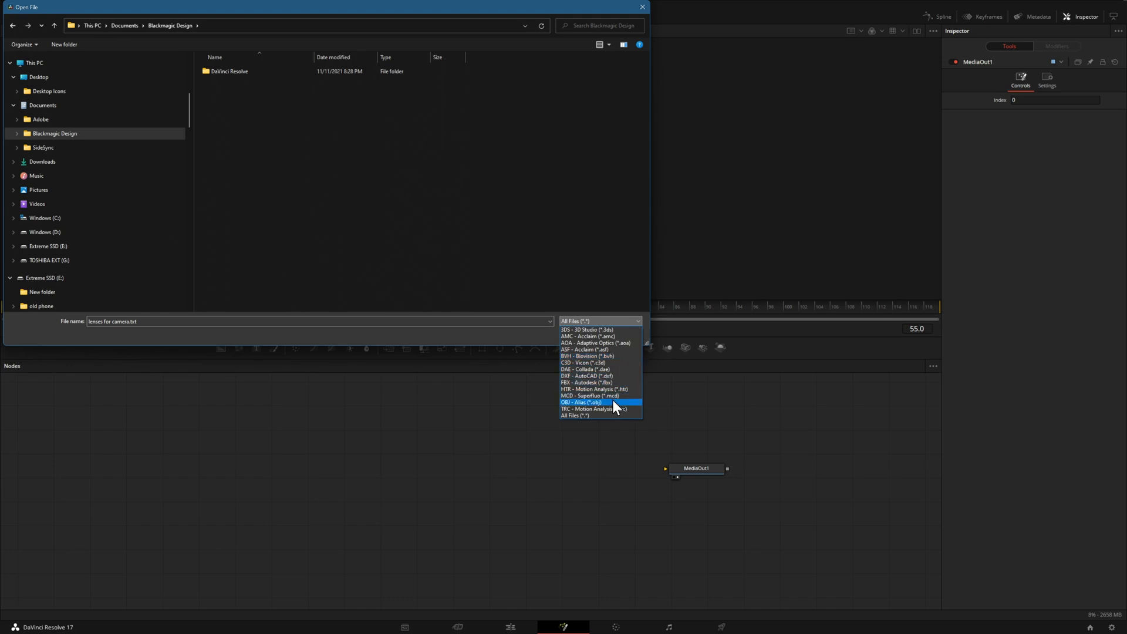
mouse_move(622, 358)
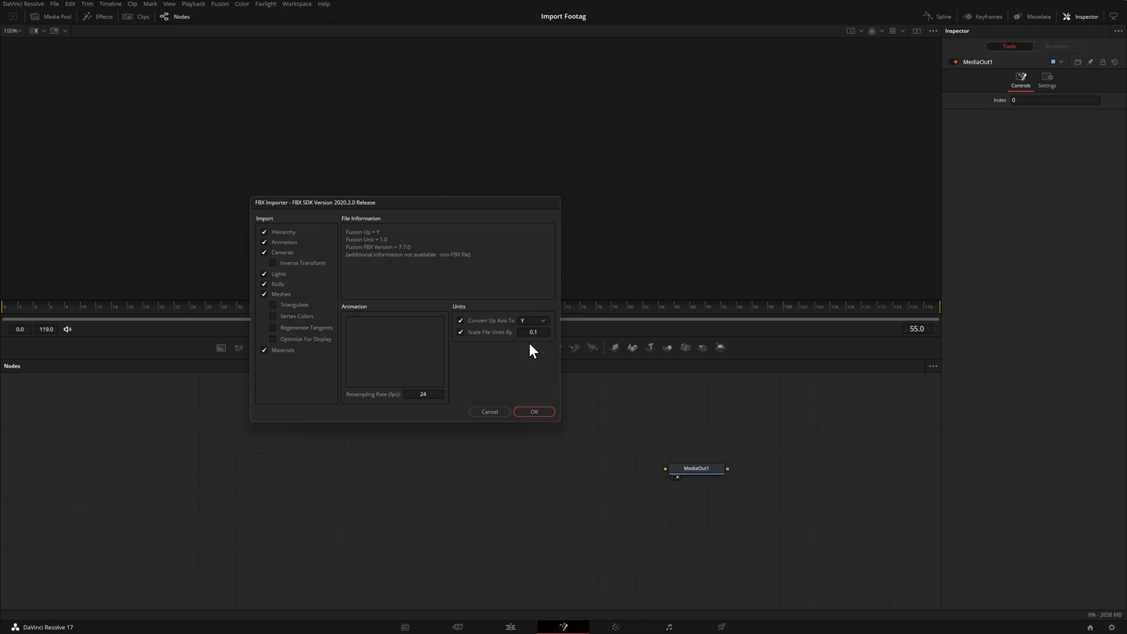
mouse_move(295, 257)
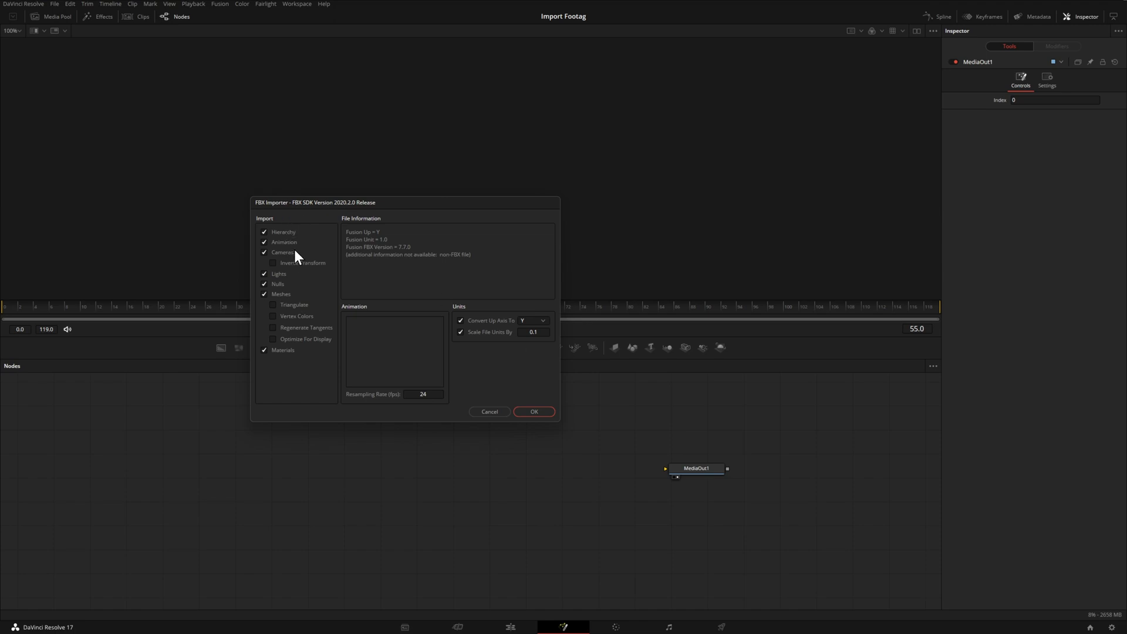
mouse_move(311, 256)
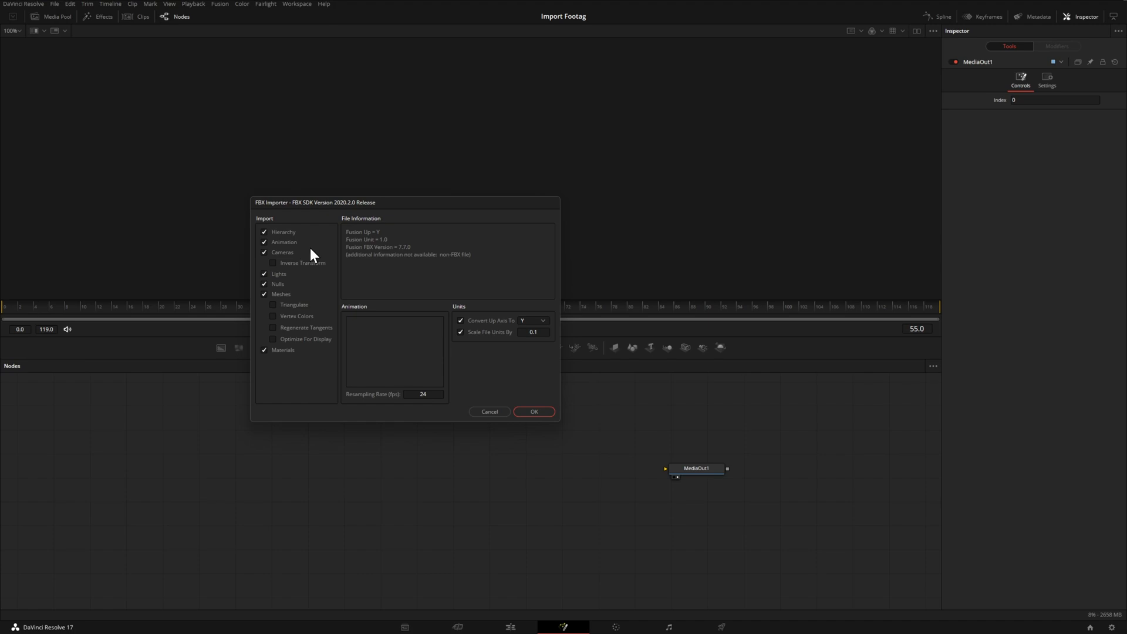
mouse_move(545, 419)
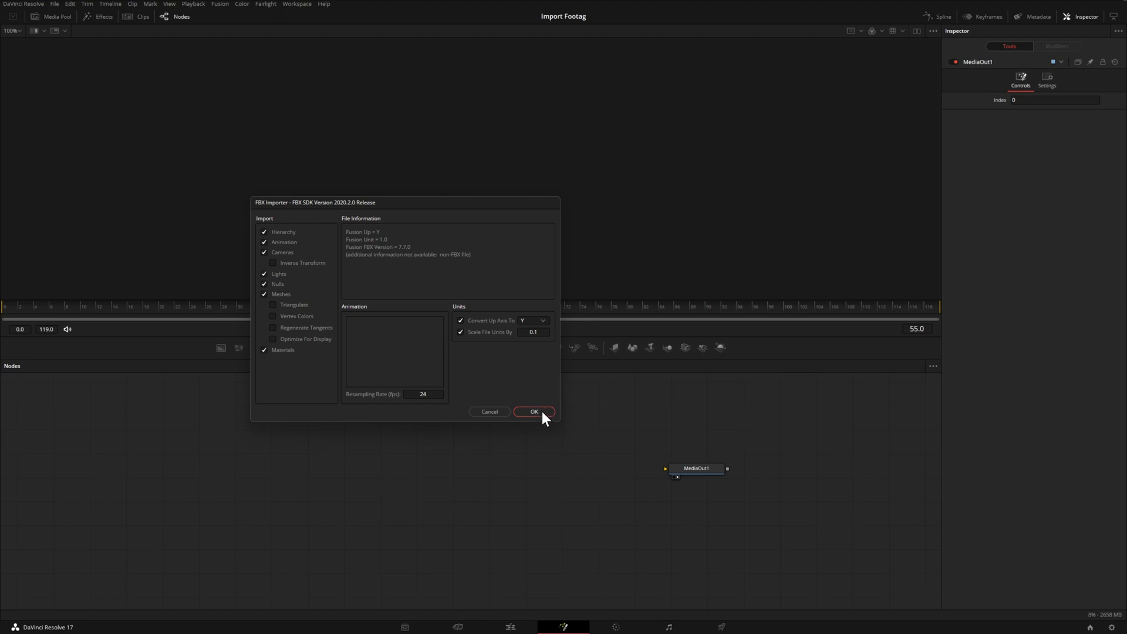
- Accept the FBX Importer defaults at 0.1 scale to load the Jaguar model
click(534, 411)
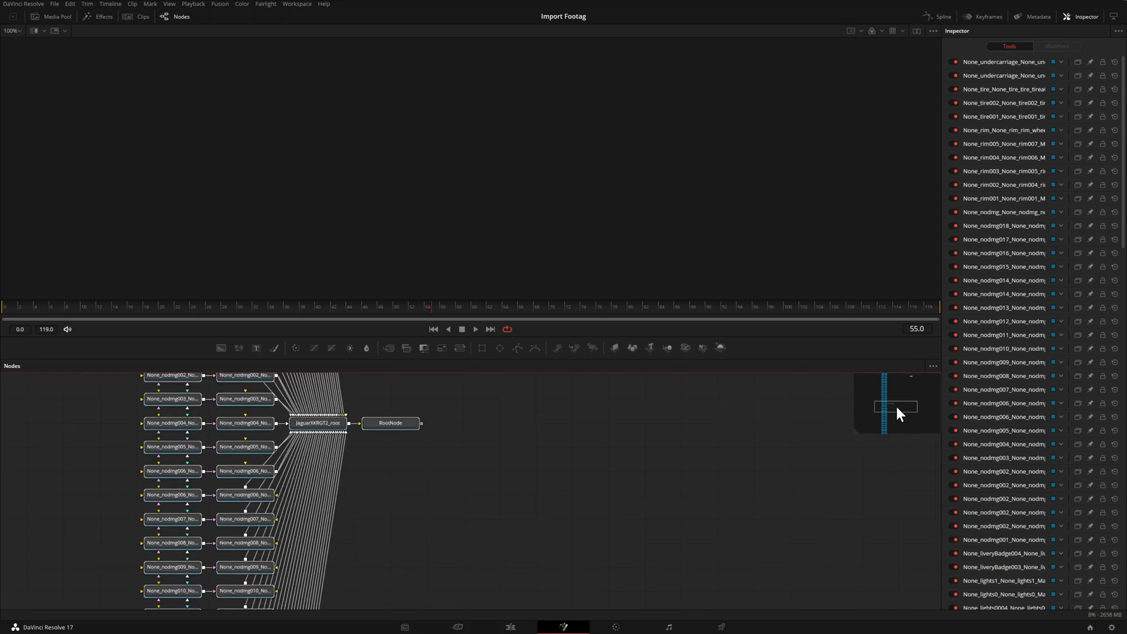
mouse_move(460, 493)
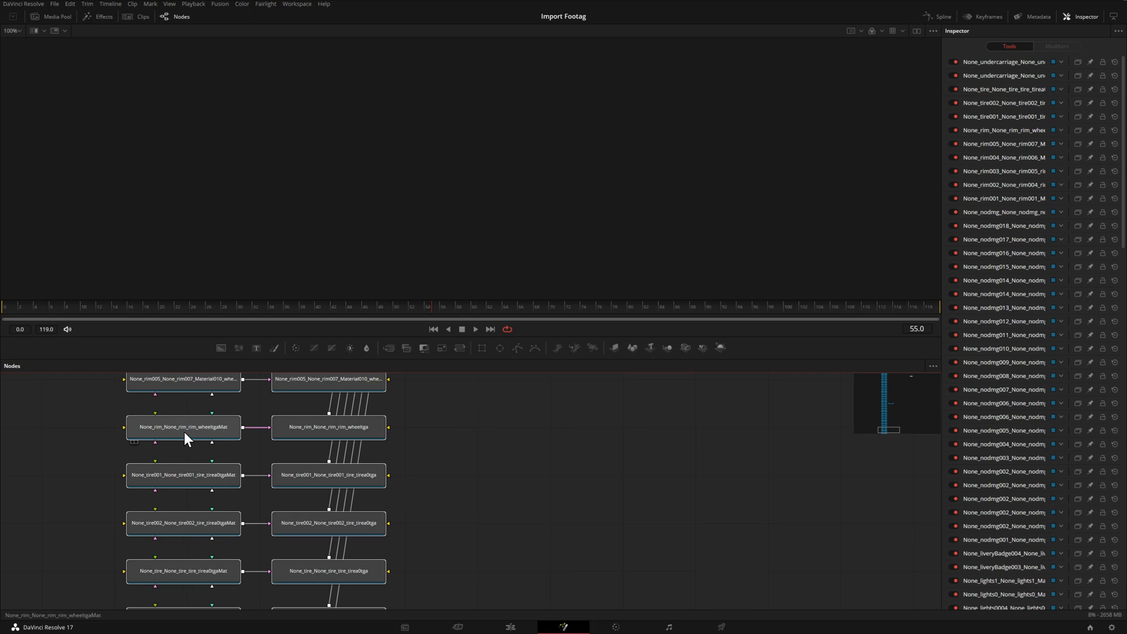
- Preview the tire001 material, then select the wheel rim material in the Inspector
click(183, 475)
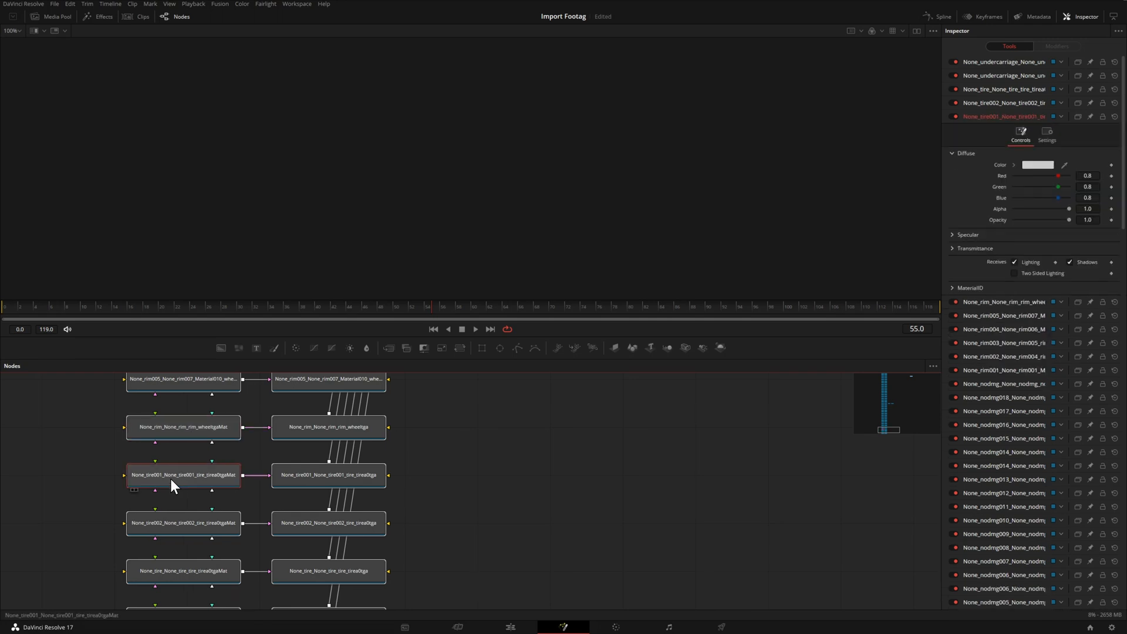
click(183, 426)
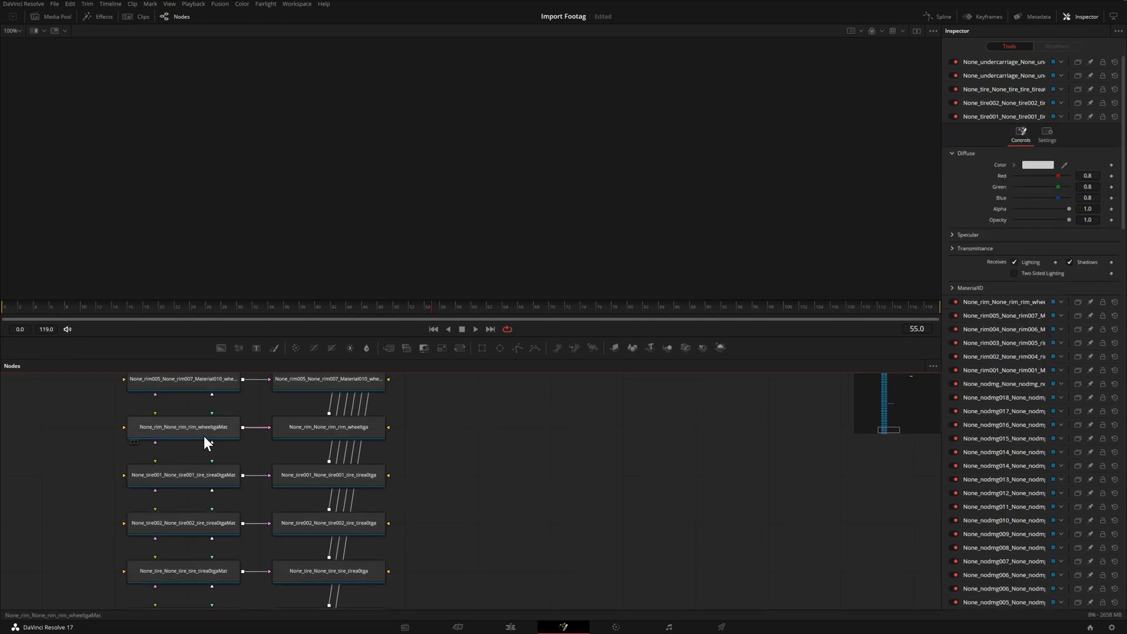
mouse_move(192, 439)
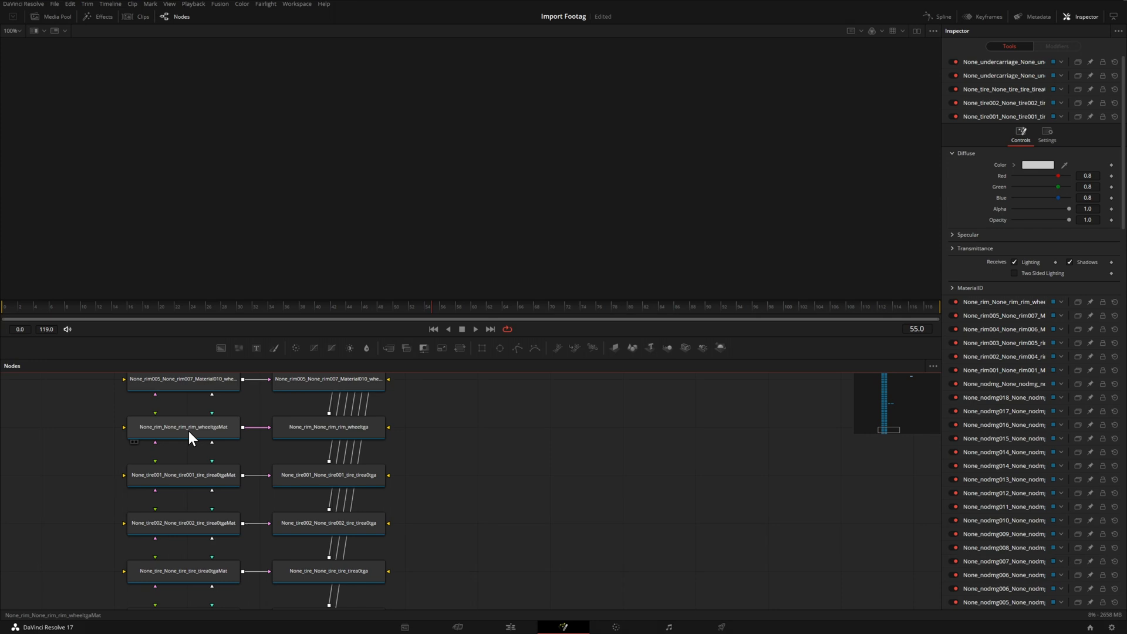
click(183, 426)
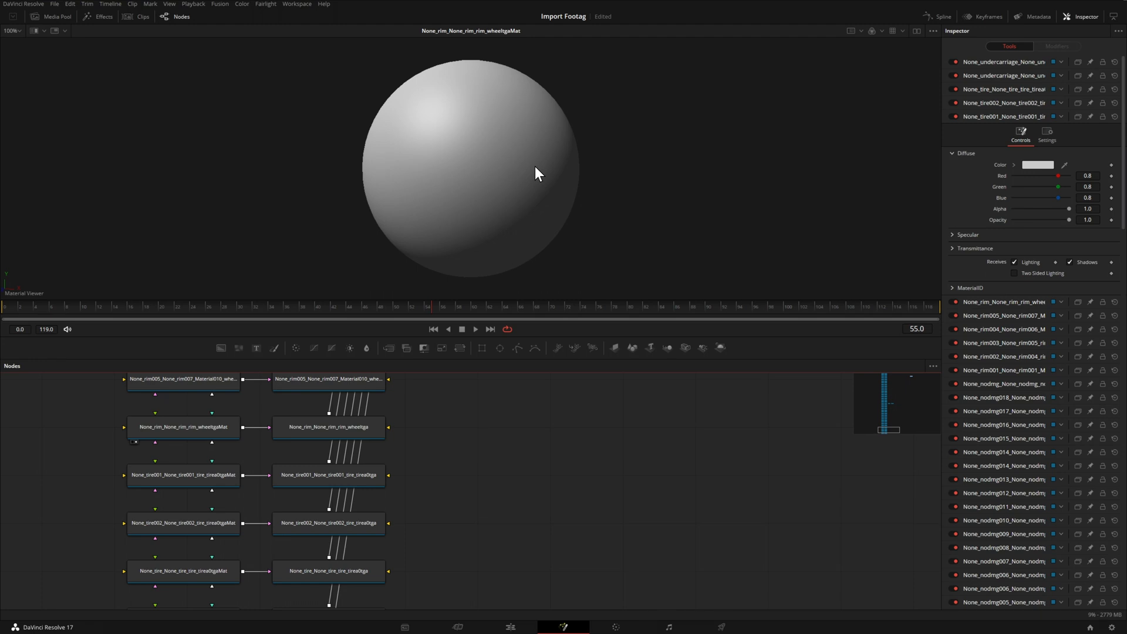
mouse_move(572, 180)
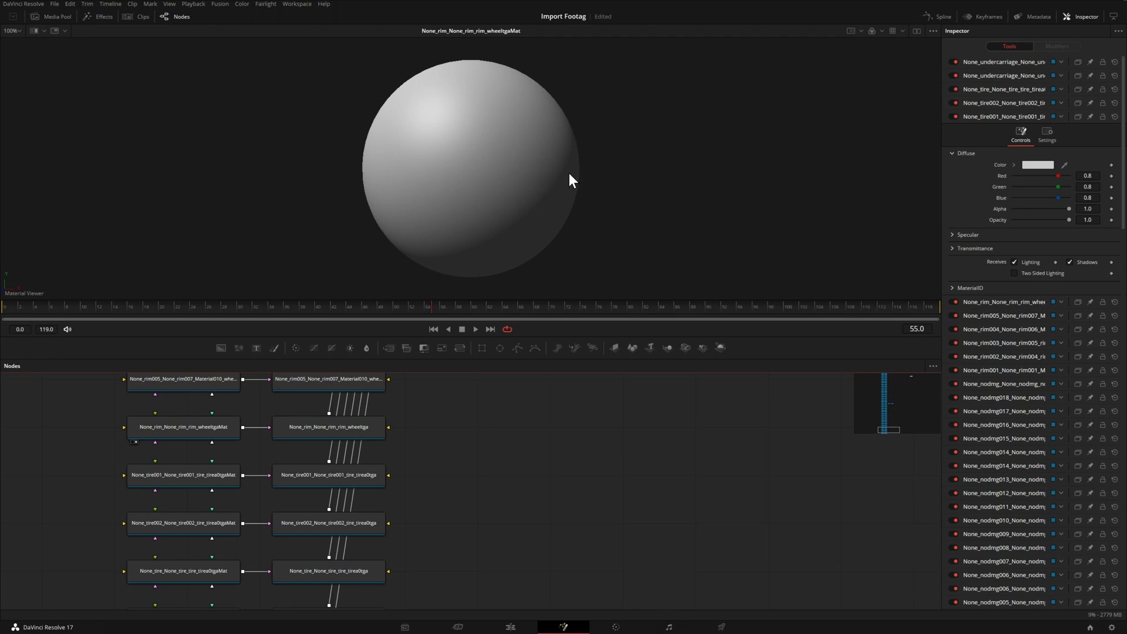
- Change the rim wheel material's diffuse colour to deep blue and view the rim mesh
click(183, 427)
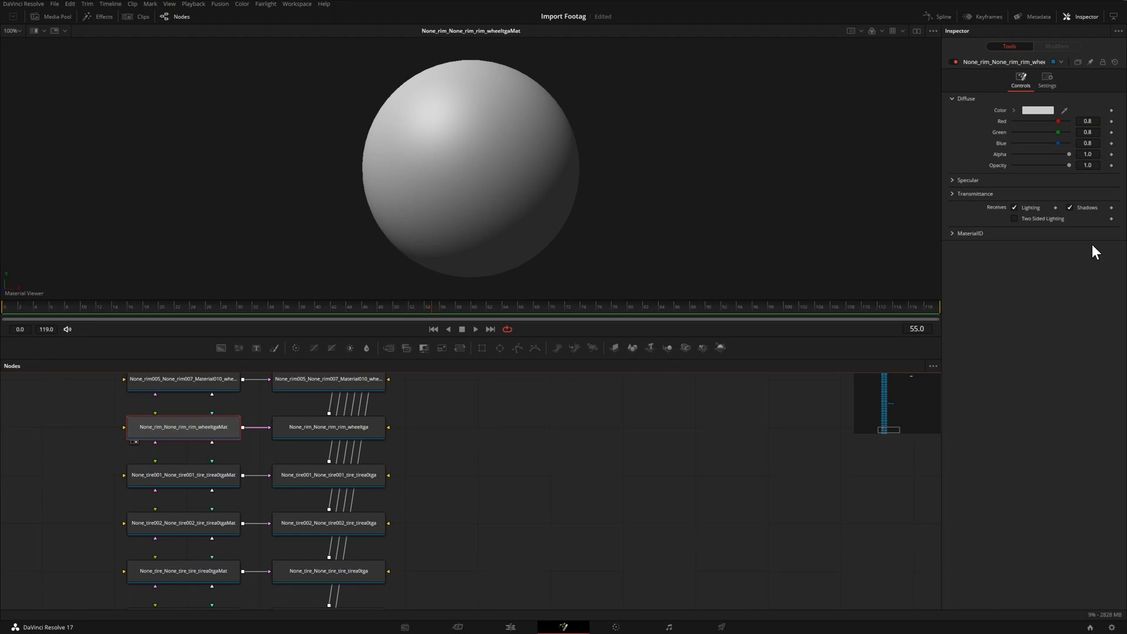
click(1037, 110)
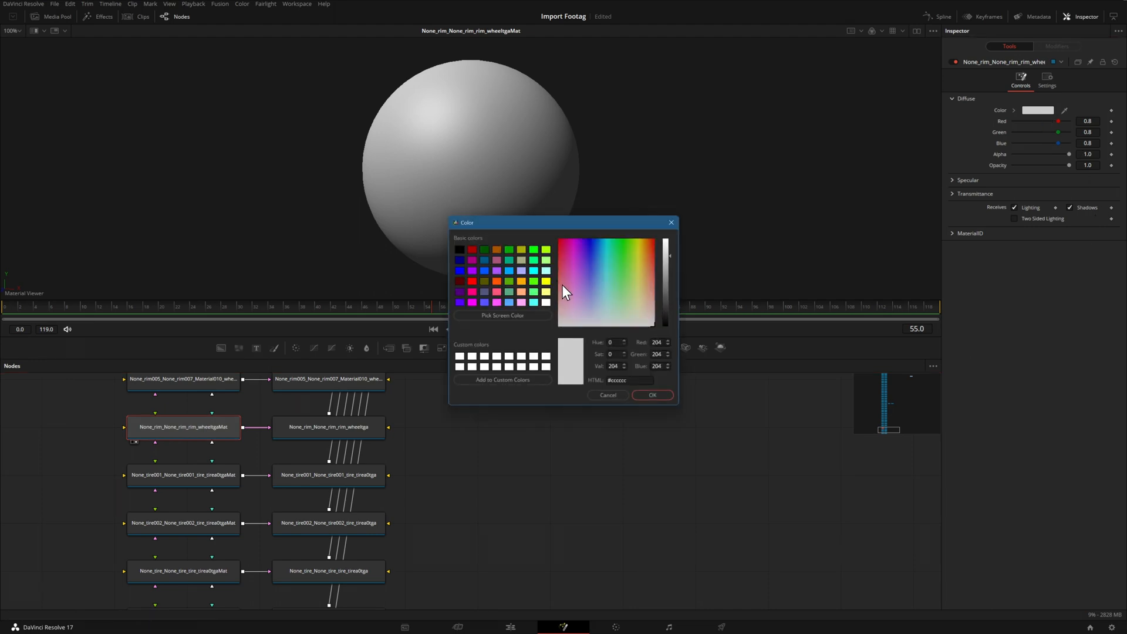
click(593, 246)
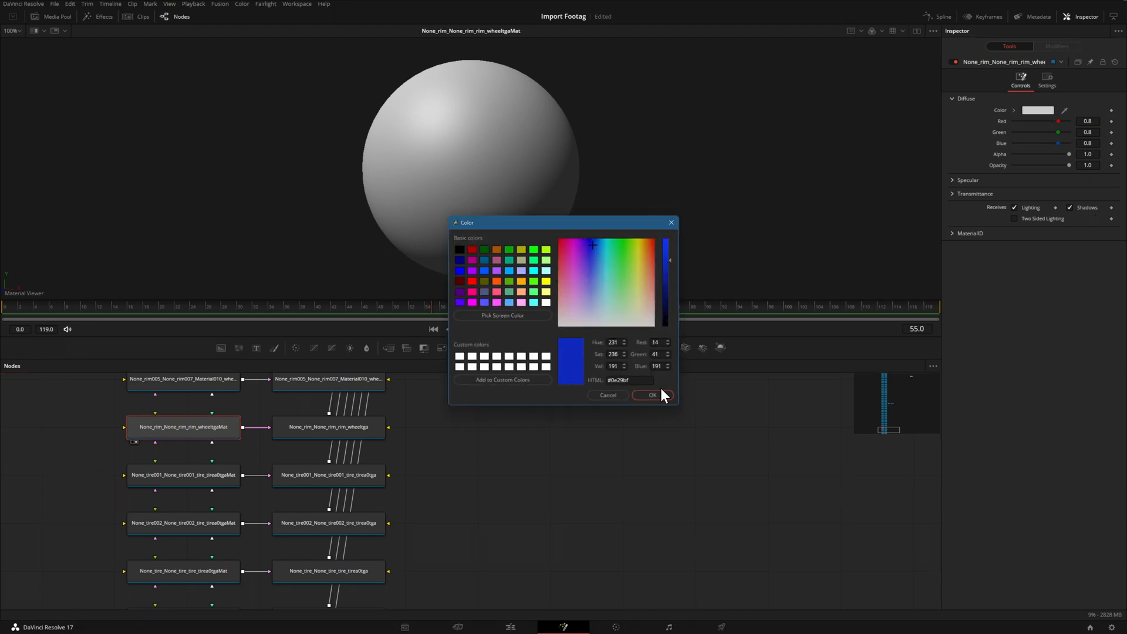
click(651, 395)
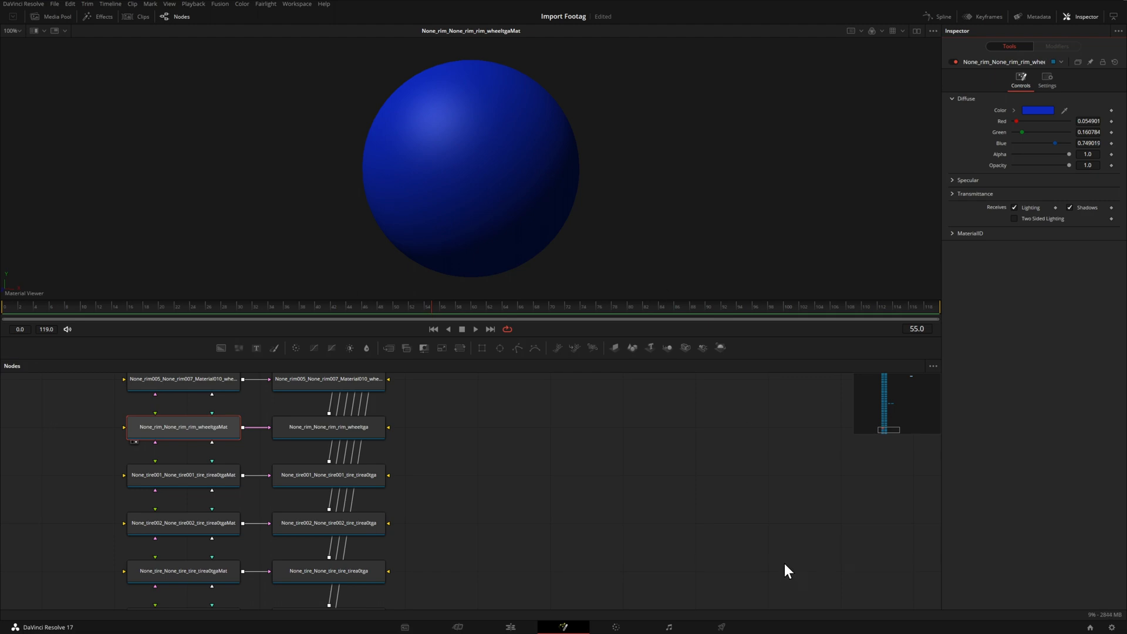
mouse_move(501, 468)
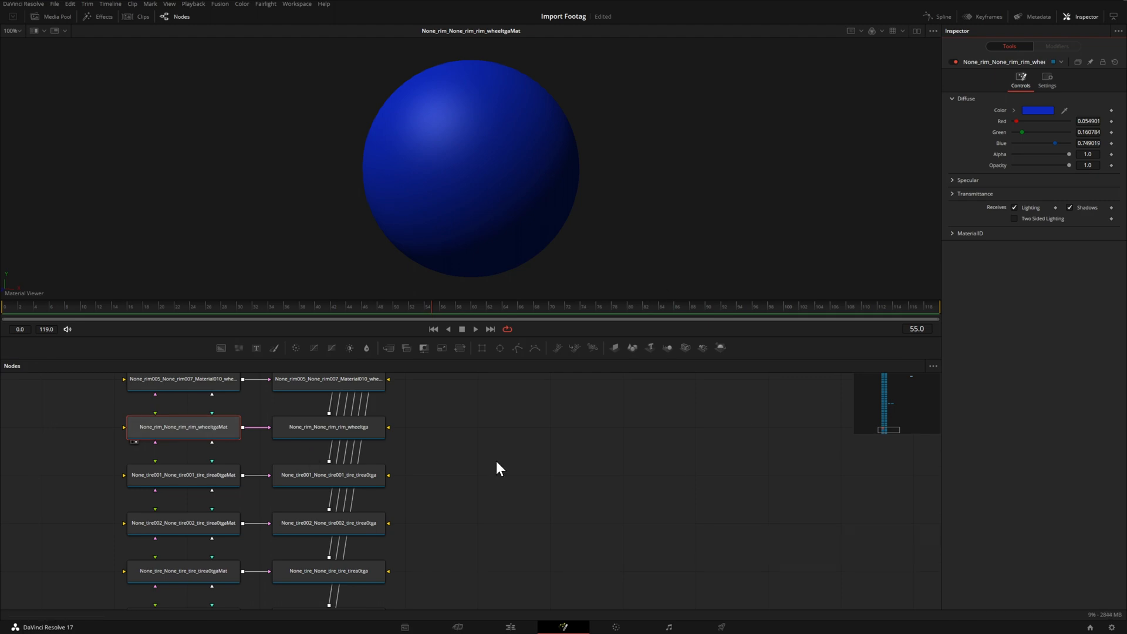
click(329, 426)
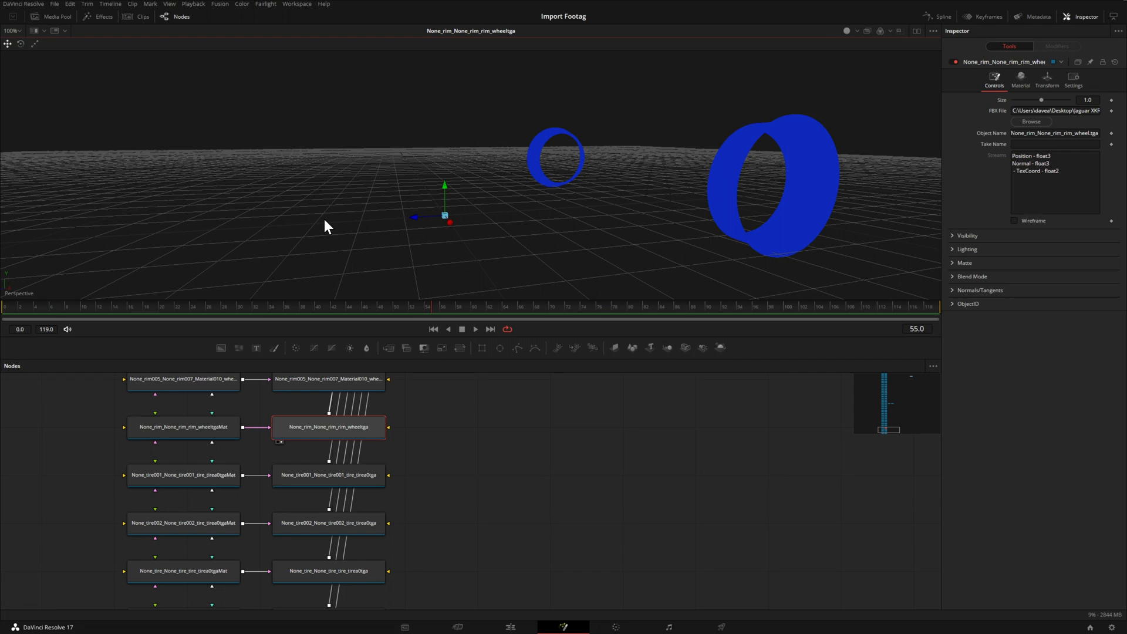
mouse_move(464, 453)
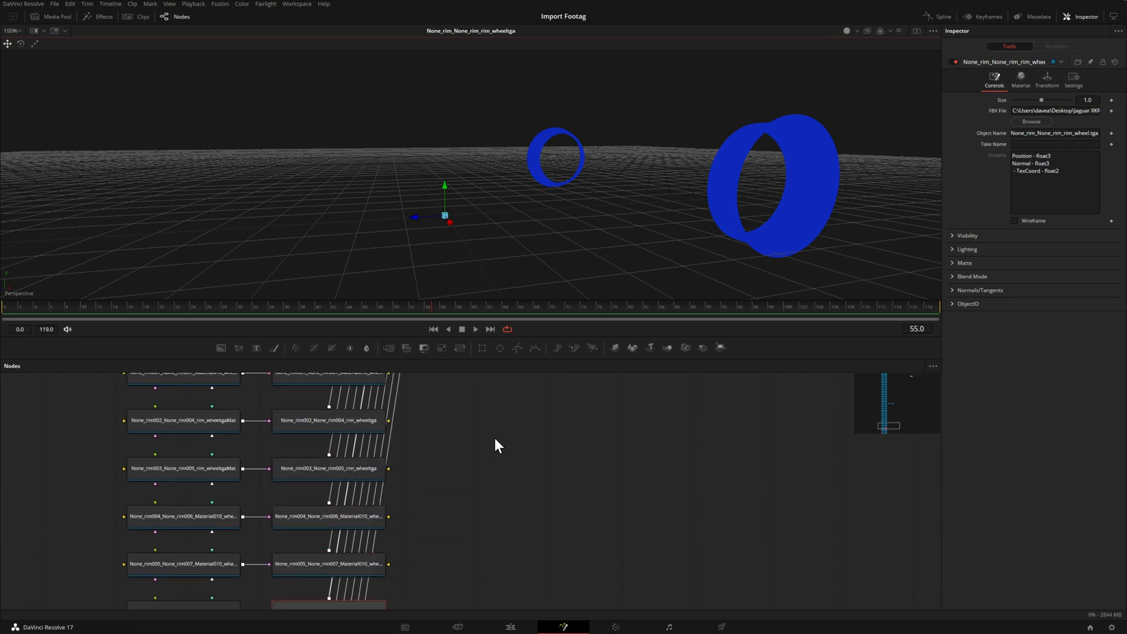
- Scroll the node graph and select RootNode to display the full car
scroll(down, 3)
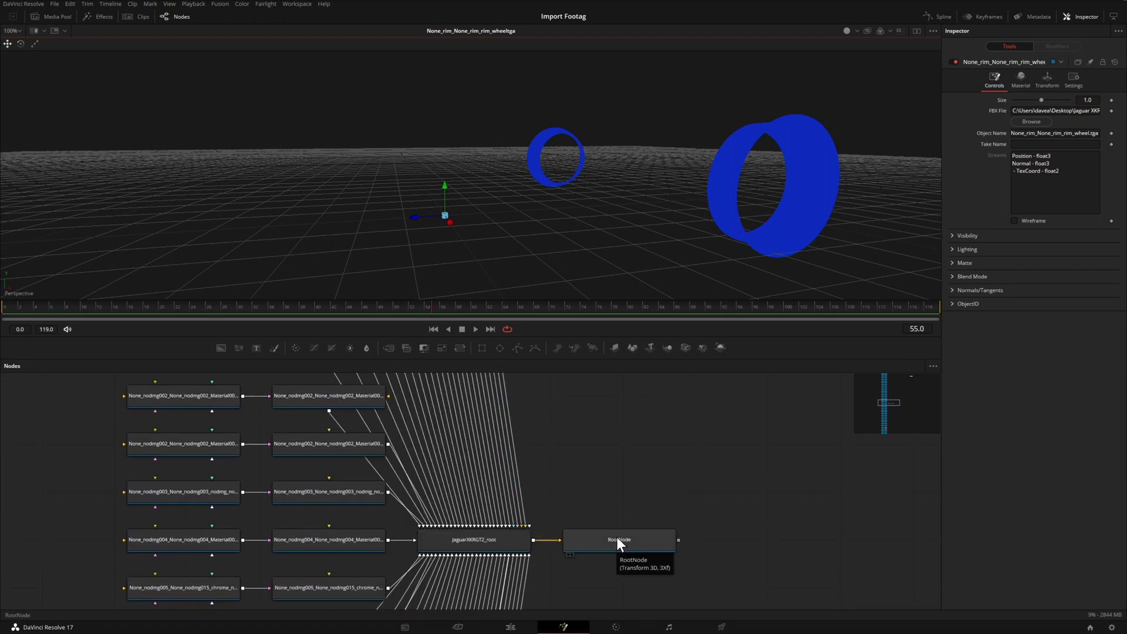
mouse_move(608, 504)
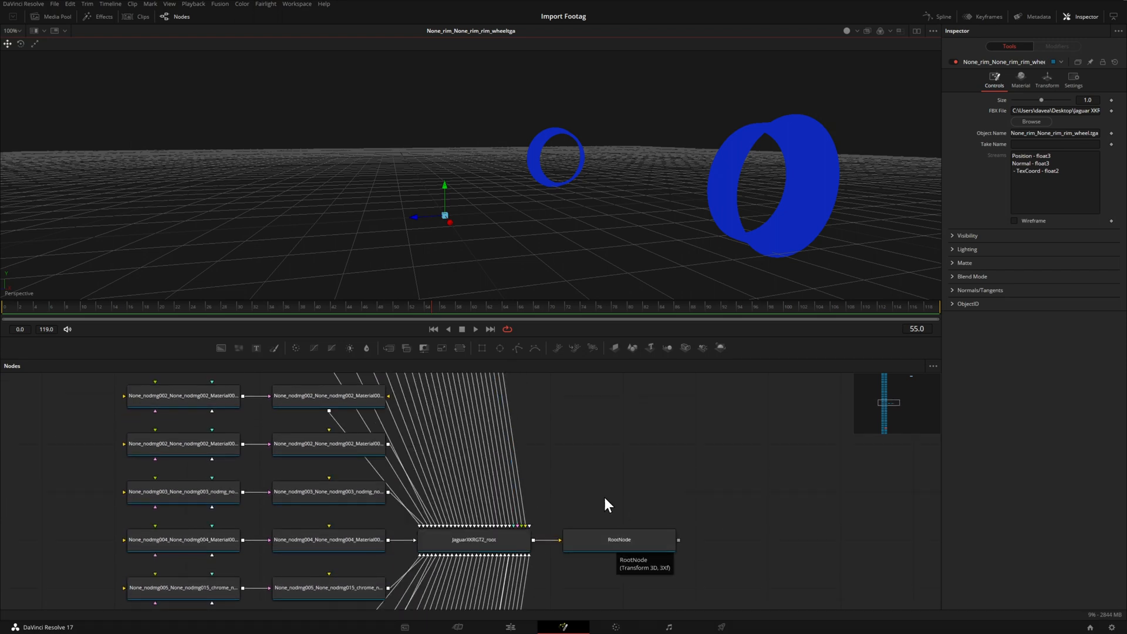
click(619, 539)
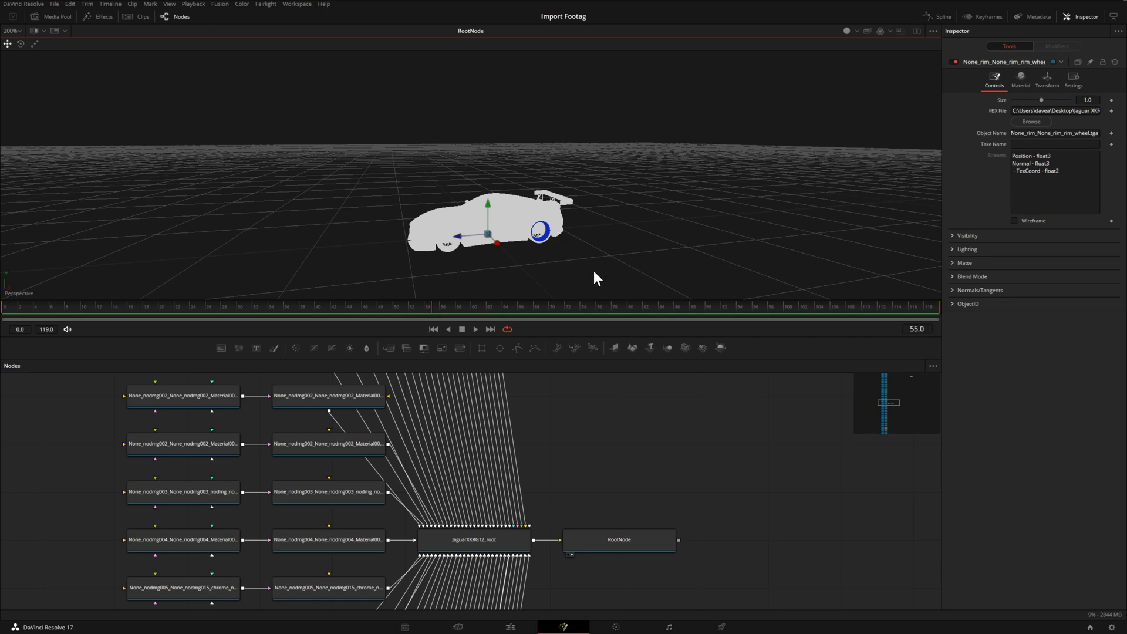
mouse_move(872, 114)
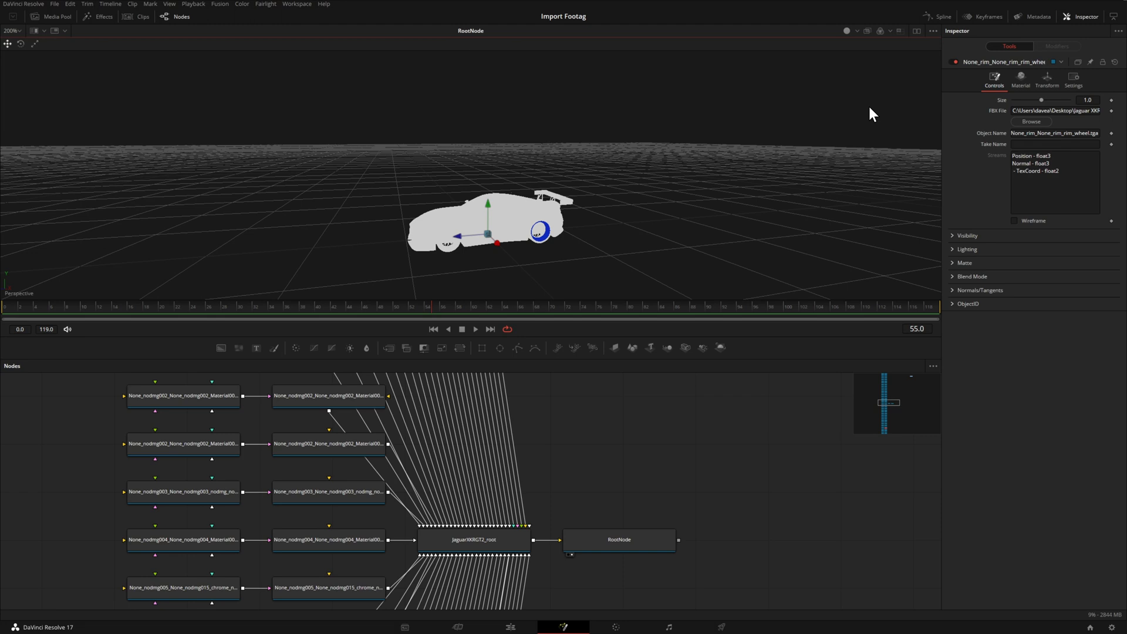
mouse_move(829, 61)
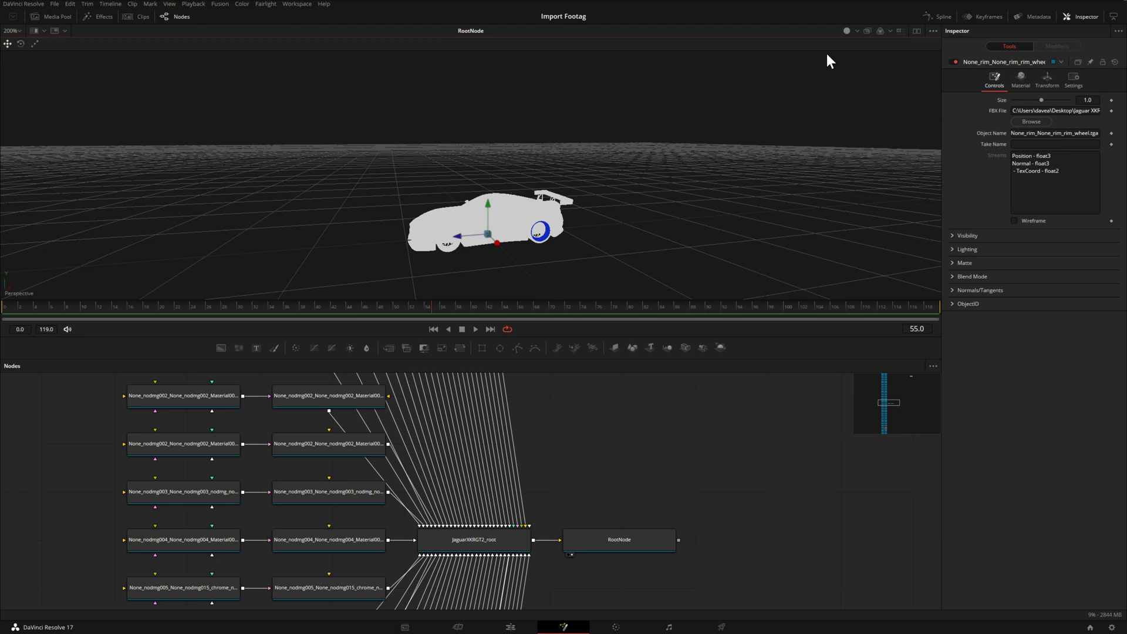
- Turn on viewer lighting and orbit around the car
click(879, 31)
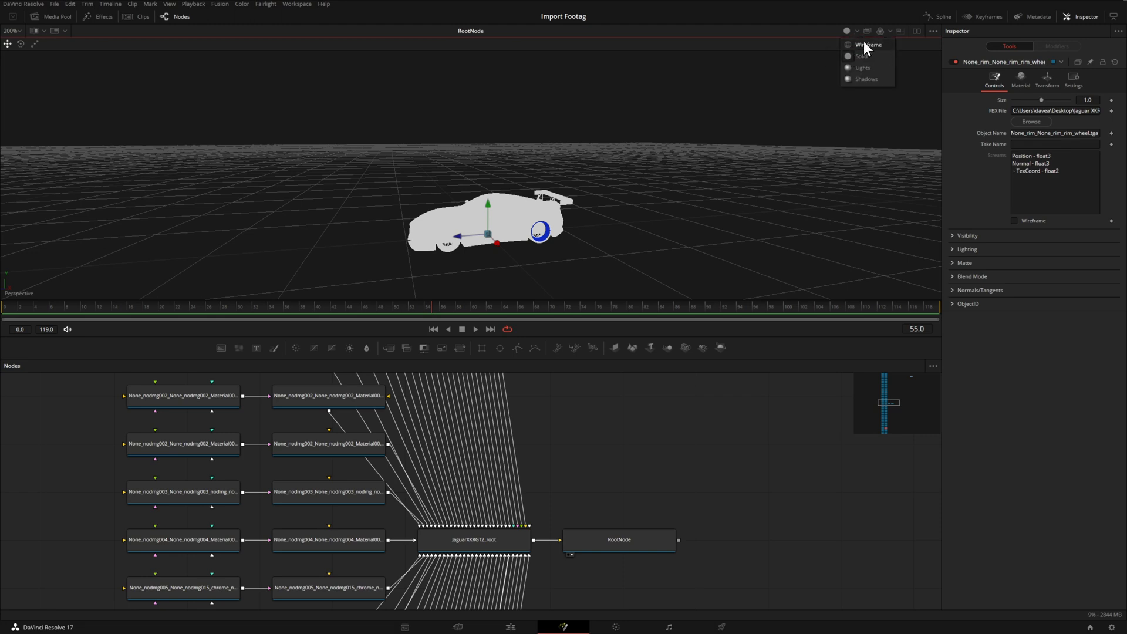
mouse_move(874, 69)
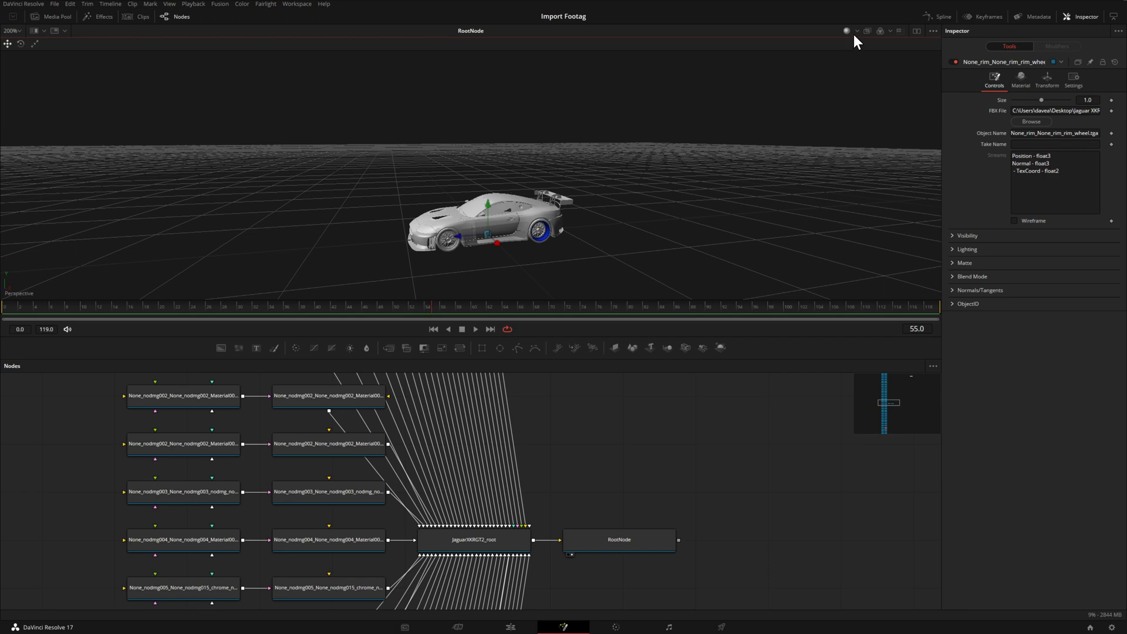
mouse_move(598, 192)
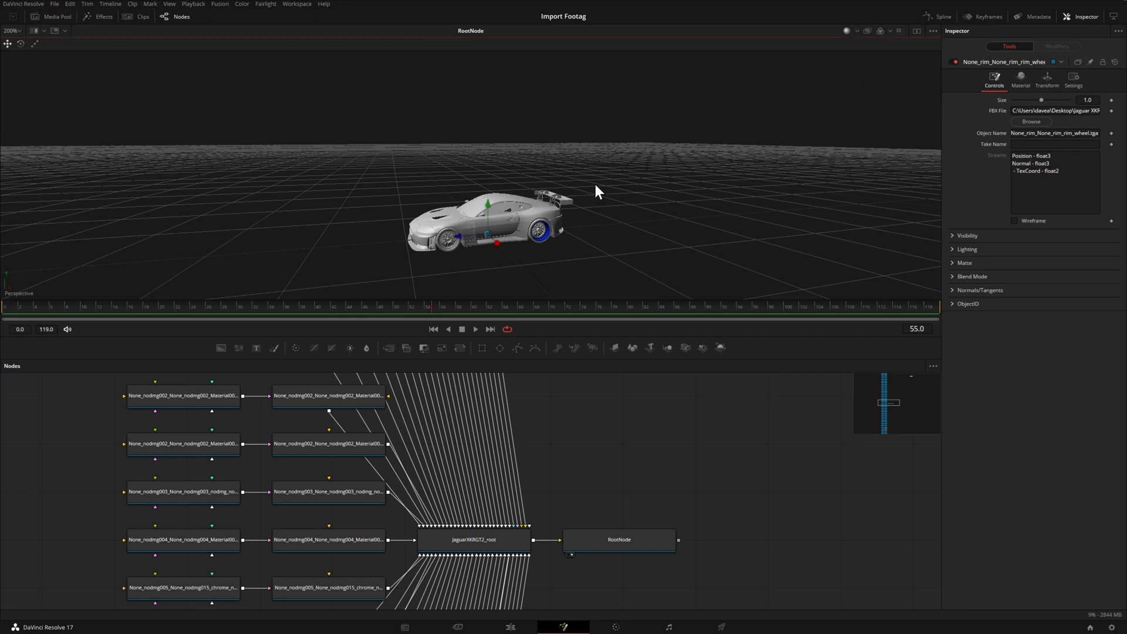
mouse_move(831, 47)
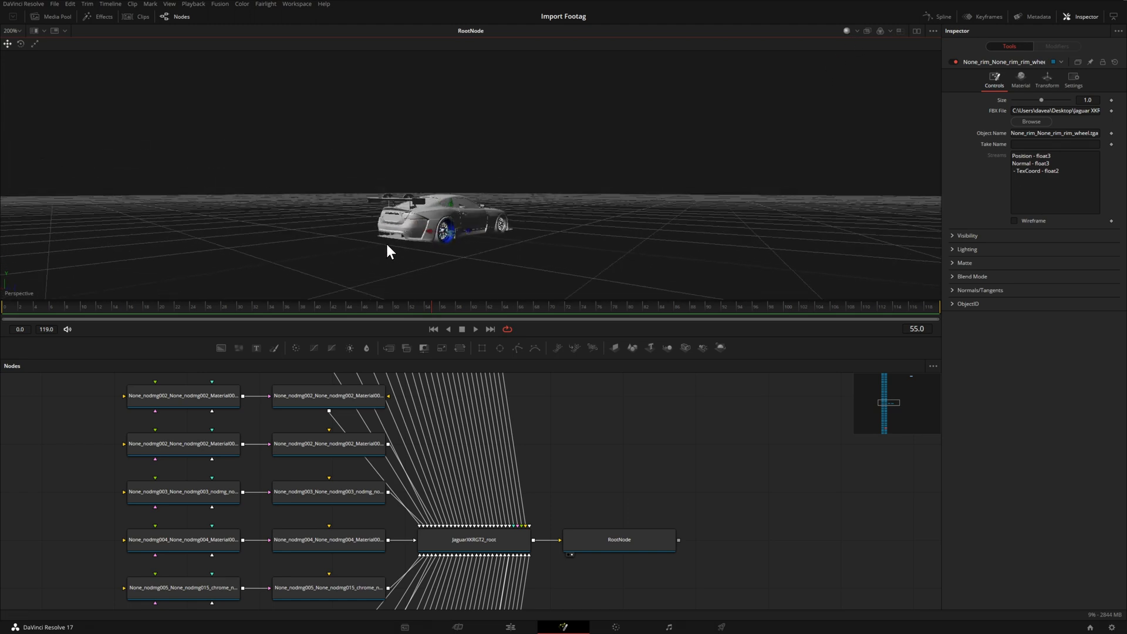
drag(388, 252, 424, 234)
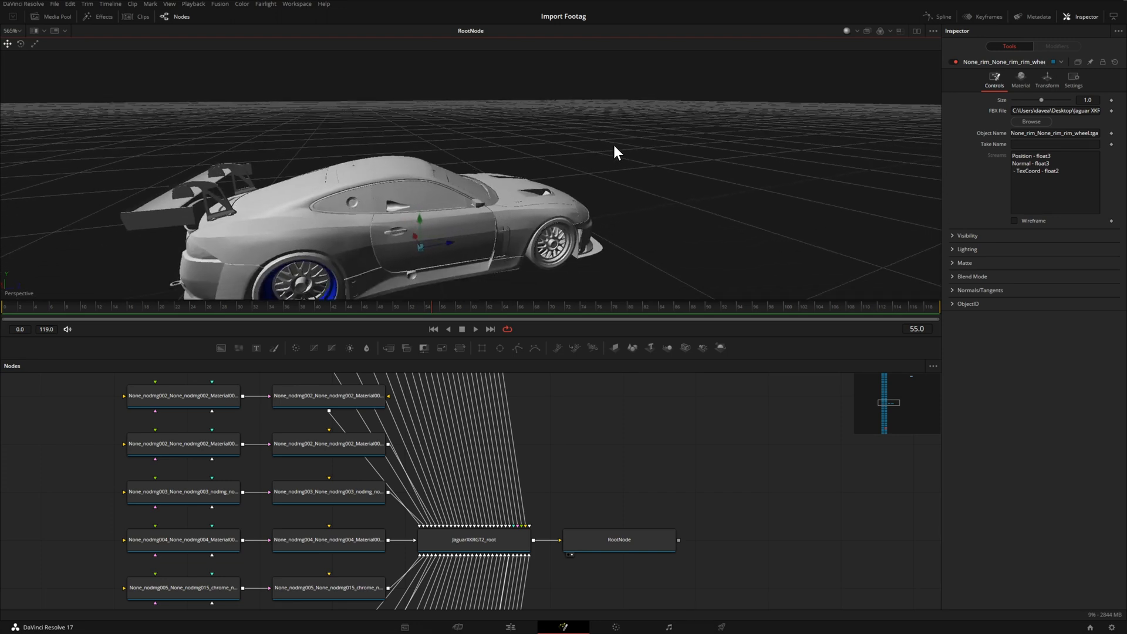
- Select the car body's c0002 mesh and its Material008 nodamage material node
click(328, 396)
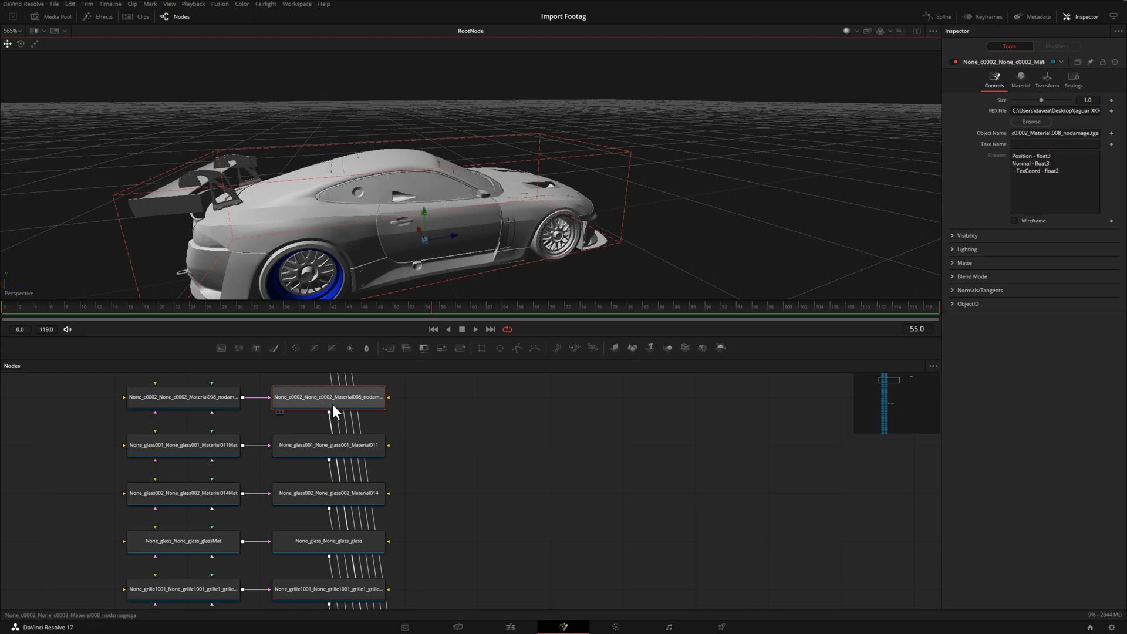
mouse_move(434, 423)
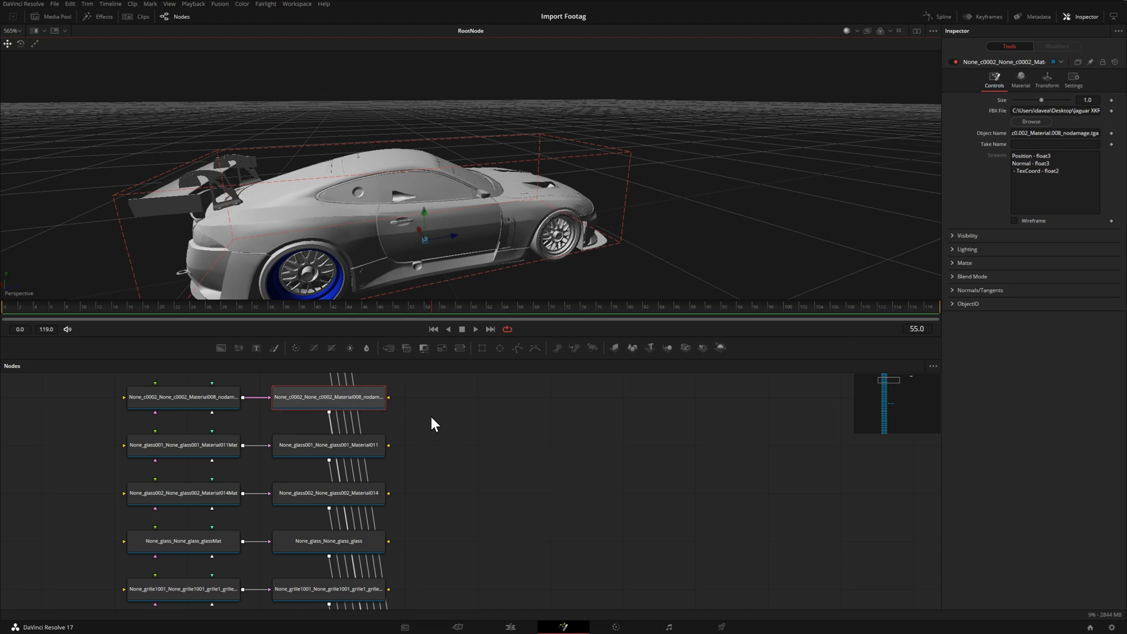
mouse_move(436, 270)
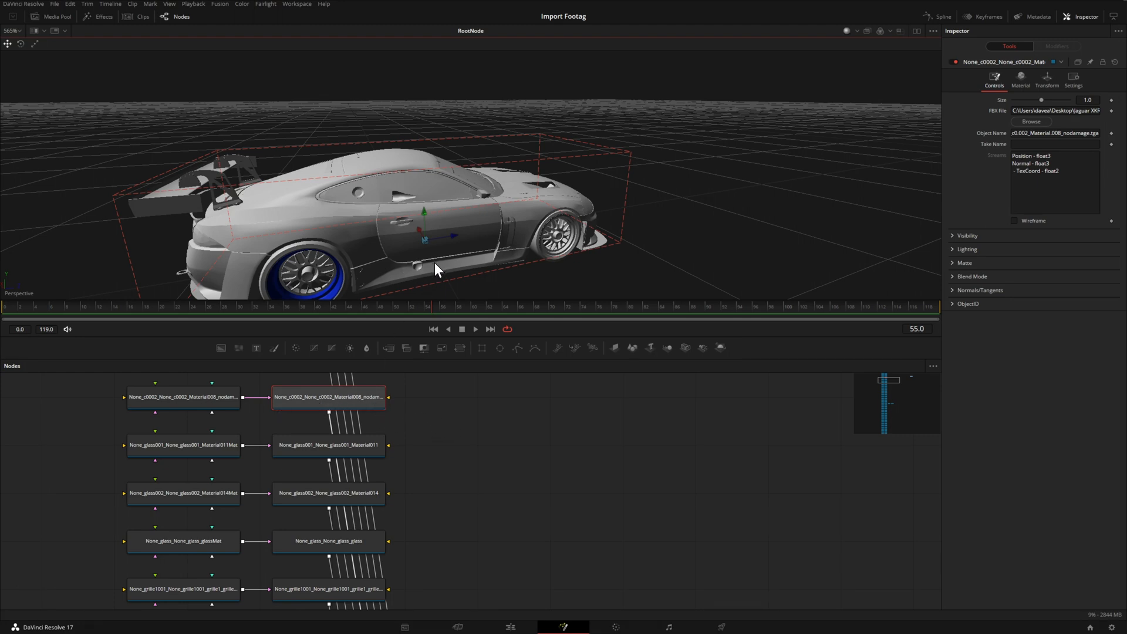
mouse_move(426, 217)
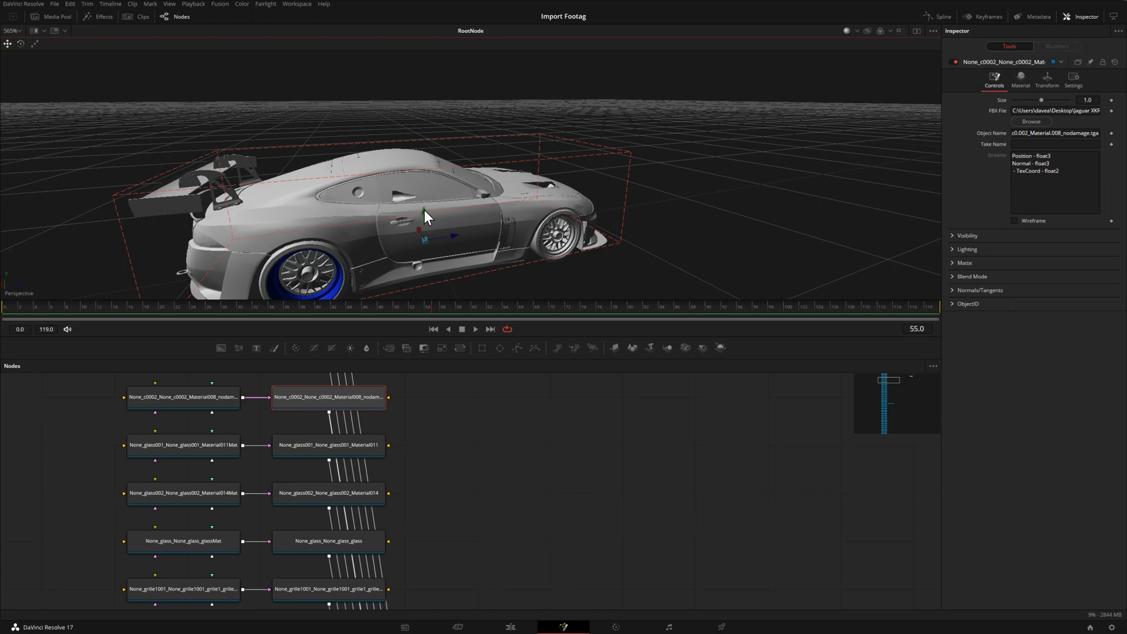
drag(424, 215, 421, 176)
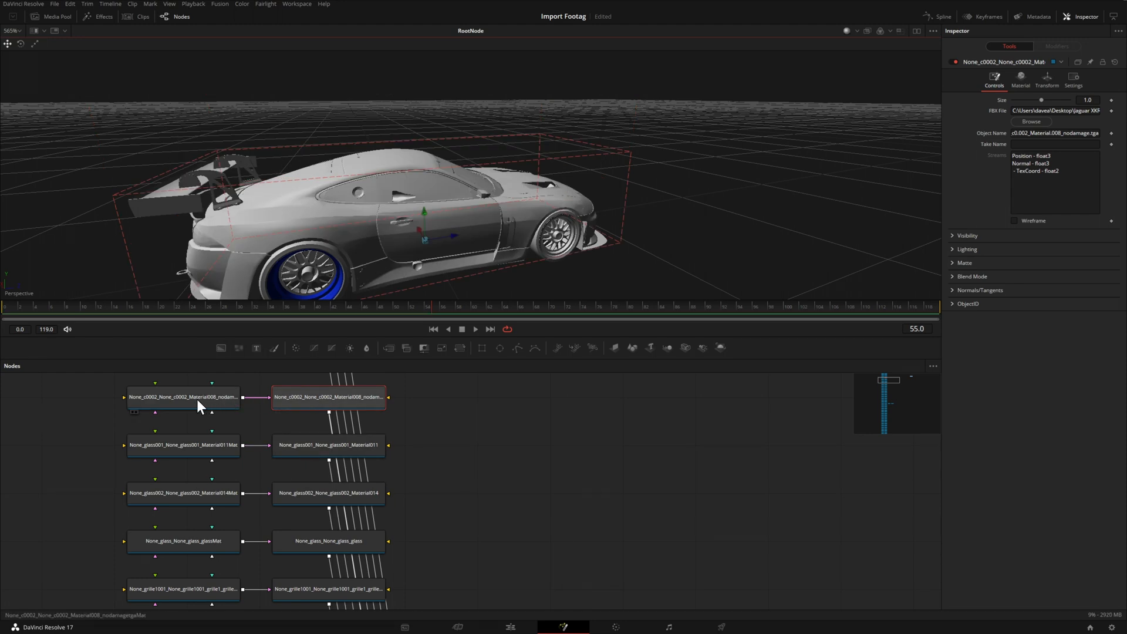
click(329, 397)
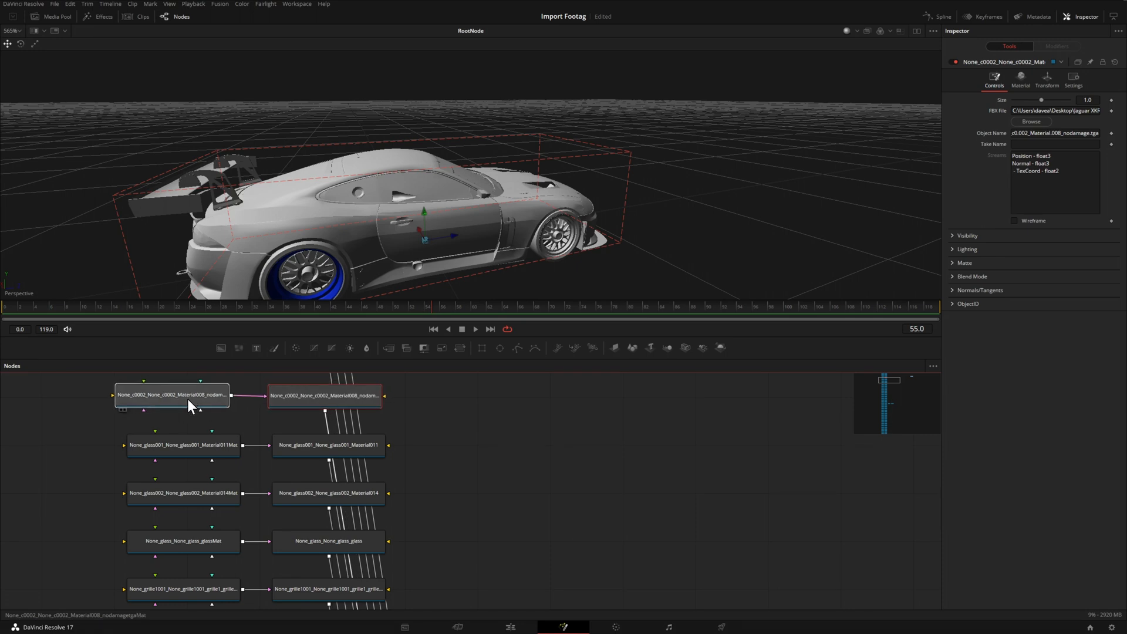
- Set Material008's diffuse colour to golden yellow
click(180, 397)
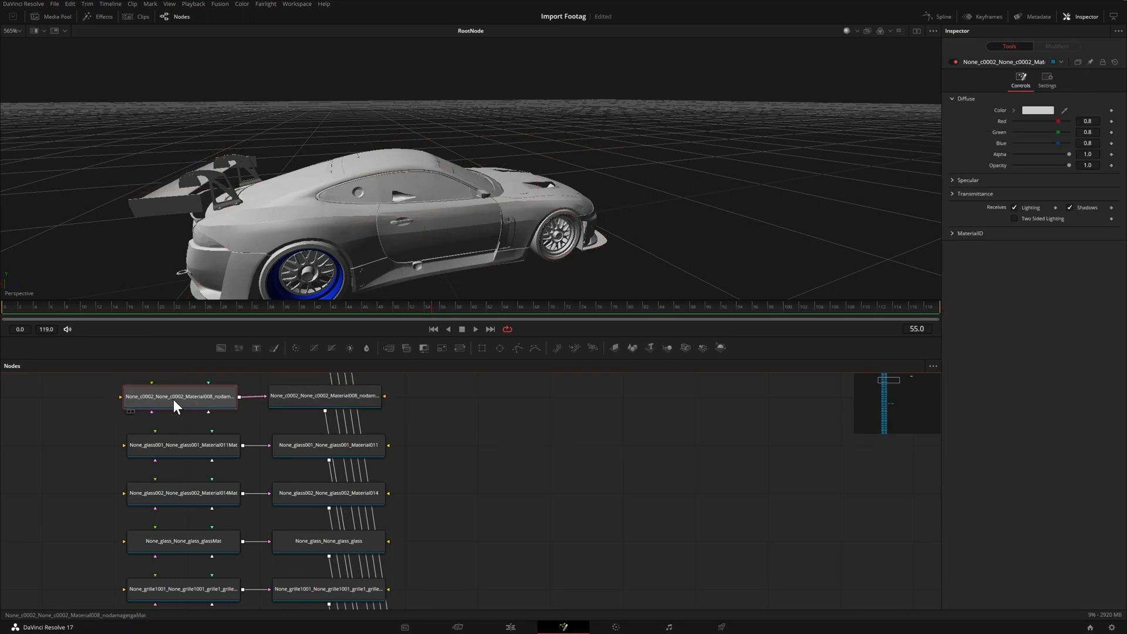
click(1038, 110)
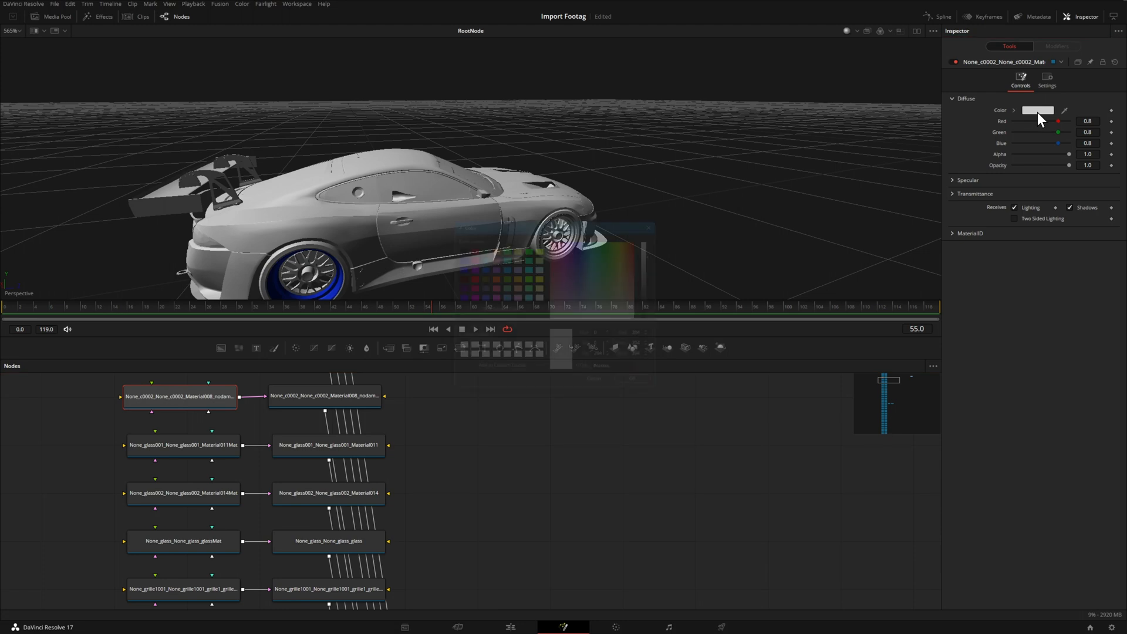
click(1038, 110)
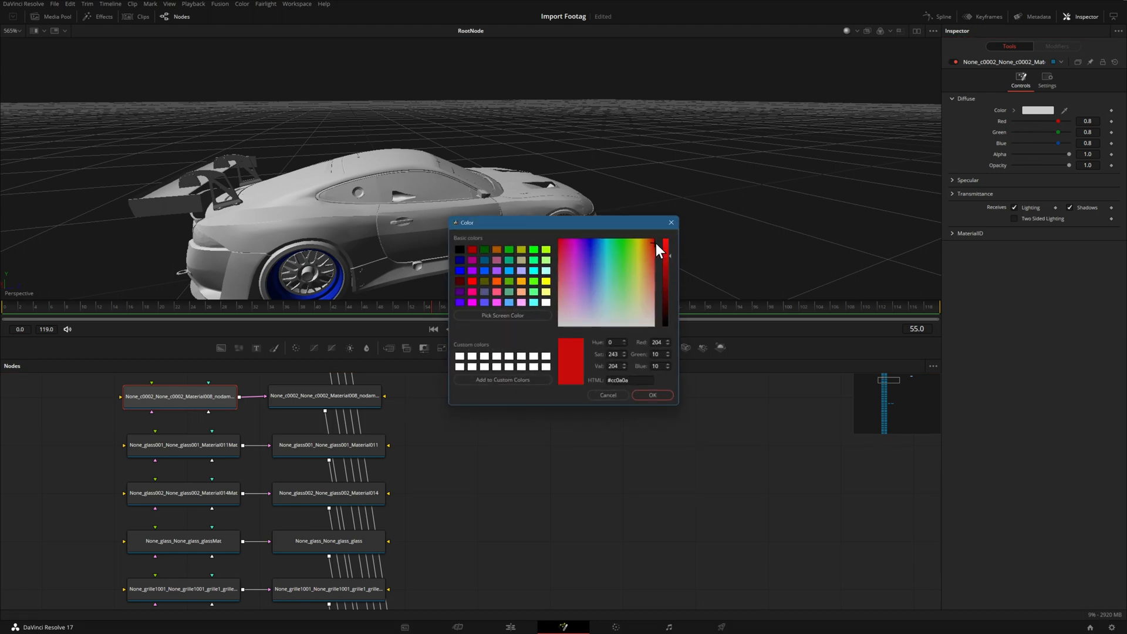
click(664, 255)
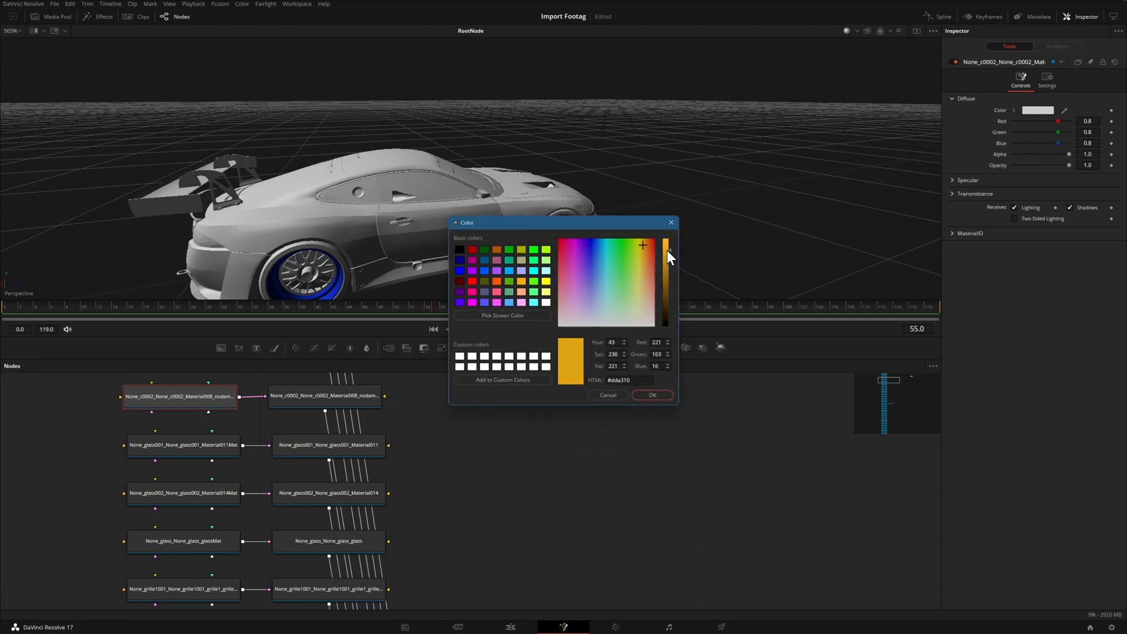
click(651, 394)
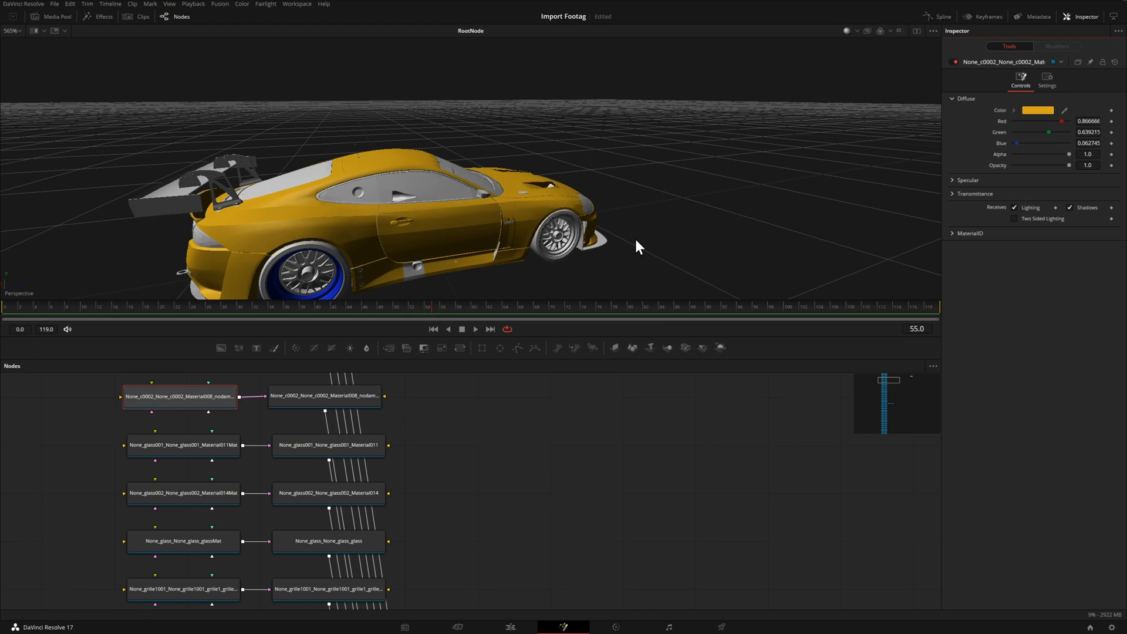
mouse_move(642, 247)
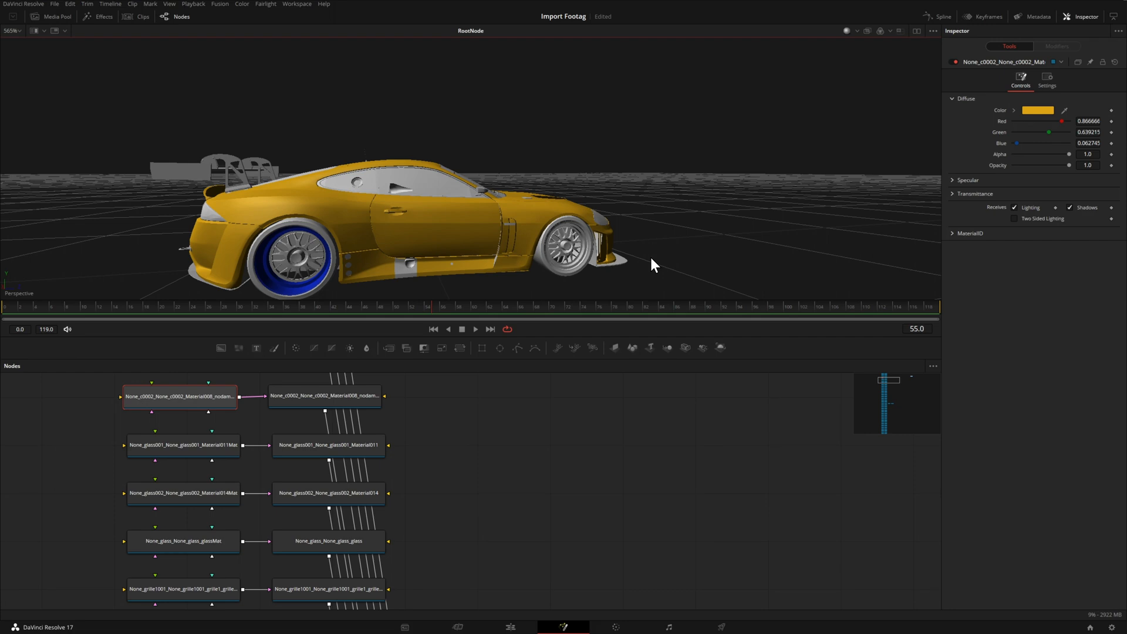
mouse_move(316, 260)
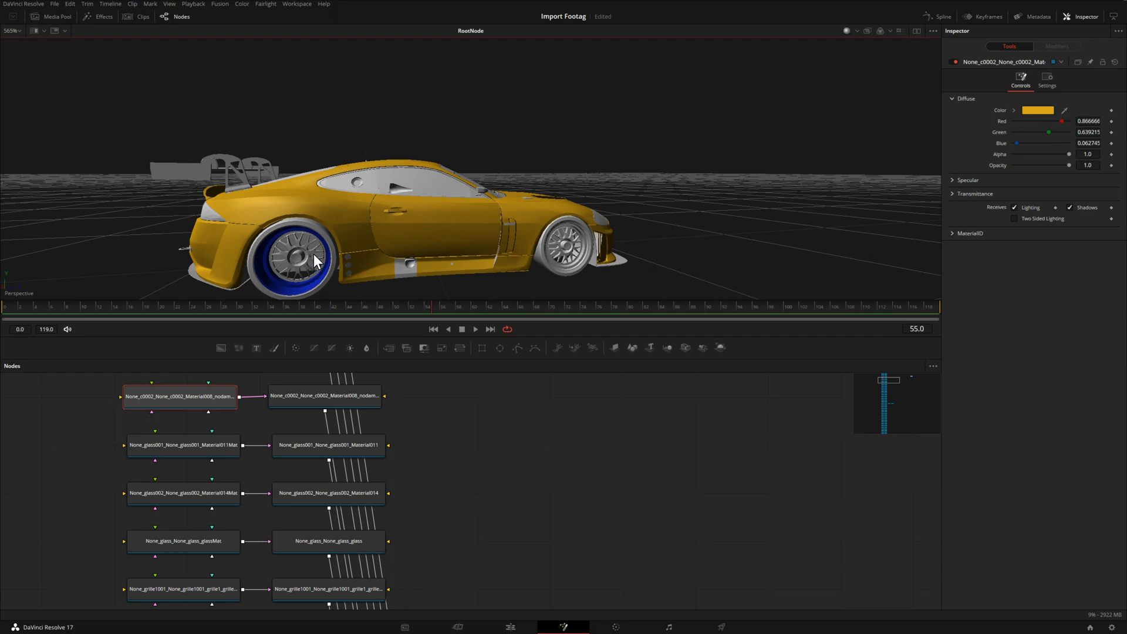
mouse_move(306, 271)
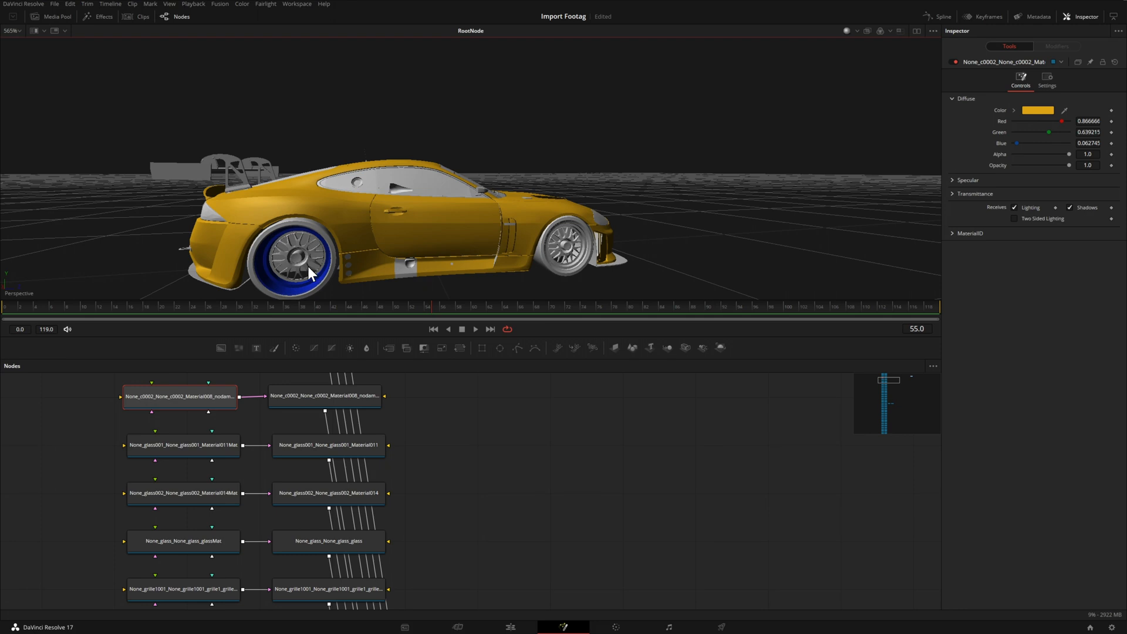
mouse_move(1016, 115)
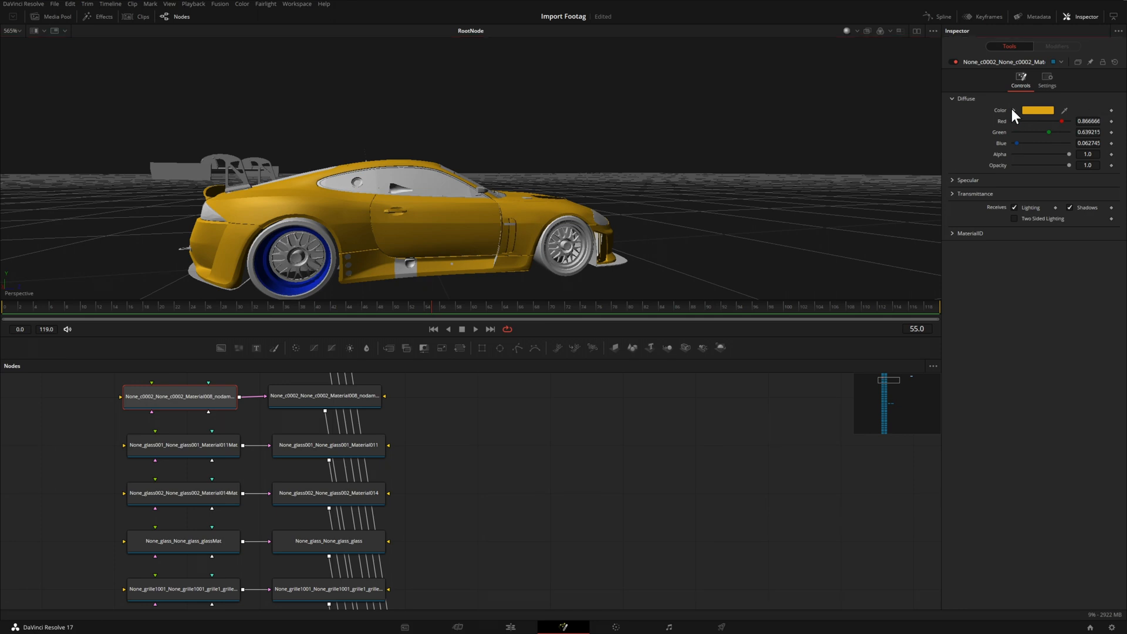
- Set Material008's diffuse colour back to light grey #dddddd
click(1037, 110)
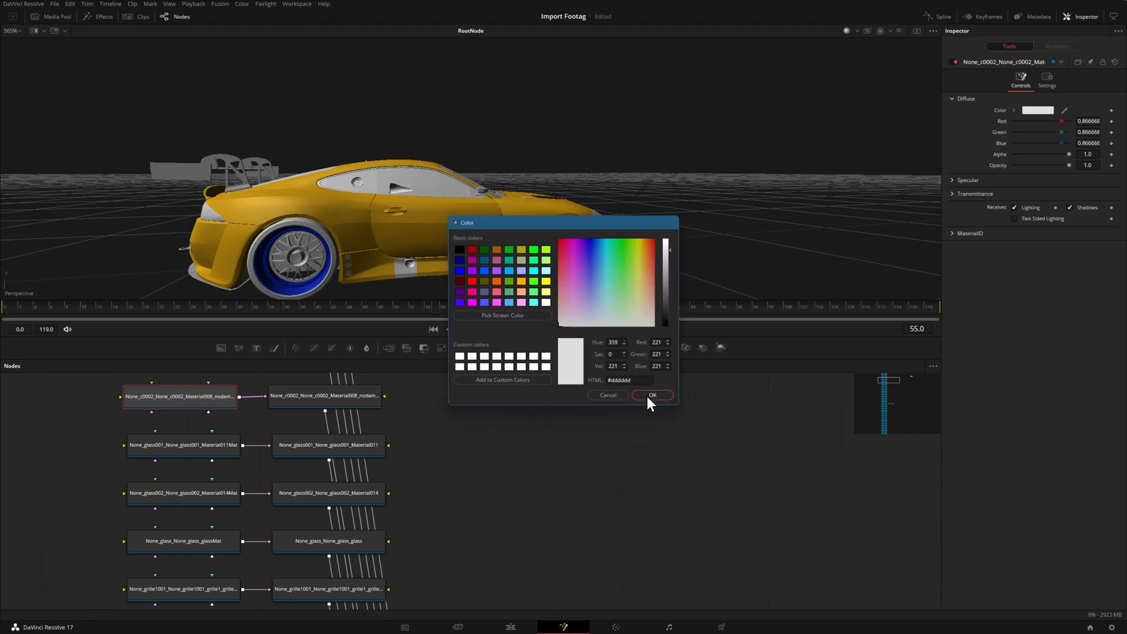
click(650, 394)
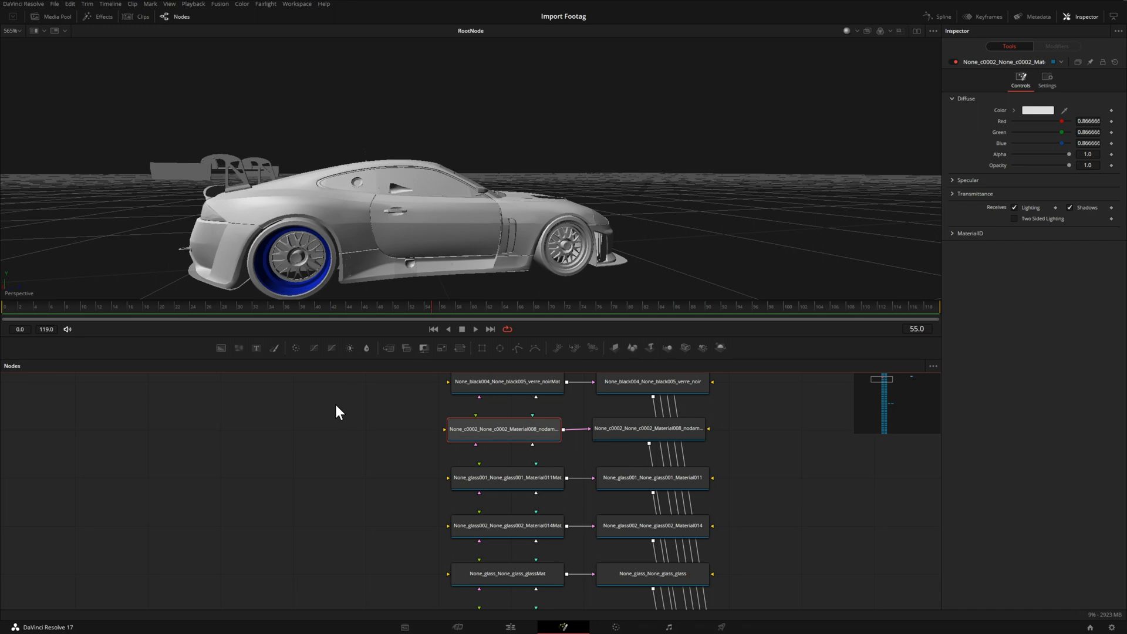
mouse_move(202, 236)
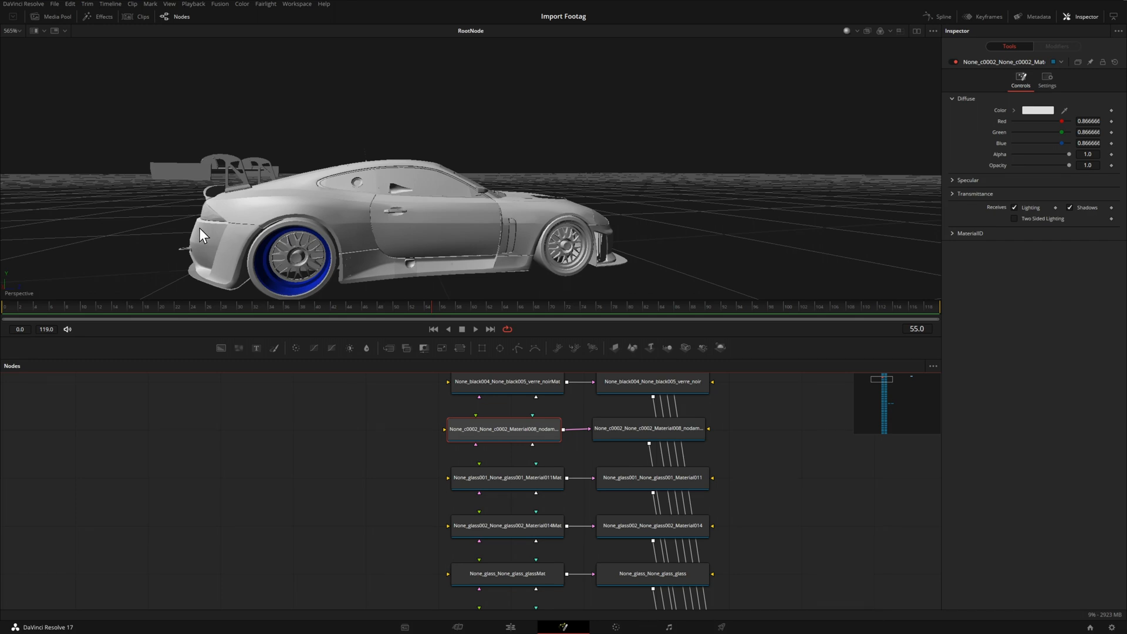
- Open the Effects library and show Templates > Fusion > Shaders, listing Car Paint and Chrome
click(105, 16)
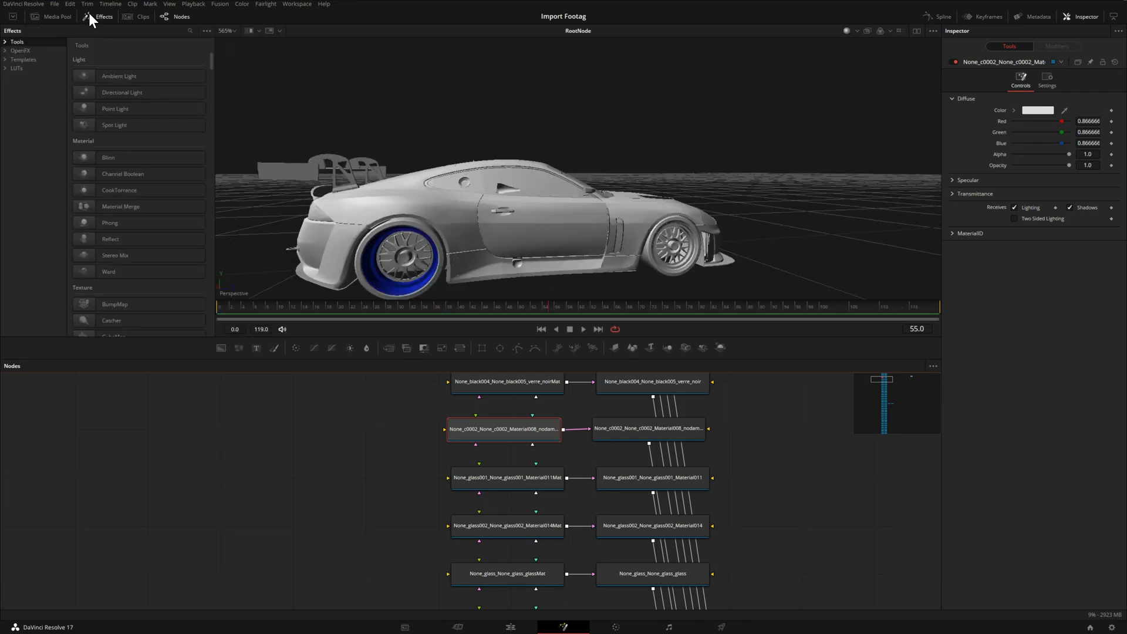
click(6, 58)
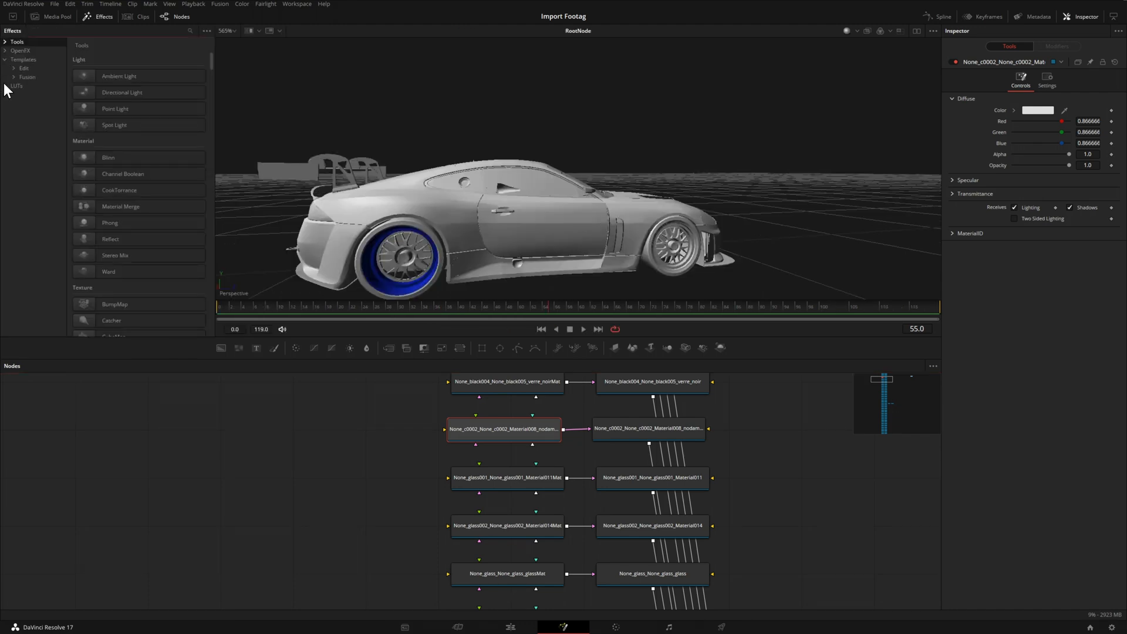
click(14, 77)
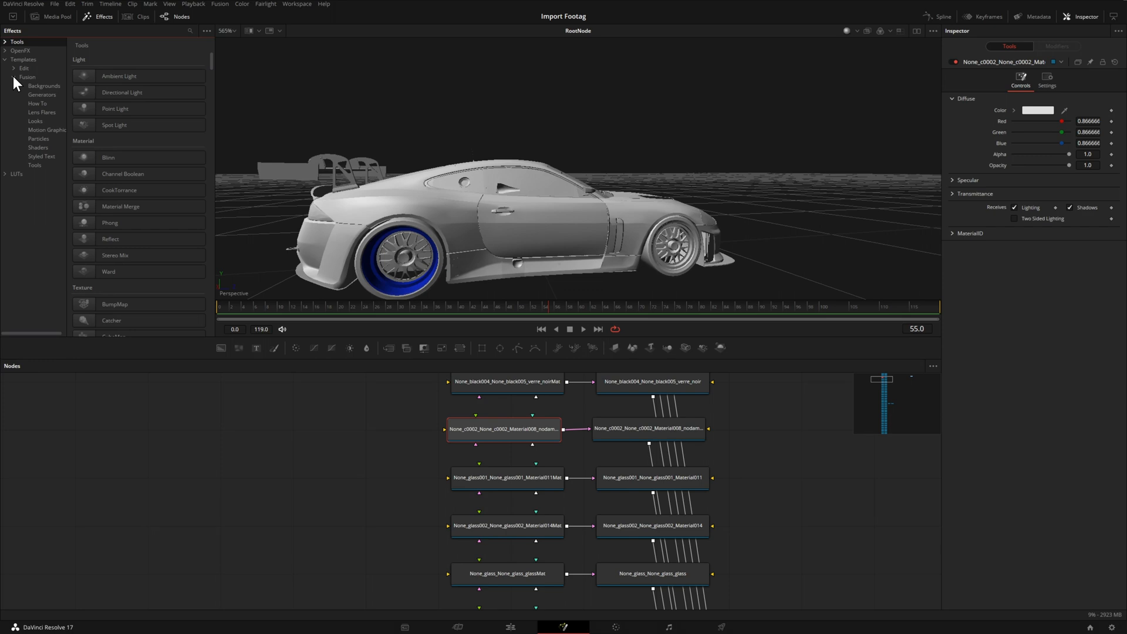
mouse_move(42, 157)
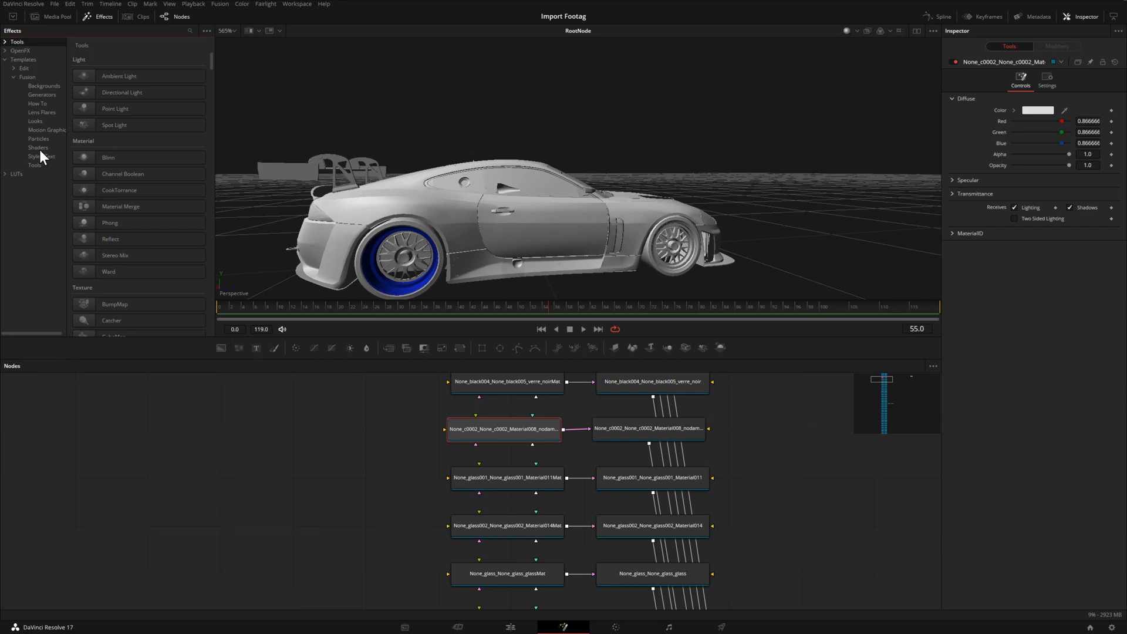
click(38, 147)
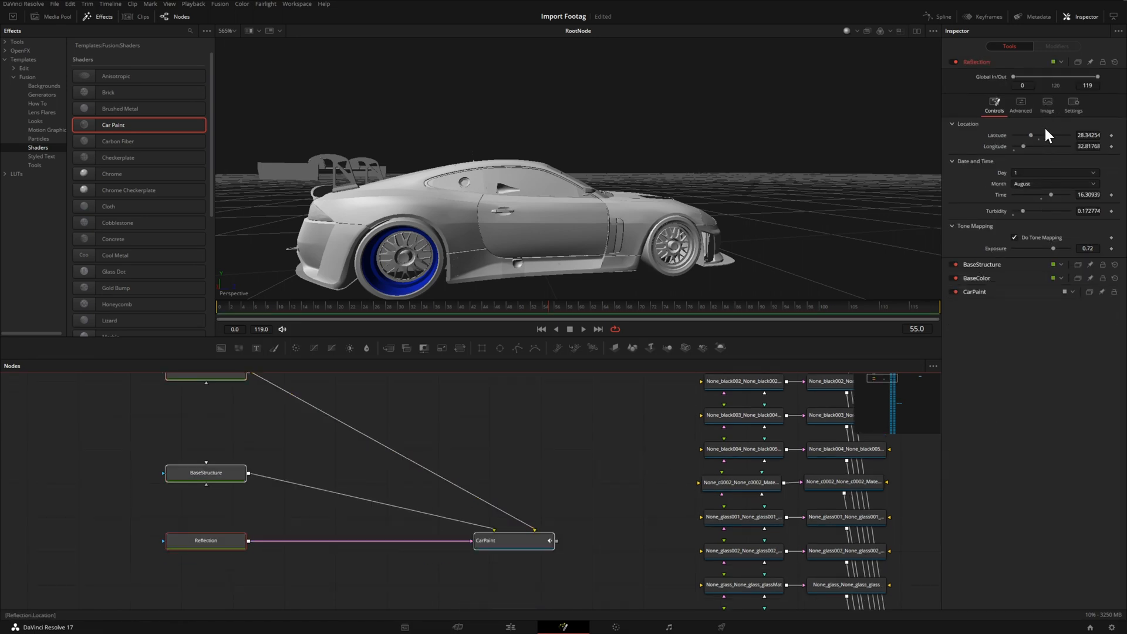
mouse_move(715, 478)
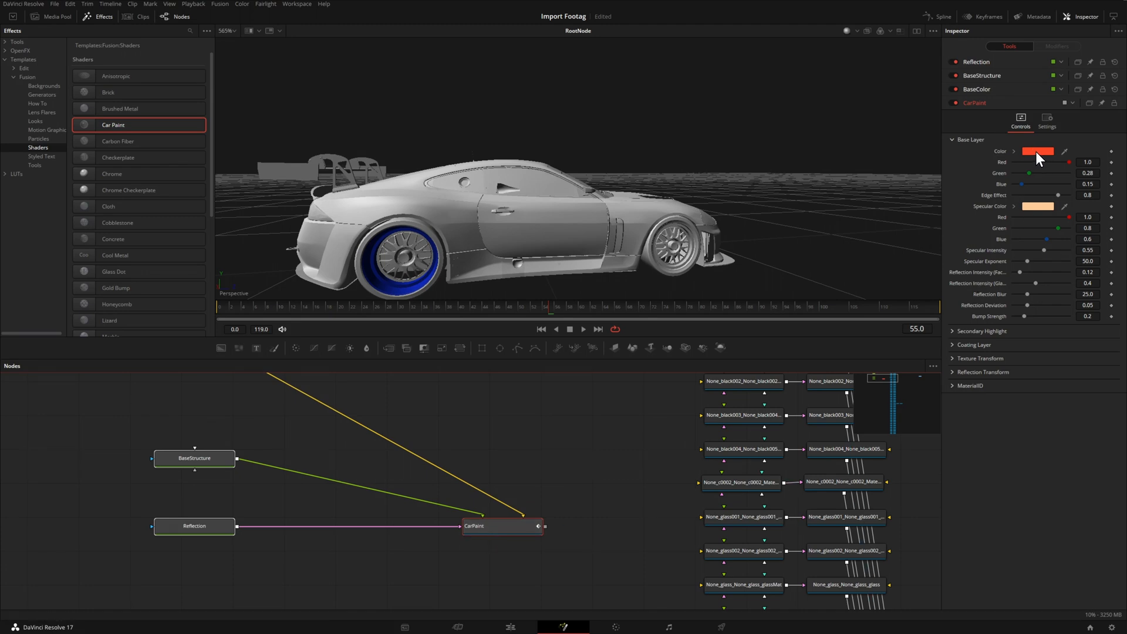
mouse_move(1037, 218)
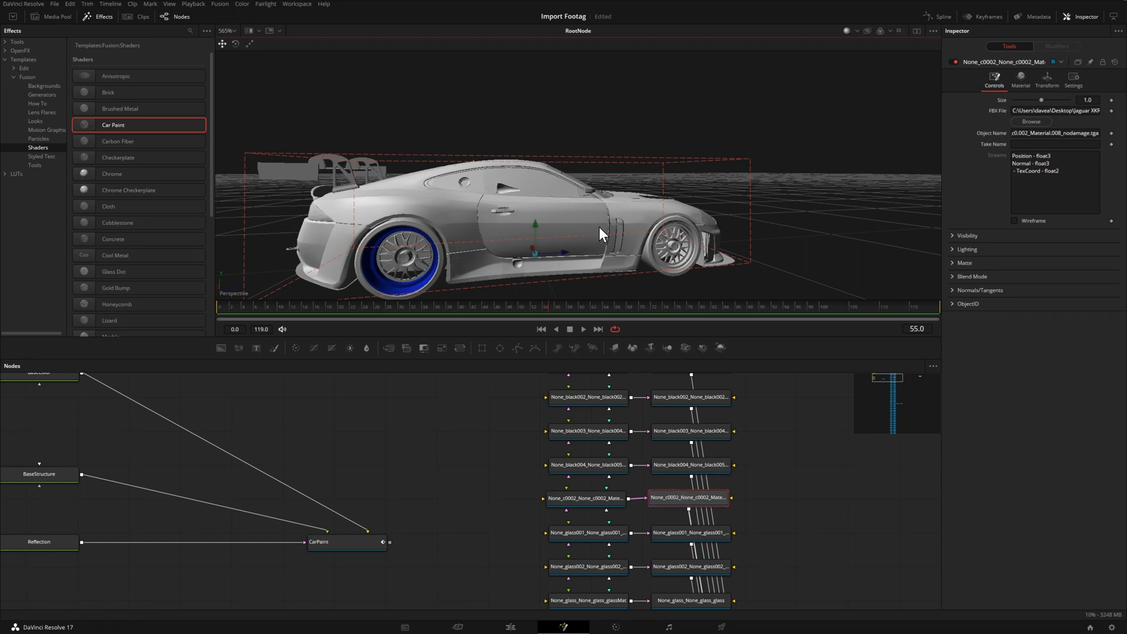
mouse_move(584, 466)
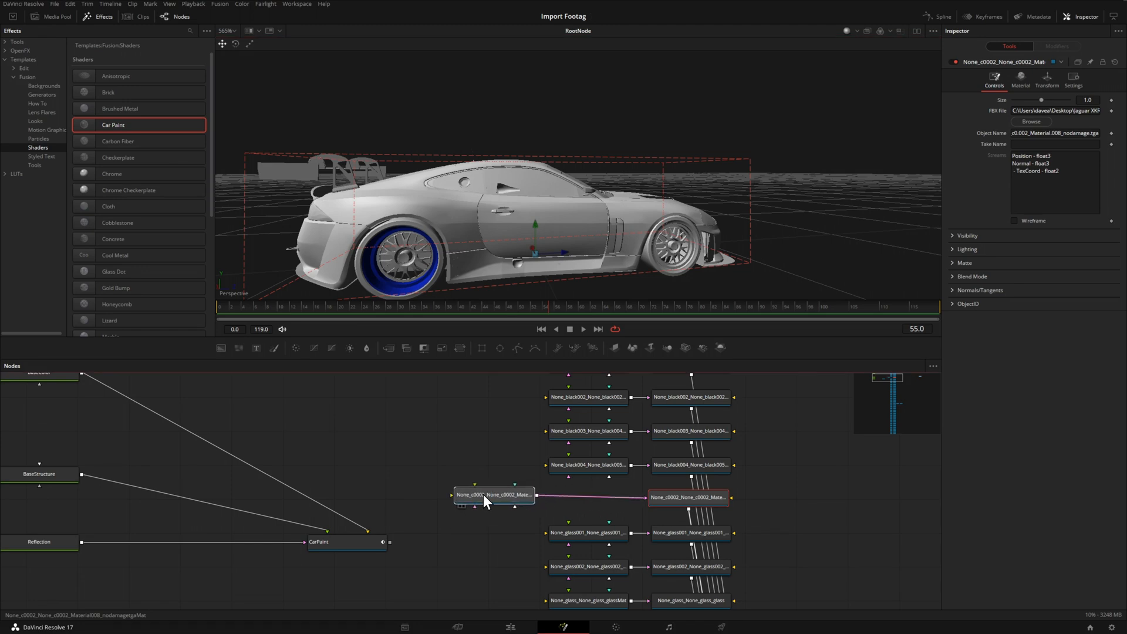
- Connect the CarPaint shader output to the car body's material node
click(494, 494)
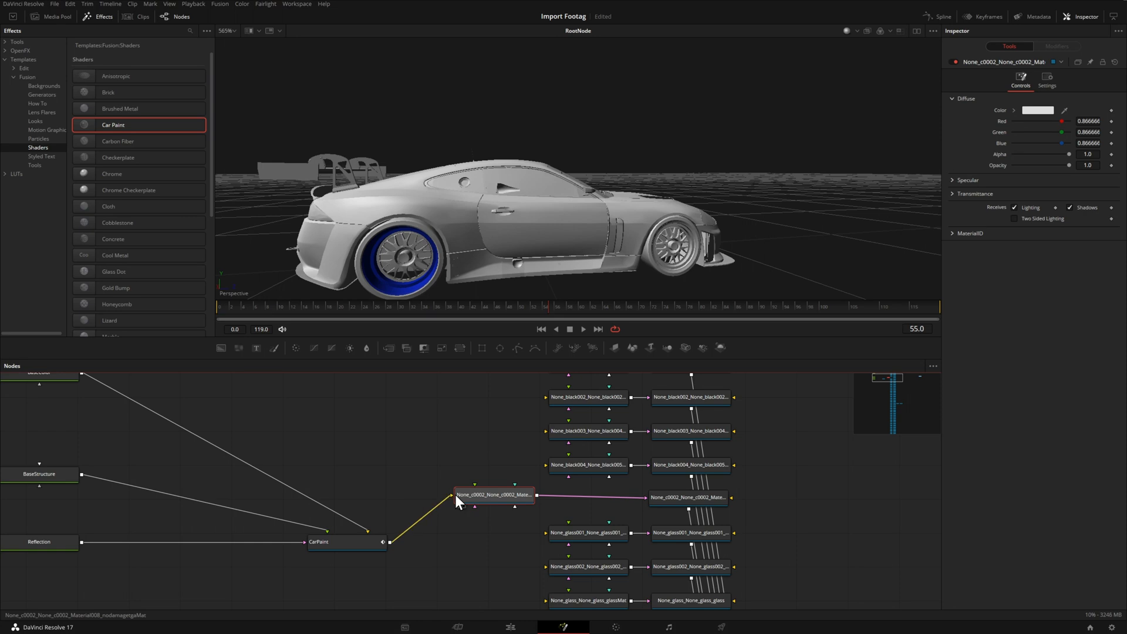
click(346, 542)
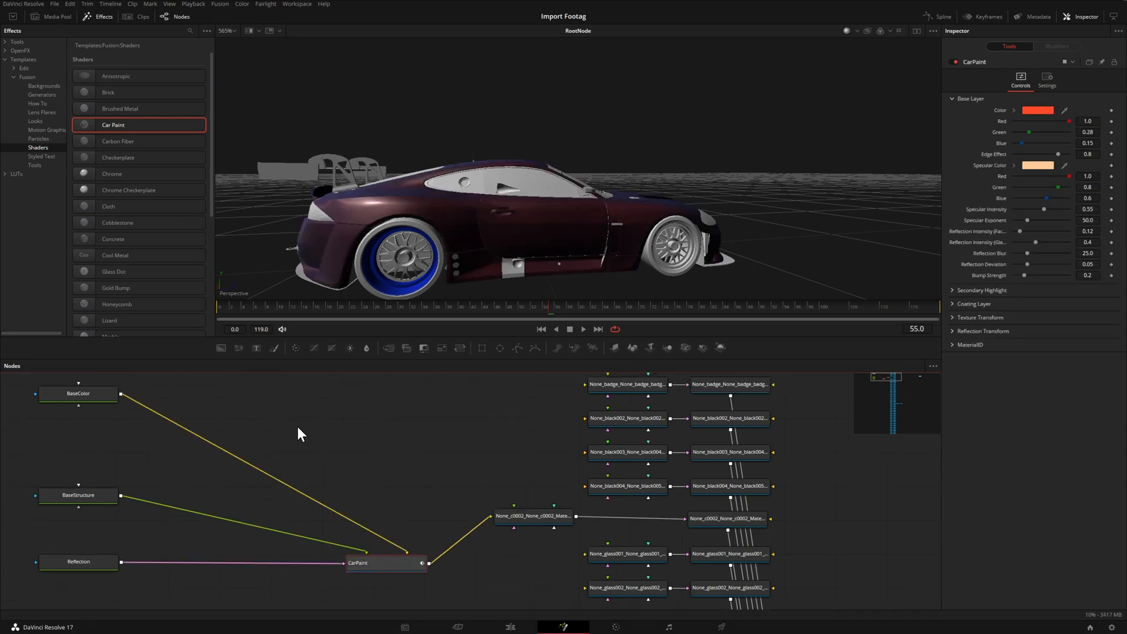
- Set the CarPaint base colour to deep blue in the Color dialog
click(77, 393)
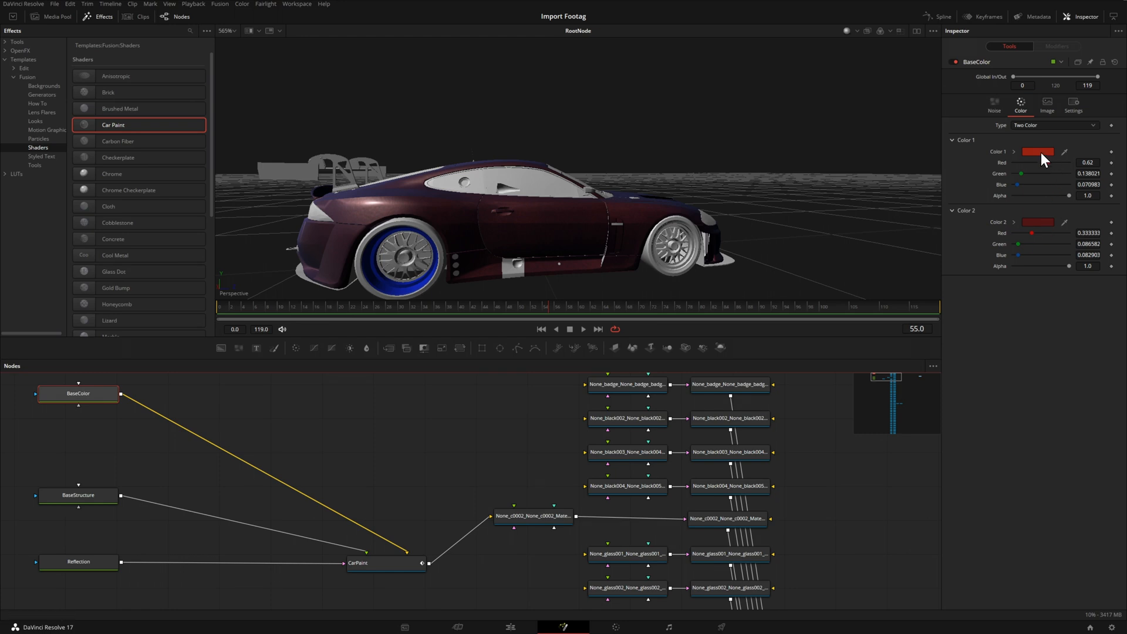
click(1037, 151)
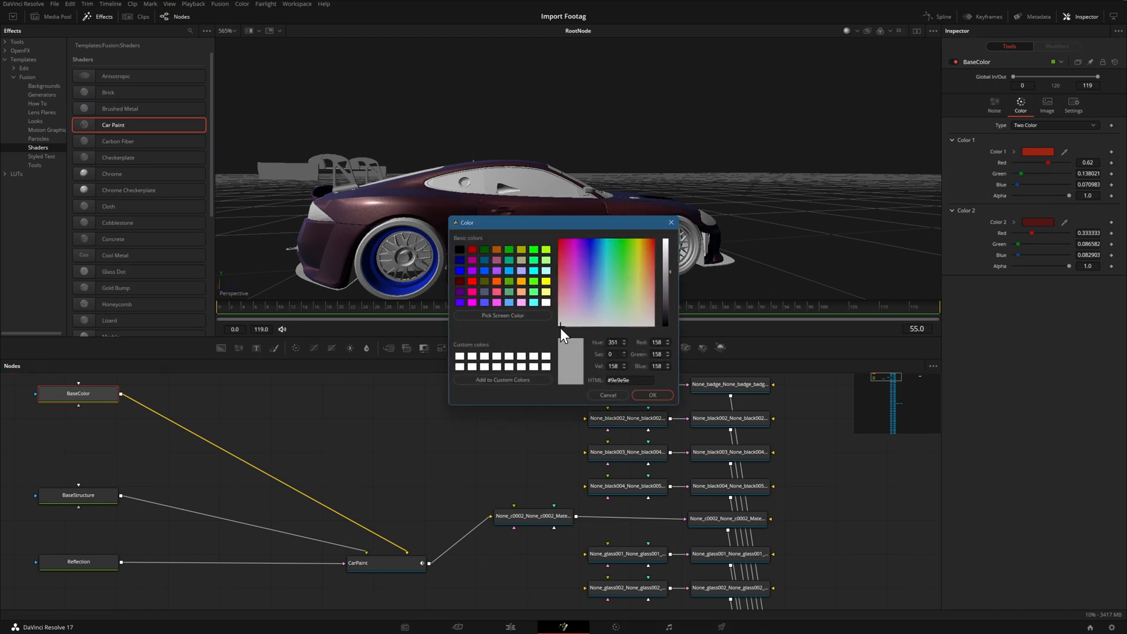
click(651, 394)
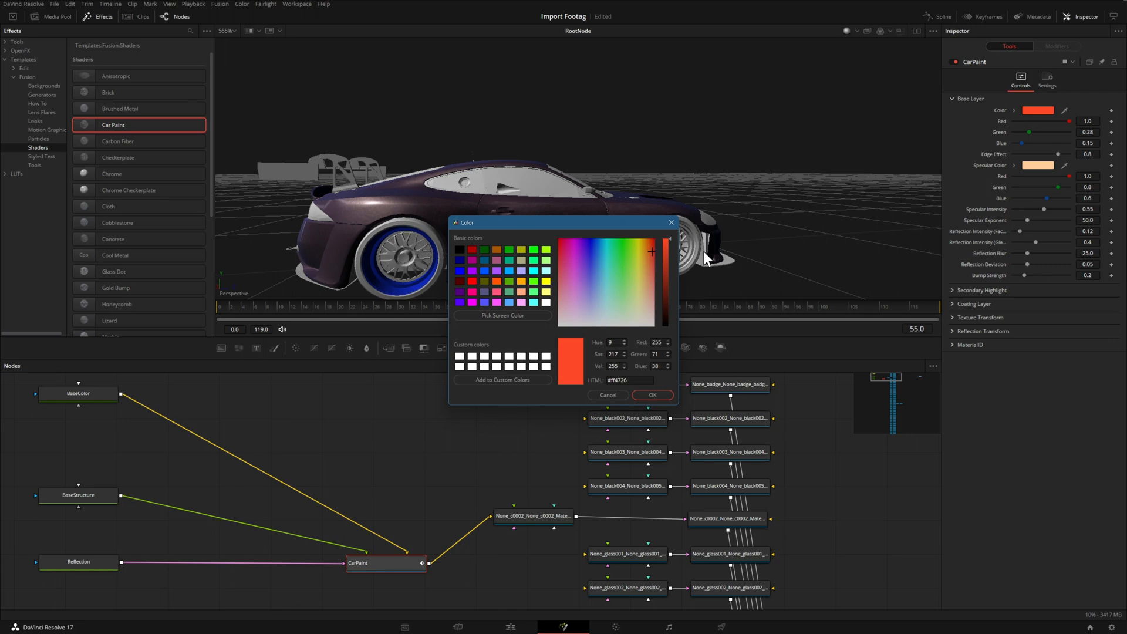
click(663, 252)
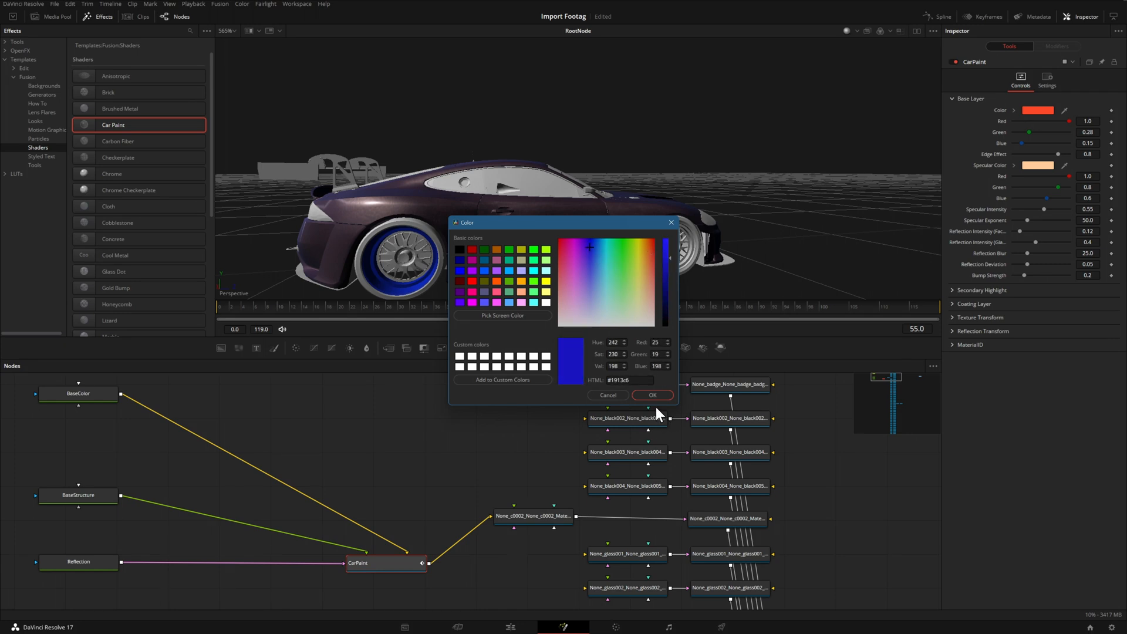
click(608, 277)
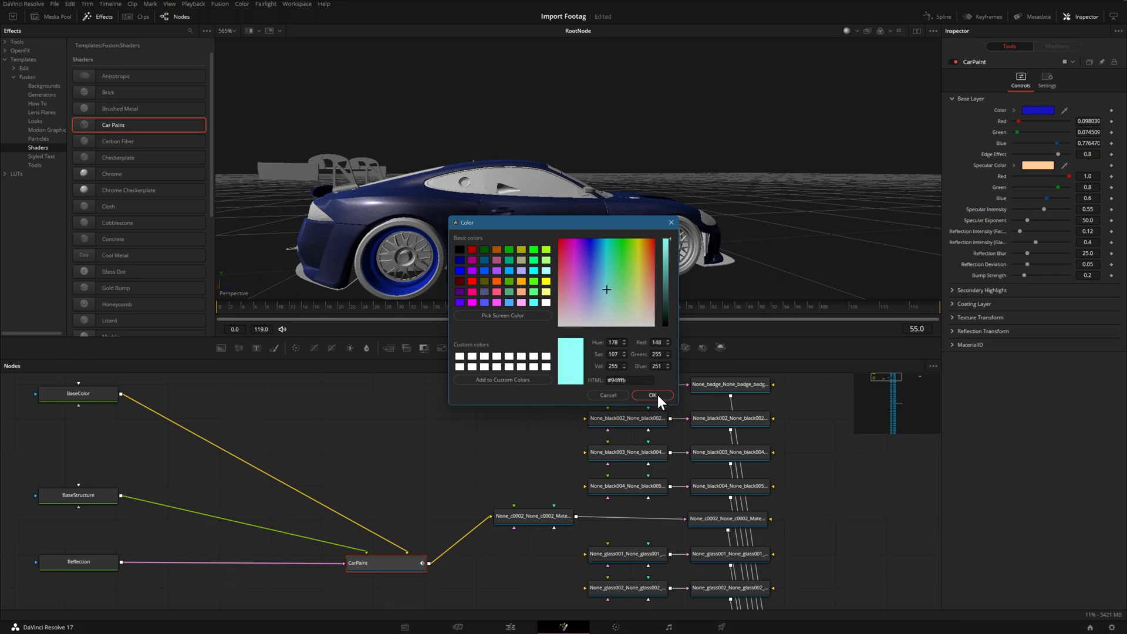
click(652, 395)
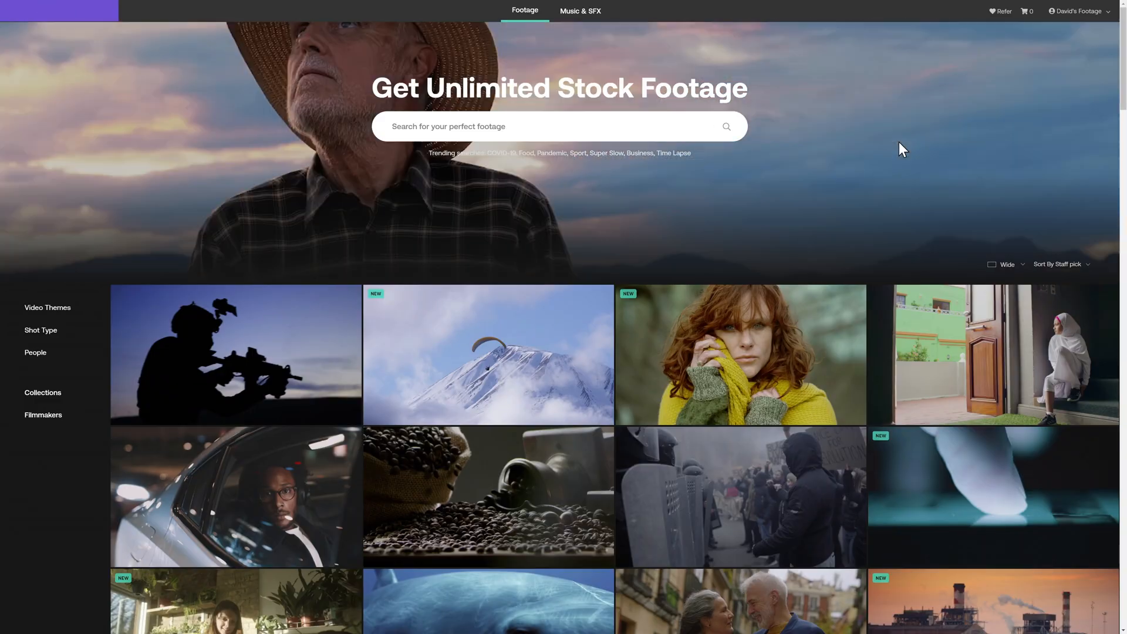
- Browse the Artgrid footage grid and open the green-screen tablet clip's details
scroll(down, 3)
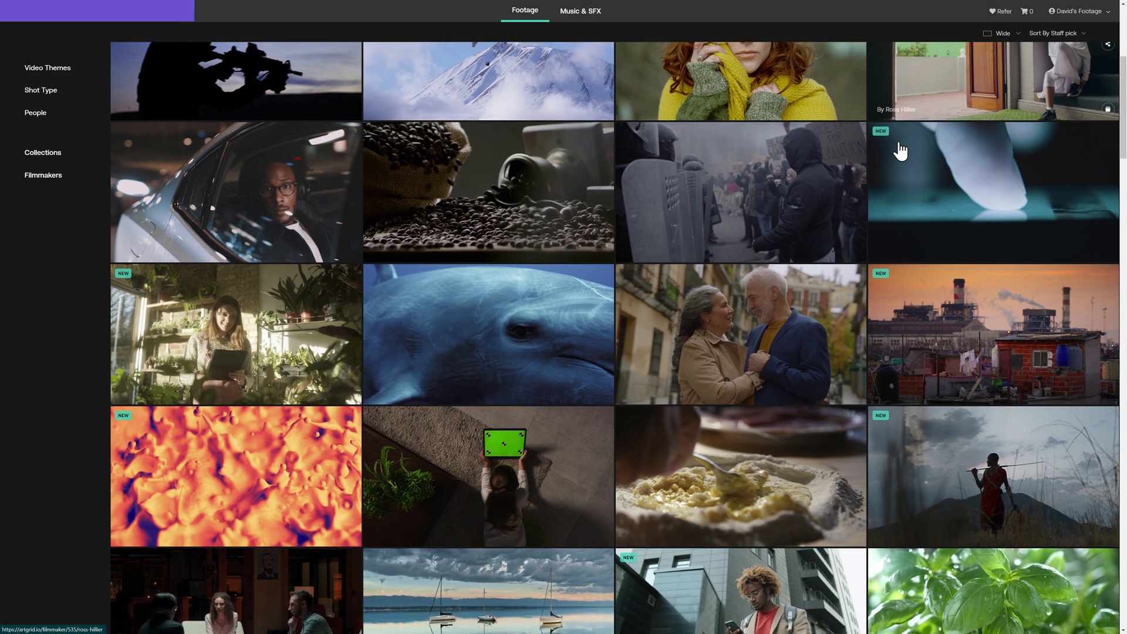
scroll(down, 3)
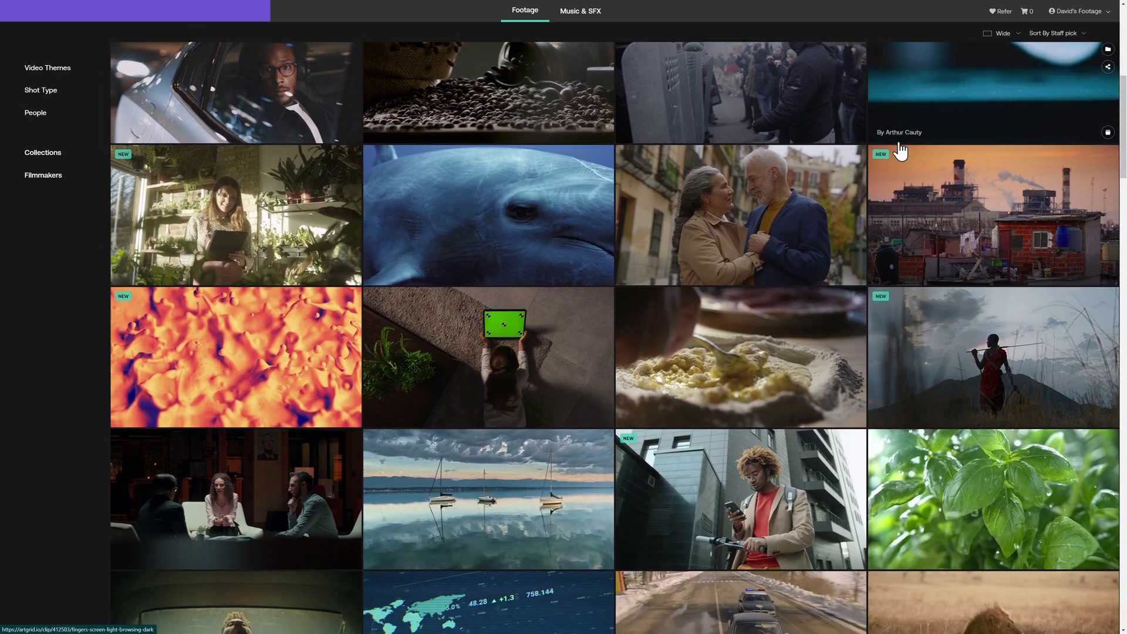
scroll(down, 3)
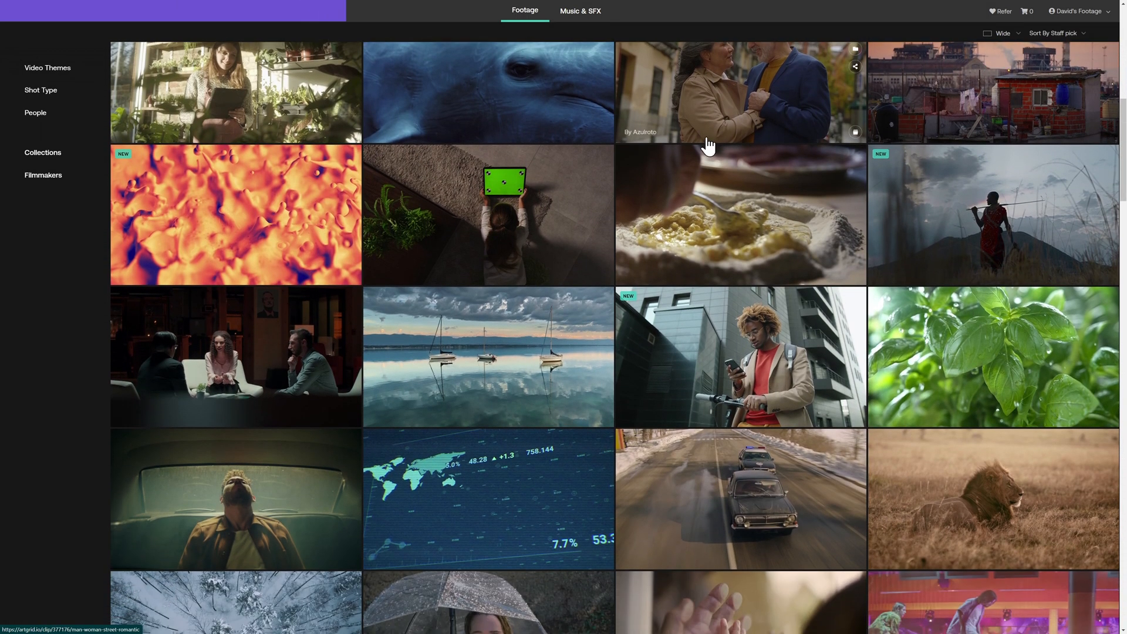
click(487, 214)
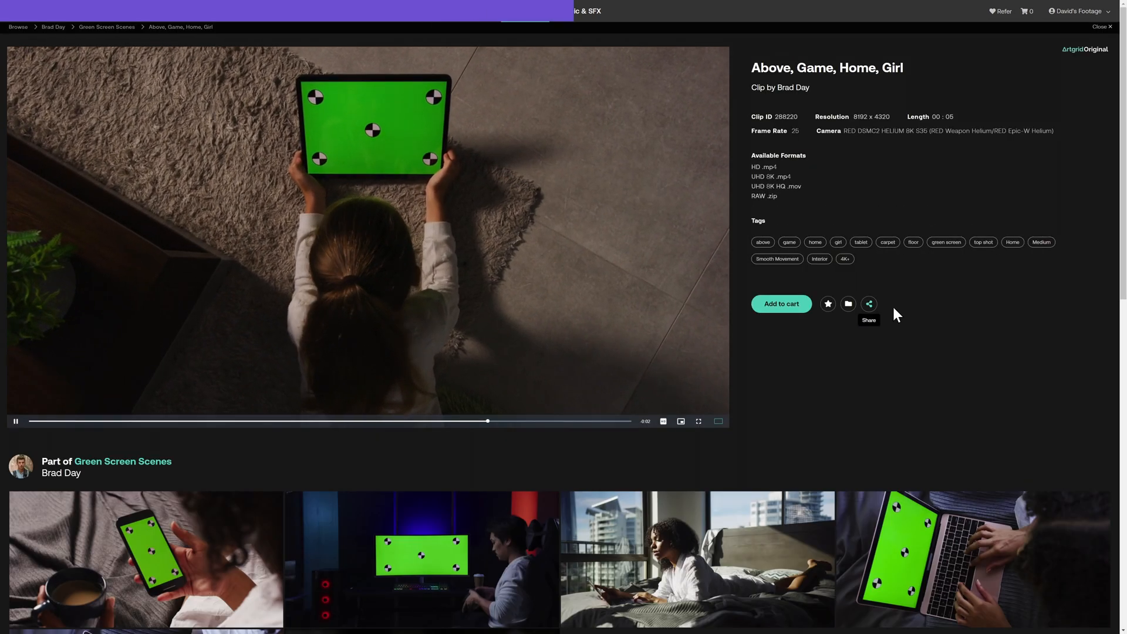
scroll(down, 3)
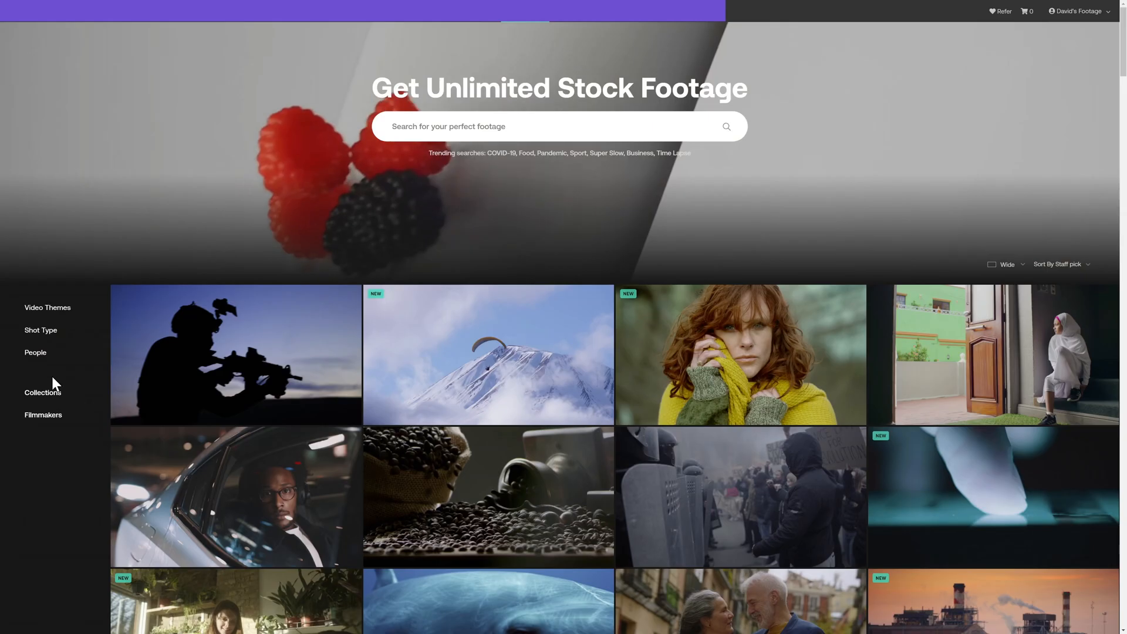
- Browse the Artgrid Collections page, headed by the Winter collection
click(43, 393)
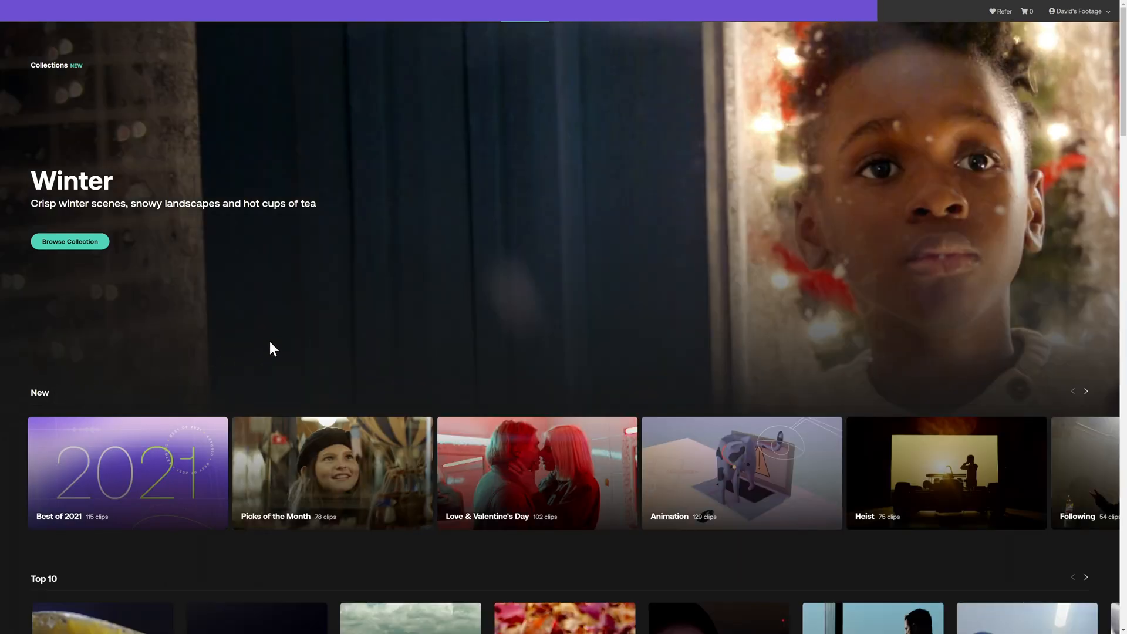
scroll(down, 3)
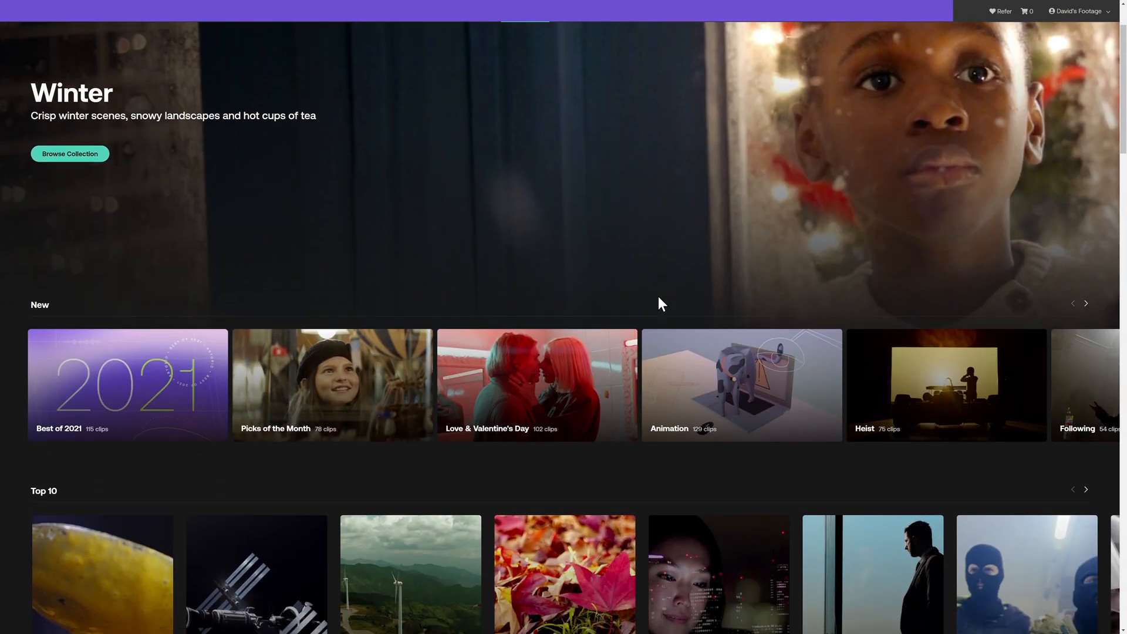
scroll(down, 3)
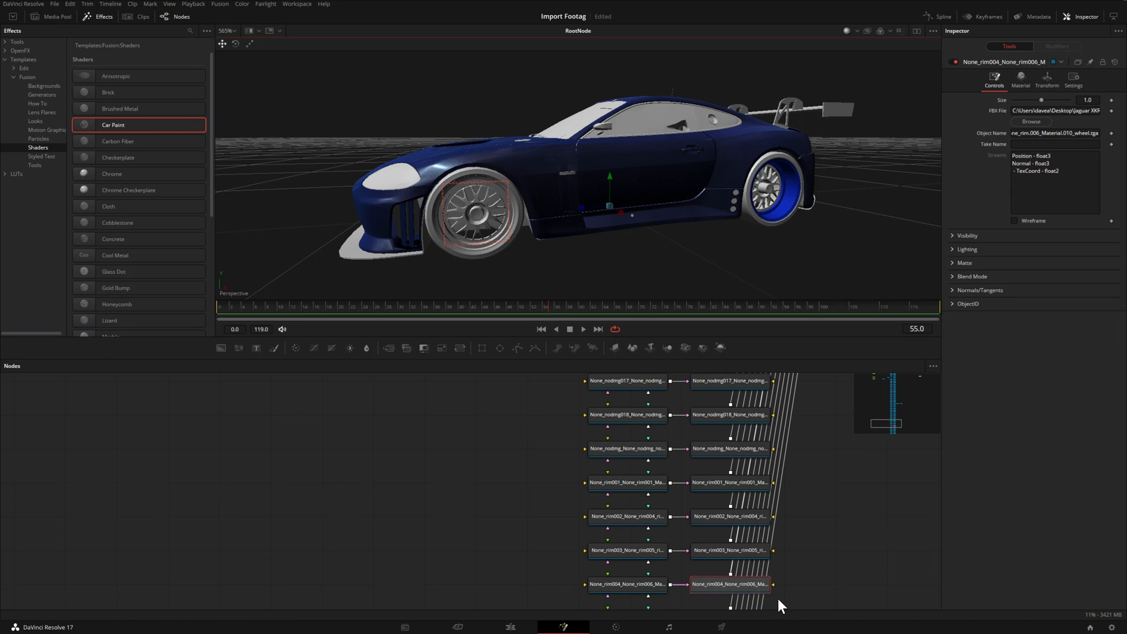
- Select the rim material node pulled out from the column in the node graph
scroll(down, 3)
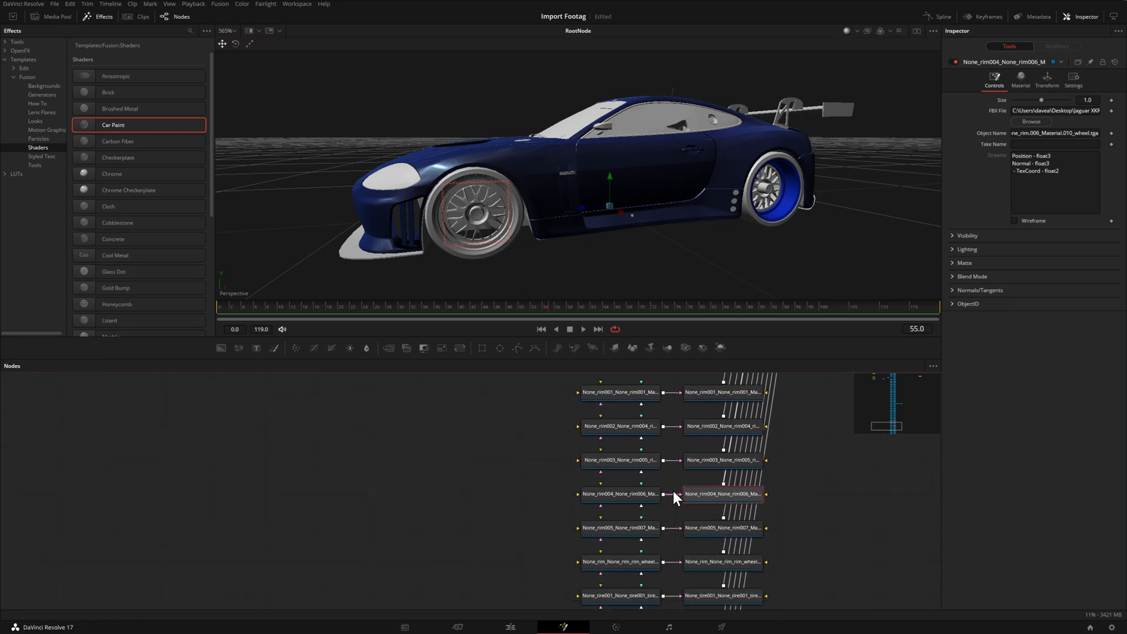
mouse_move(734, 501)
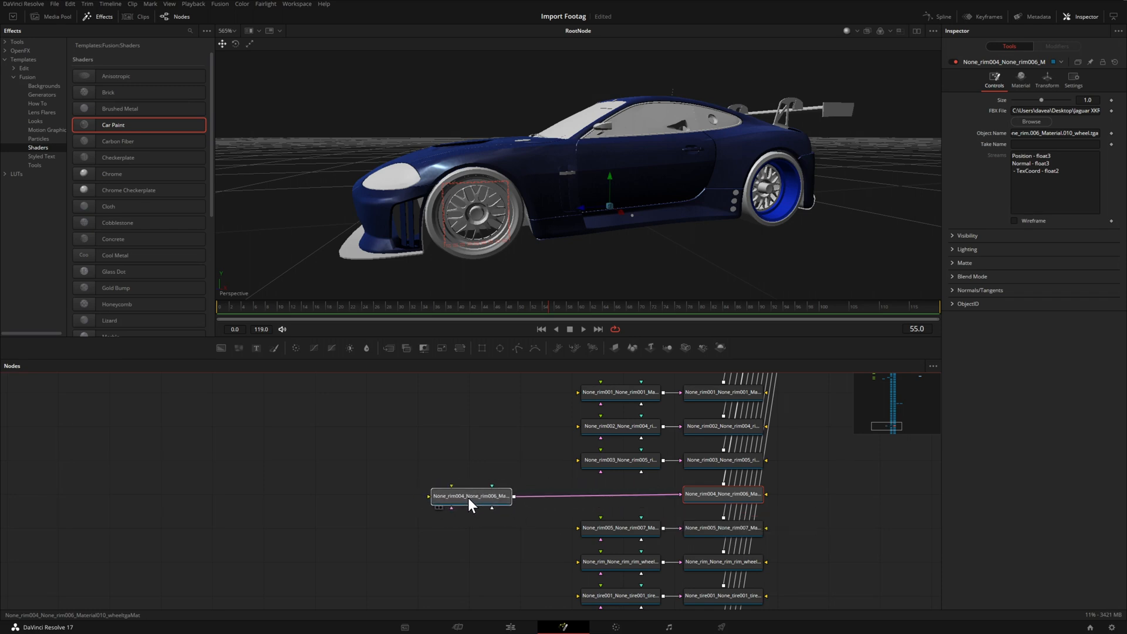
click(112, 174)
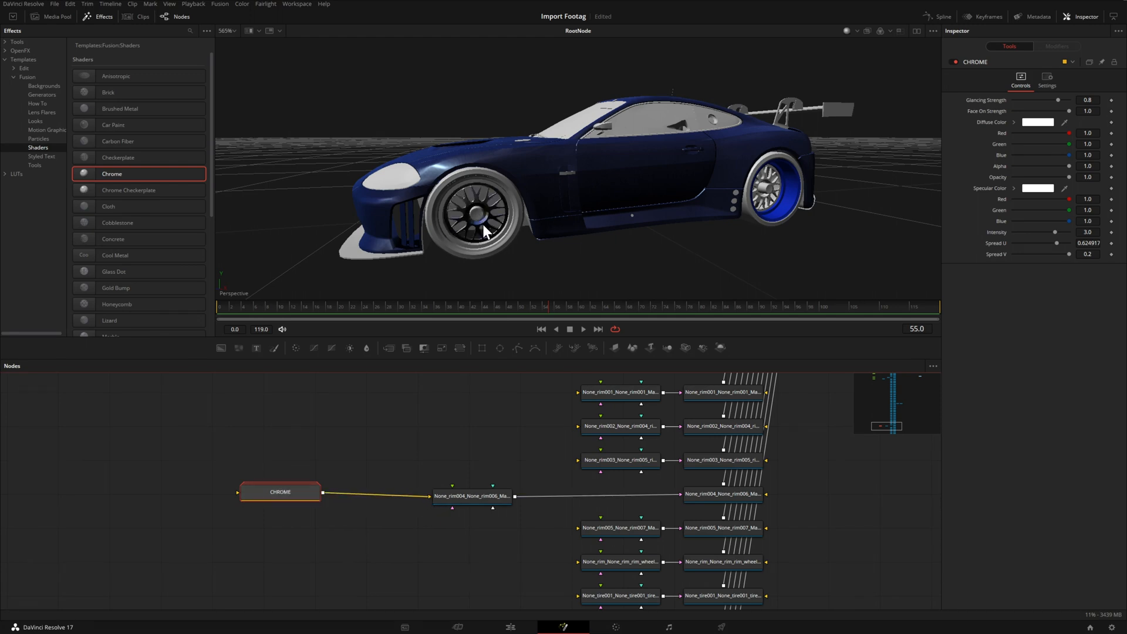
mouse_move(583, 231)
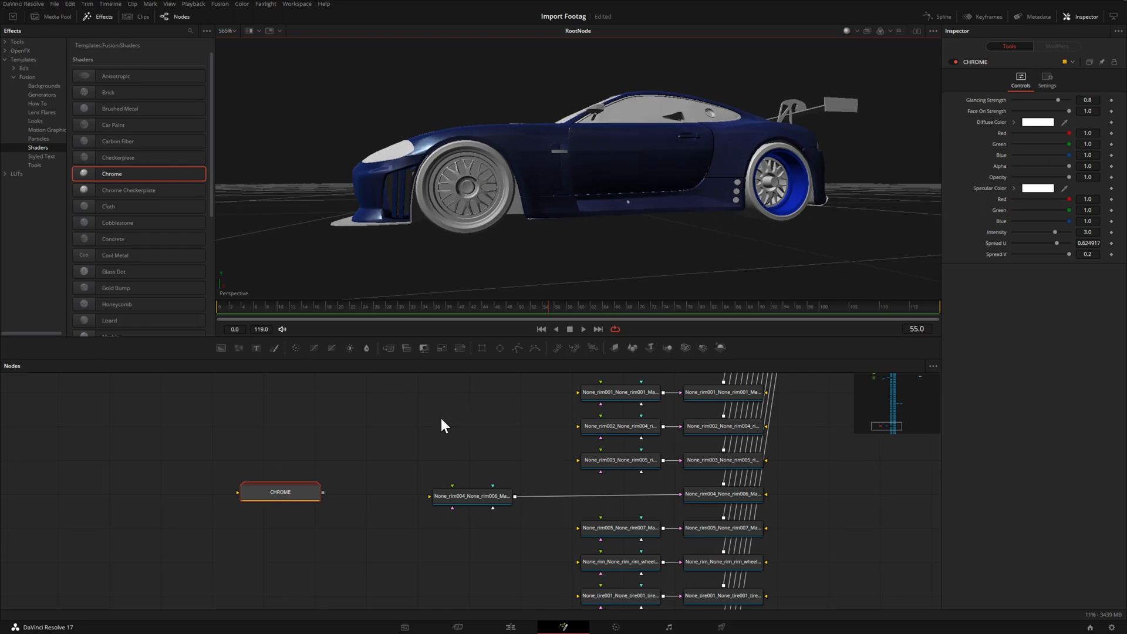
mouse_move(352, 442)
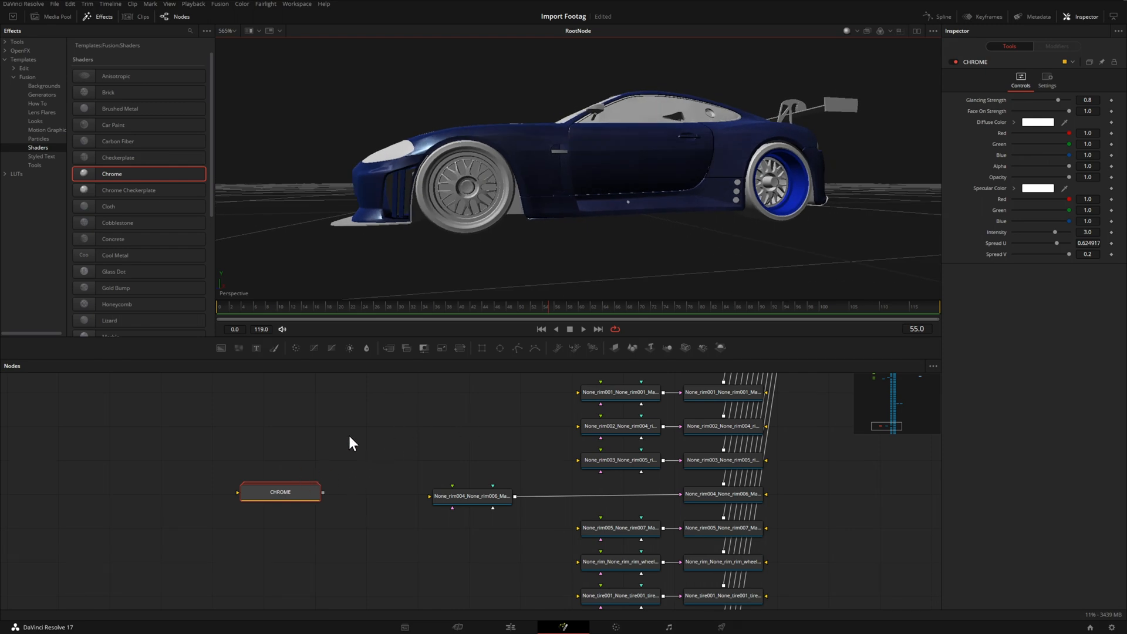
mouse_move(331, 451)
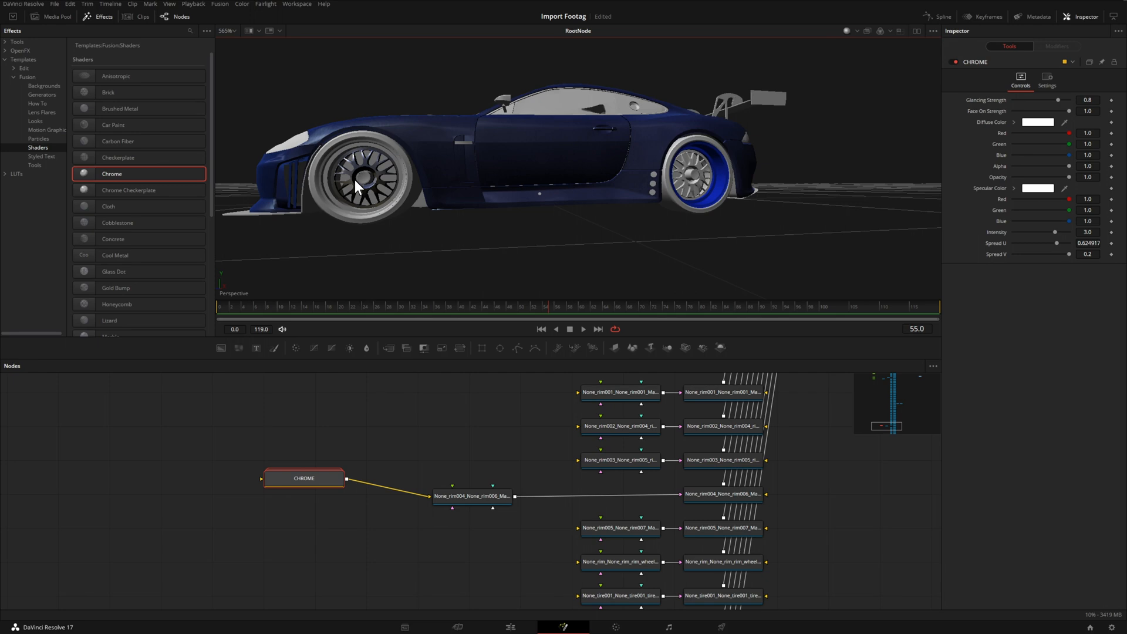
mouse_move(694, 196)
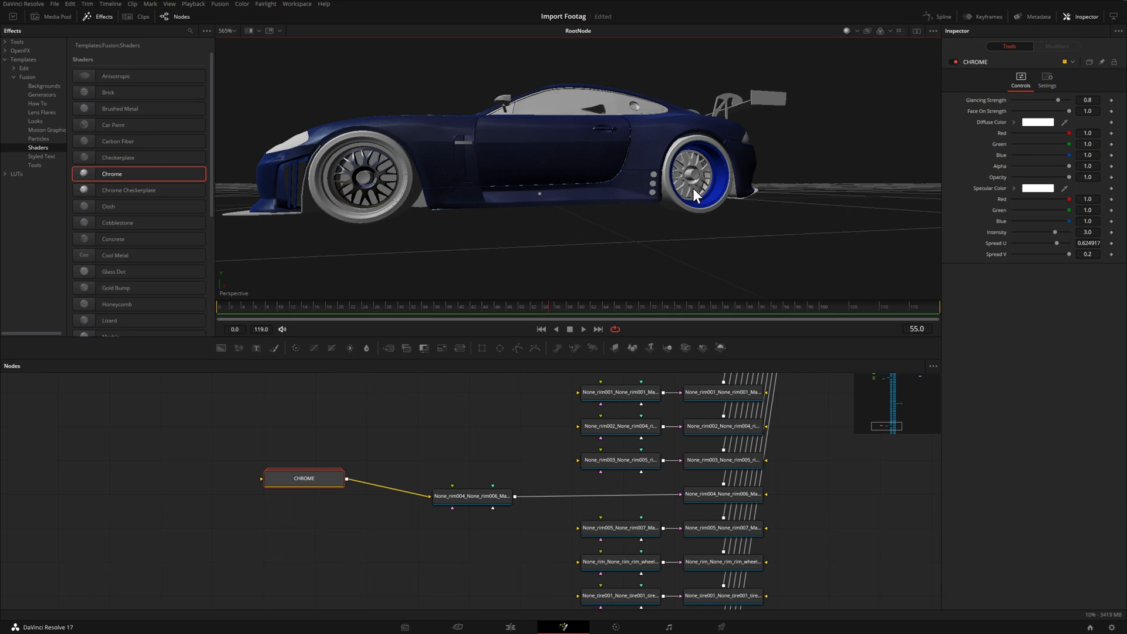
mouse_move(689, 196)
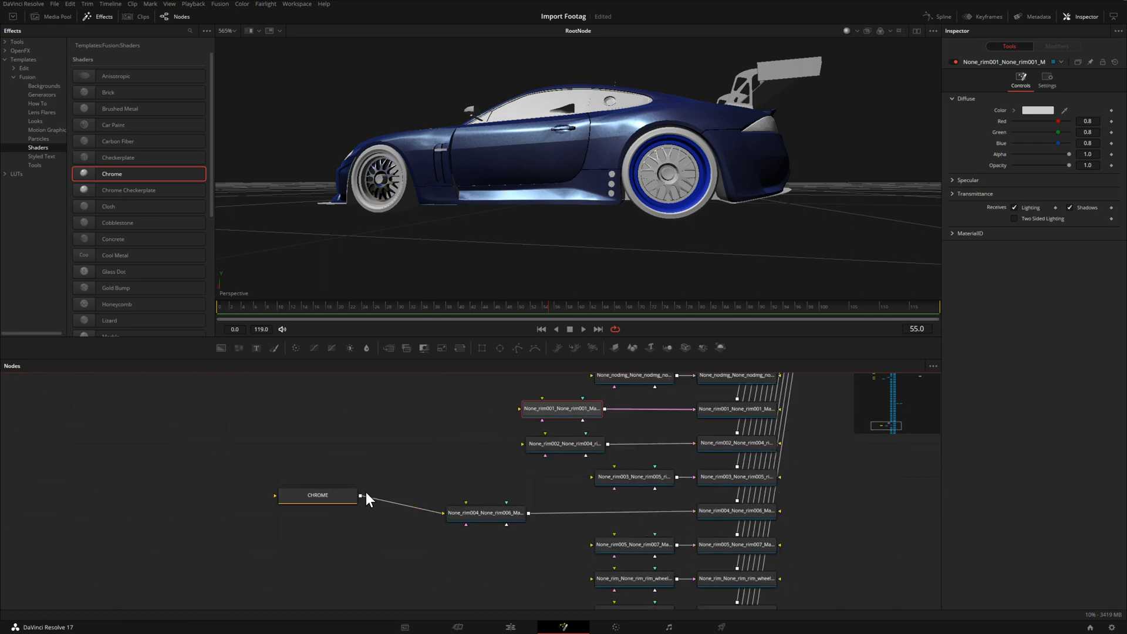
mouse_move(524, 442)
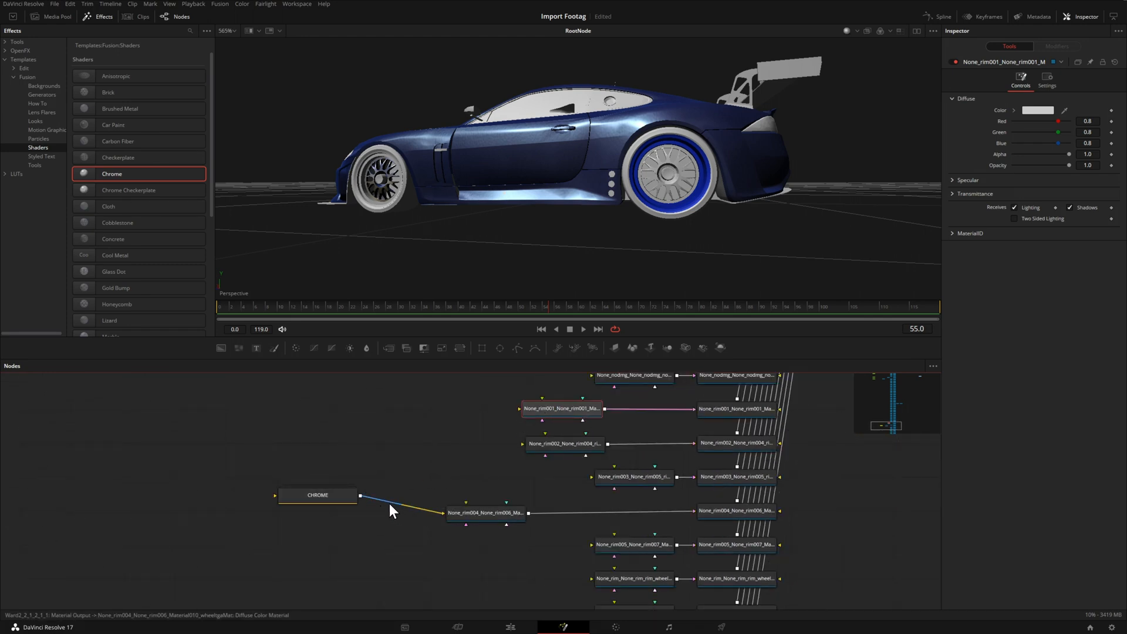
- Pipe the Chrome shader output into the rim001, rim002 and rim003 materials
click(317, 495)
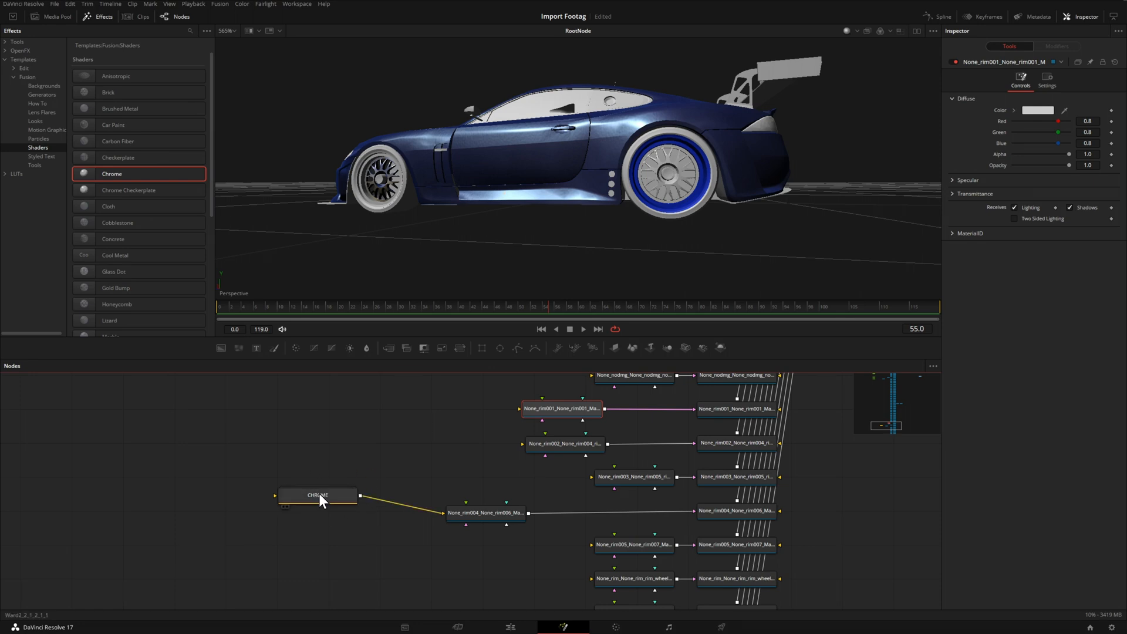
mouse_move(323, 496)
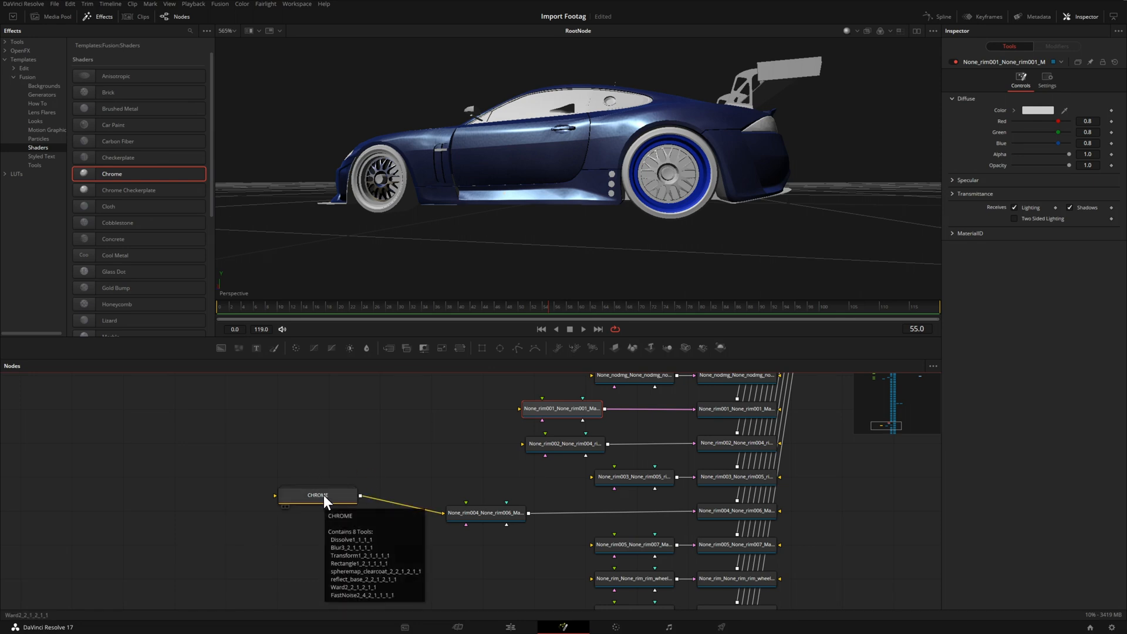
mouse_move(360, 503)
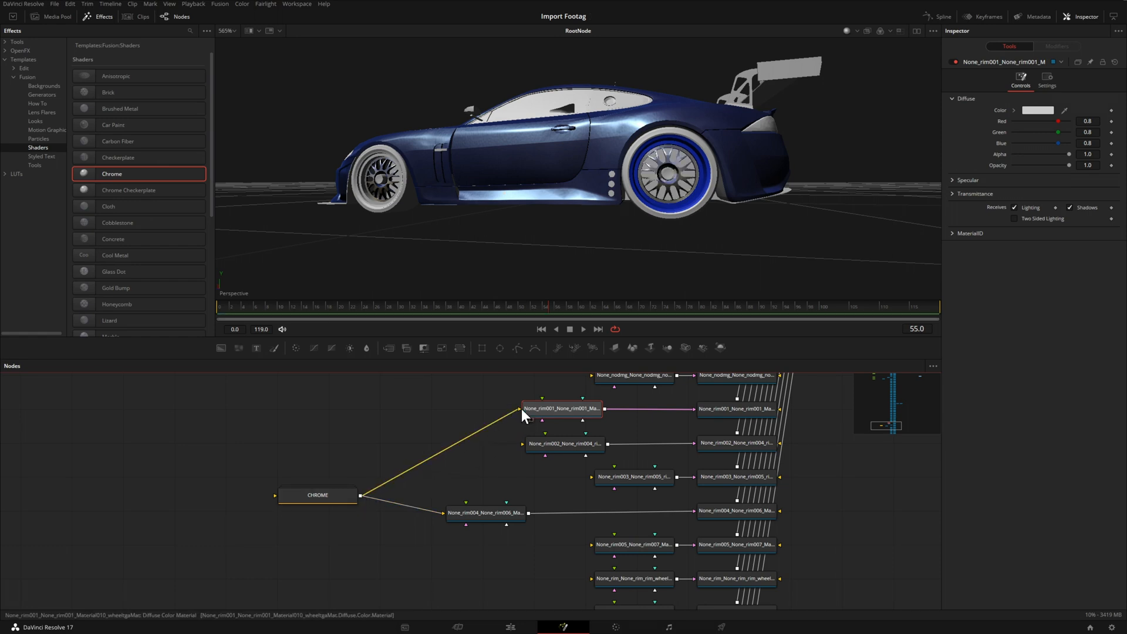
click(317, 494)
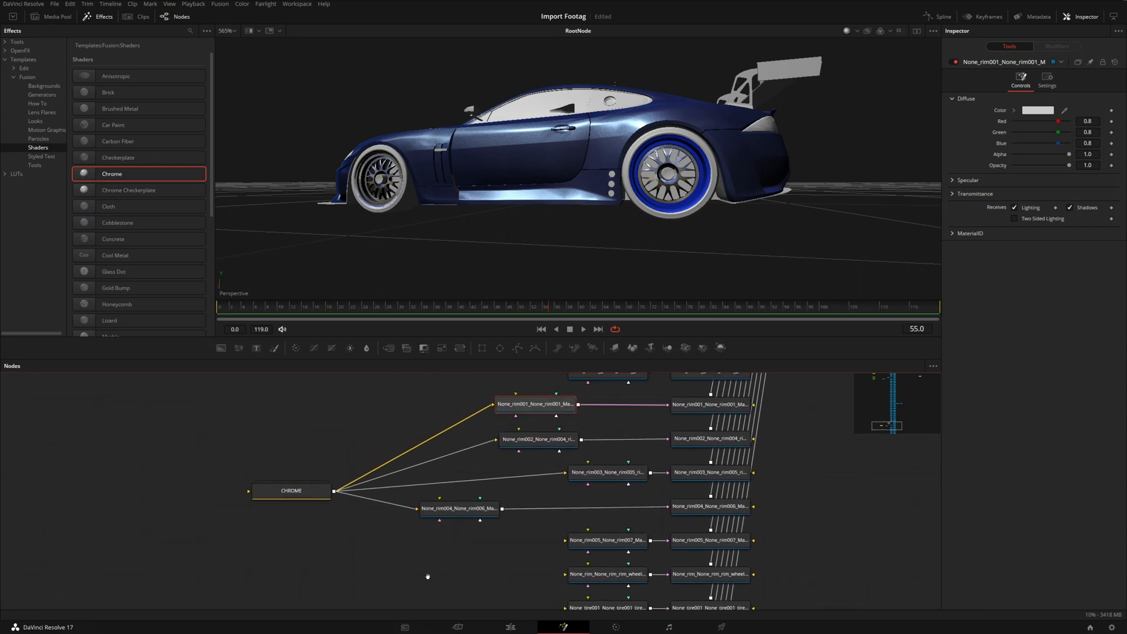
click(292, 490)
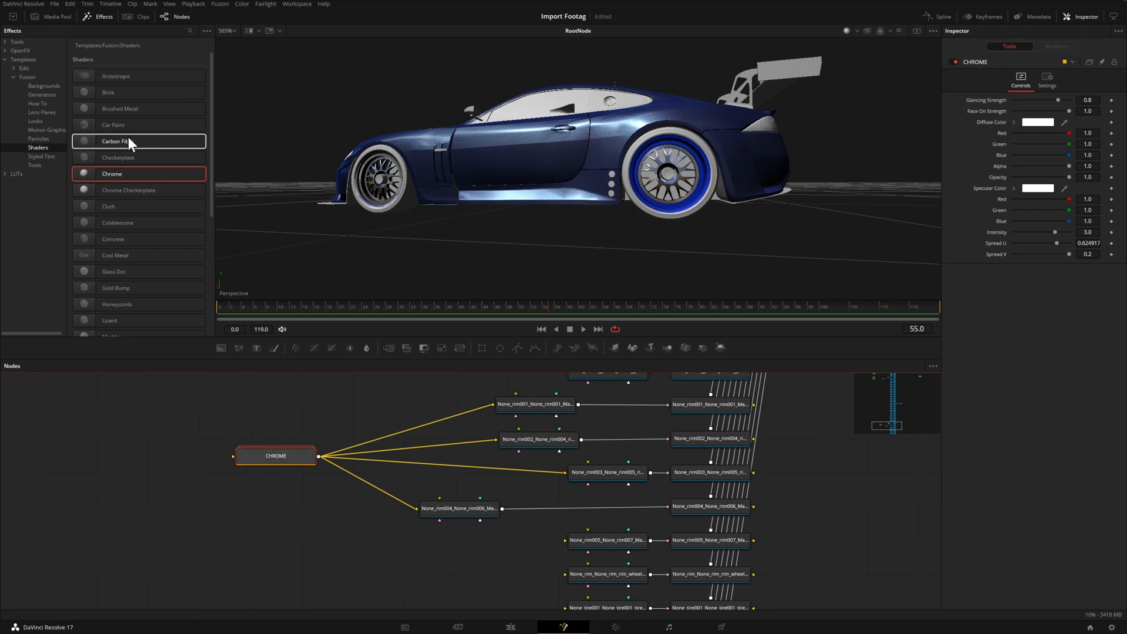
mouse_move(600, 548)
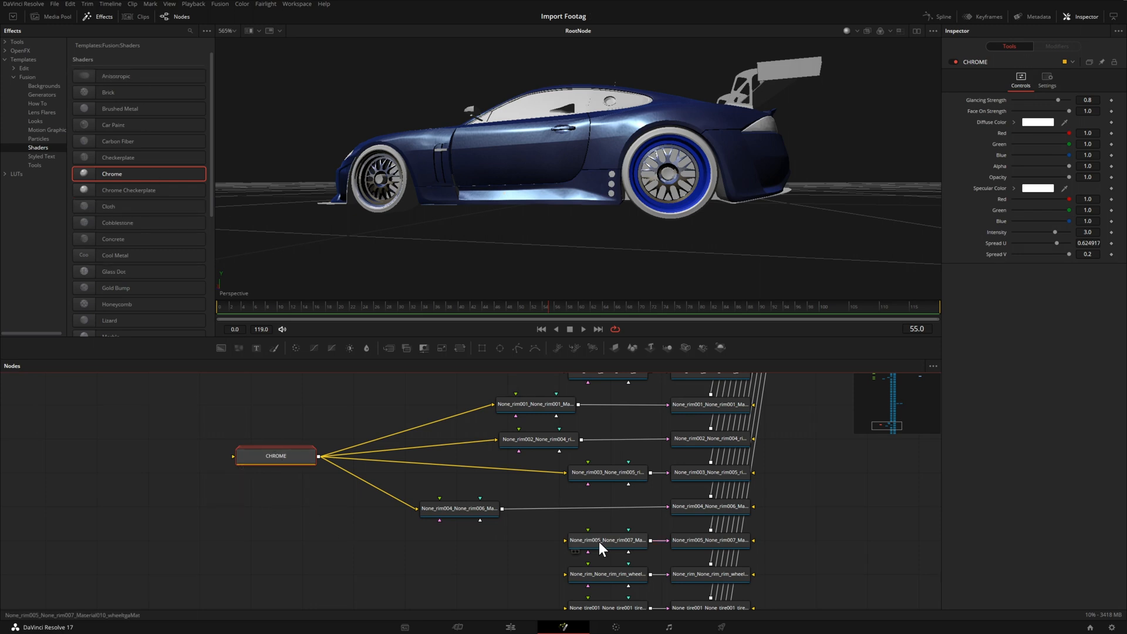